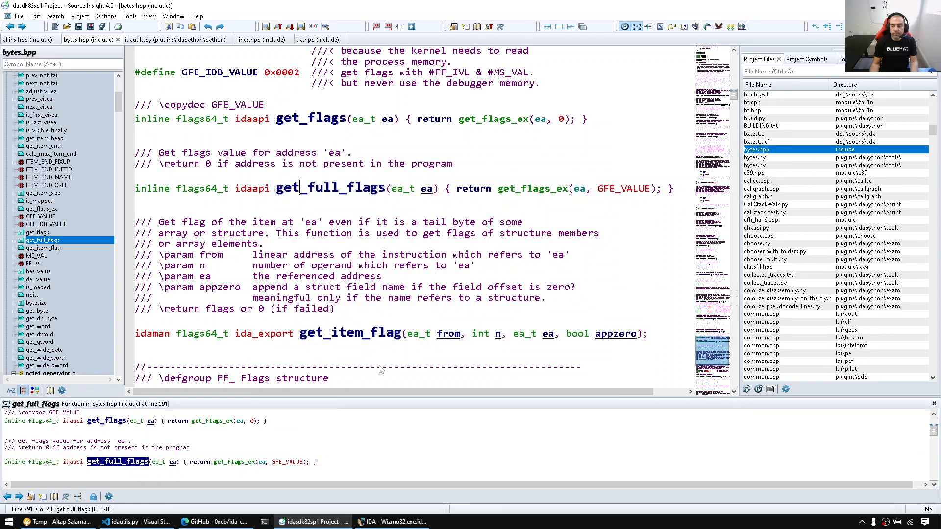
- In IDA's Wizmo32 disassembly, select the push 2, ExitWindowsEx call and pop esi lines
{"action": "left_click", "coordinate": [391, 522]}
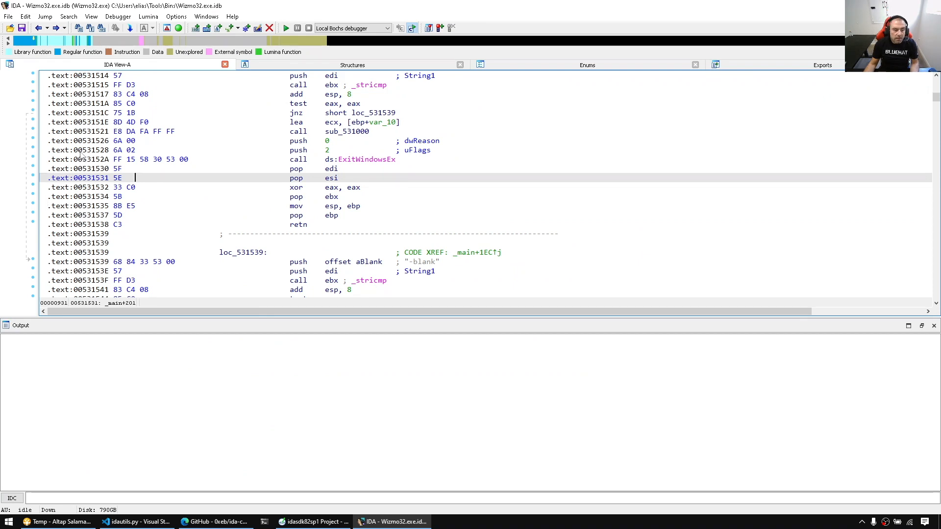
{"action": "left_click", "coordinate": [90, 150]}
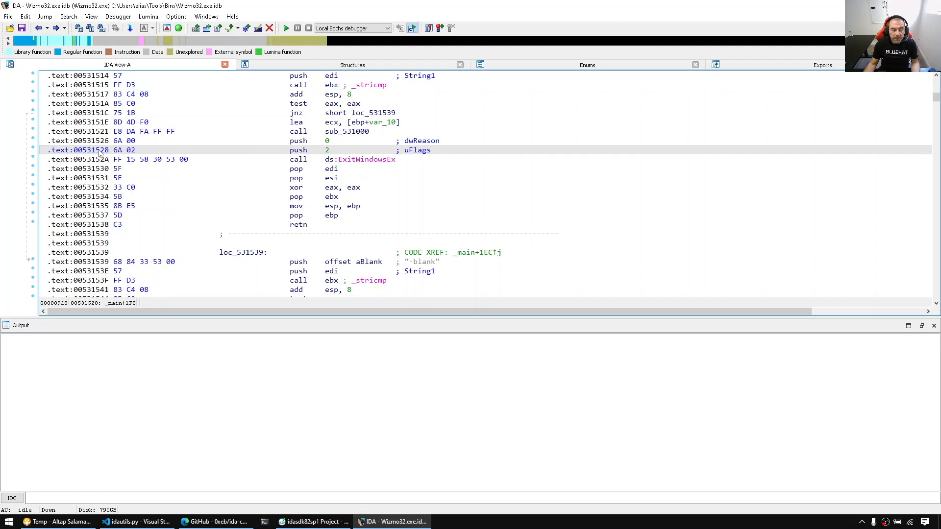
{"action": "double_click", "coordinate": [87, 150]}
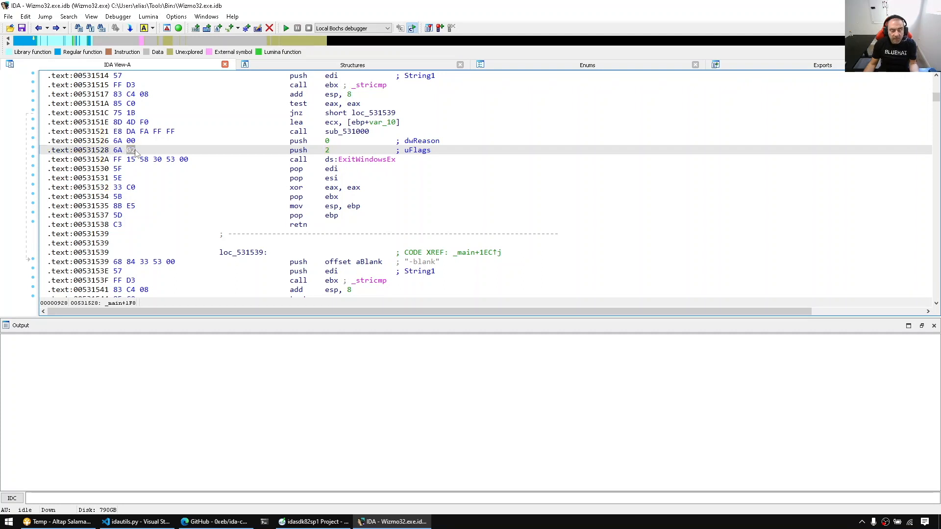
{"action": "mouse_move", "coordinate": [144, 149]}
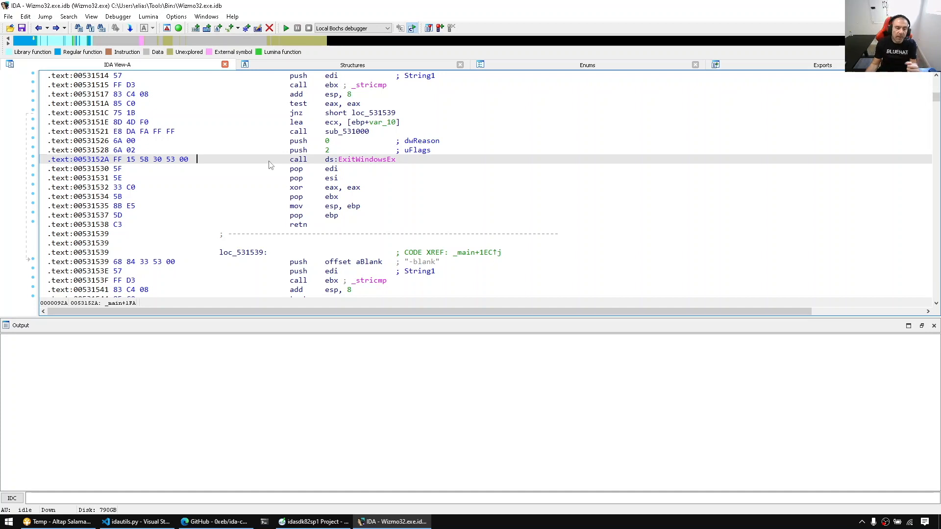
{"action": "left_click", "coordinate": [234, 205]}
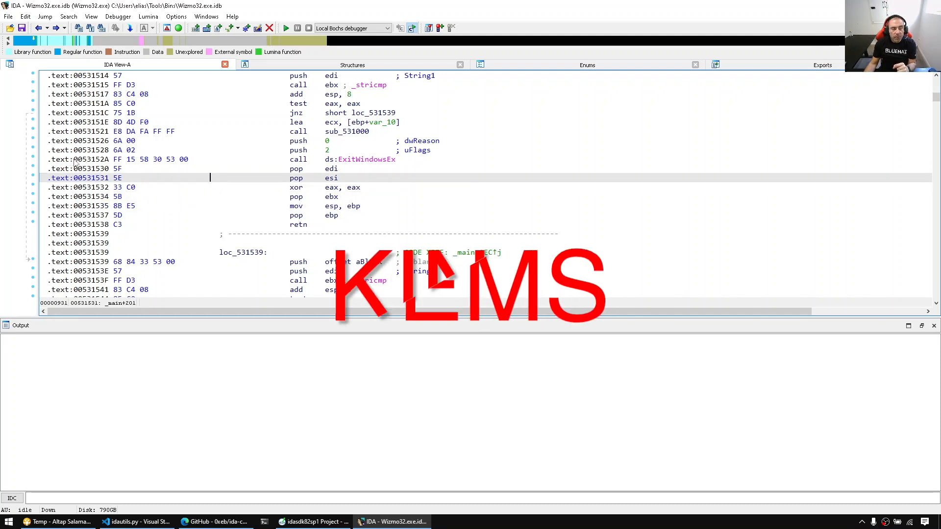
{"action": "left_click", "coordinate": [90, 159]}
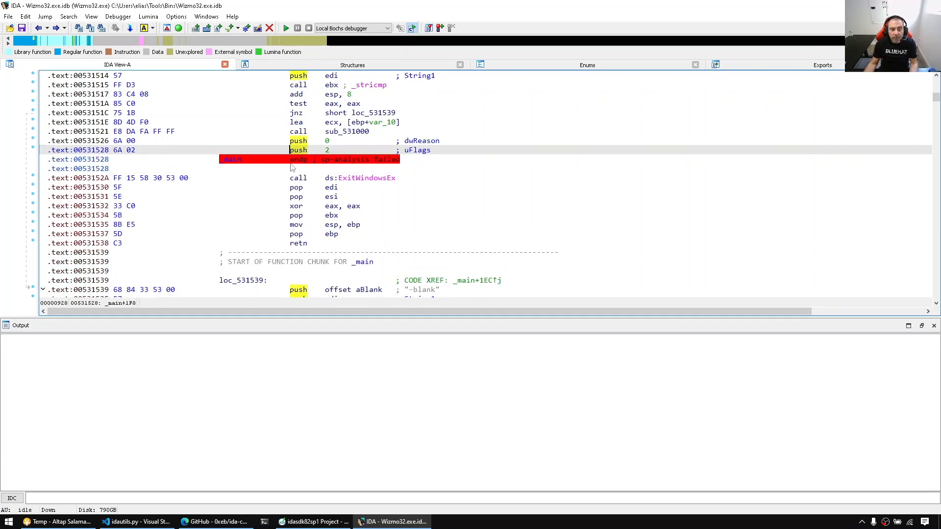
{"action": "scroll", "scroll_direction": "up", "scroll_amount": 3}
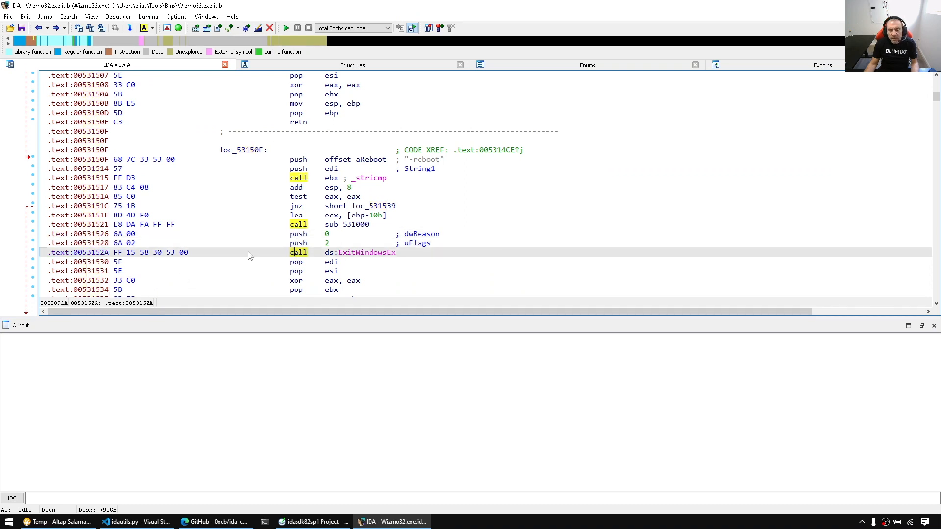
{"action": "left_click", "coordinate": [298, 252]}
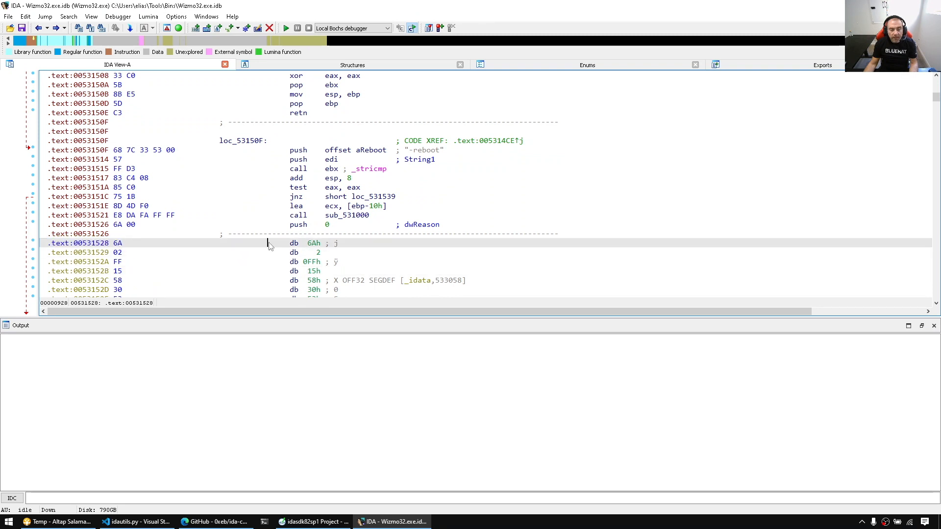
{"action": "mouse_move", "coordinate": [286, 246]}
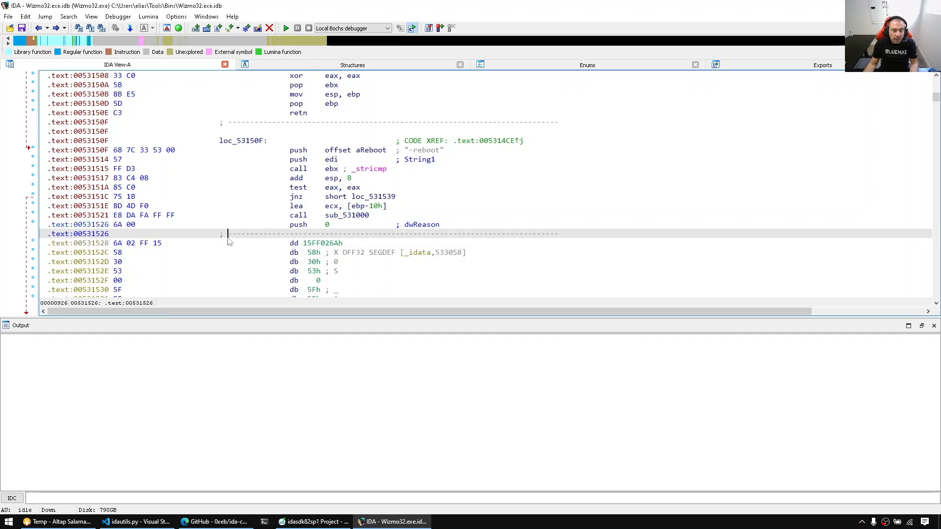
{"action": "left_click", "coordinate": [84, 252]}
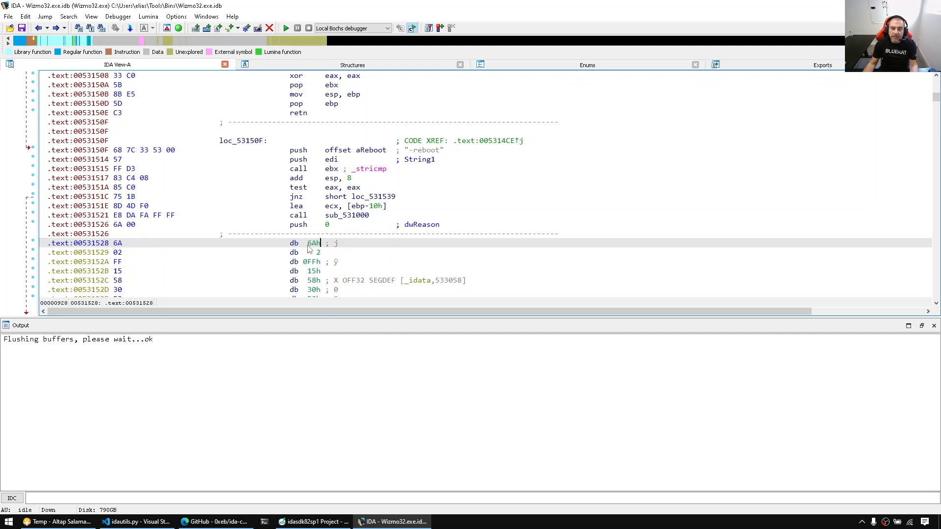
{"action": "left_click", "coordinate": [25, 16]}
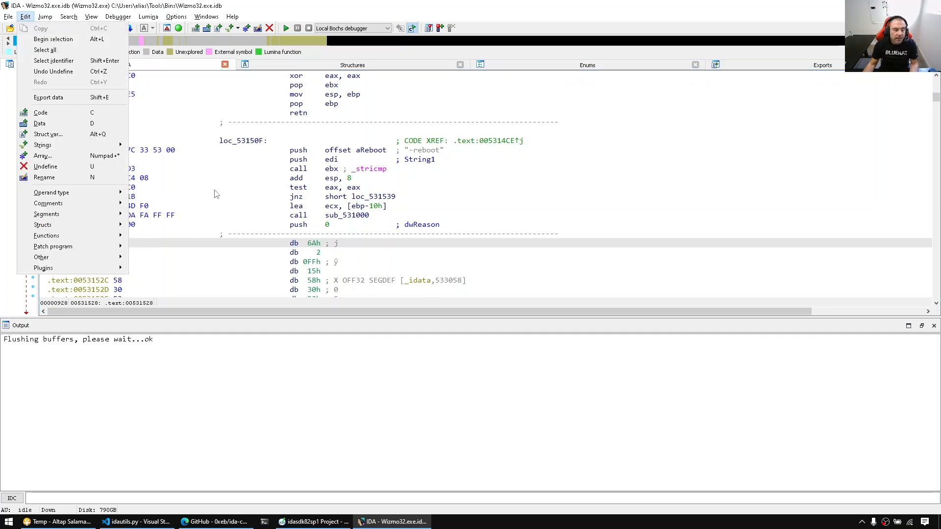
{"action": "mouse_move", "coordinate": [42, 156]}
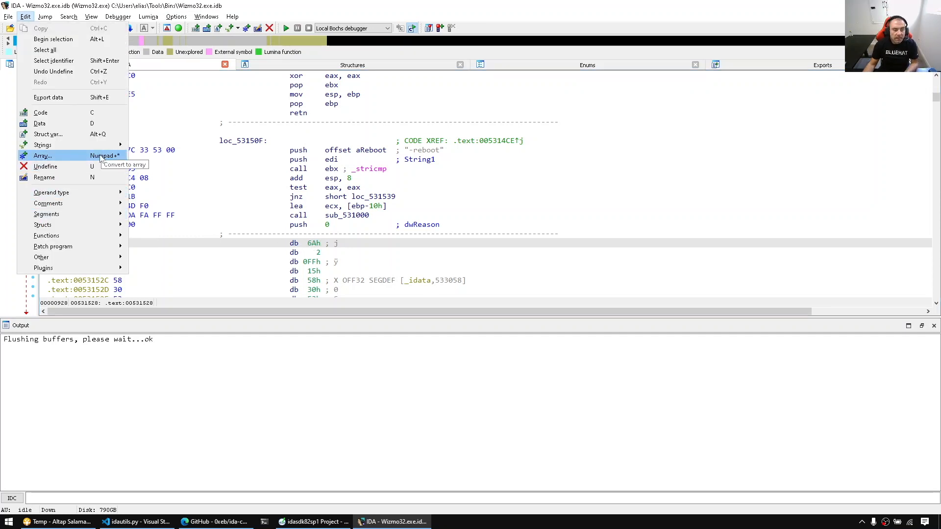
{"action": "mouse_move", "coordinate": [40, 113]}
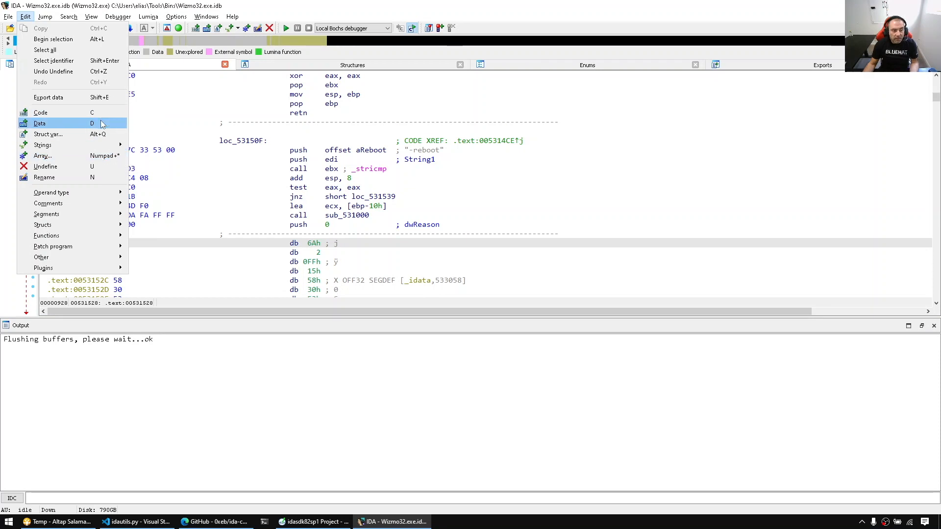
{"action": "mouse_move", "coordinate": [48, 134]}
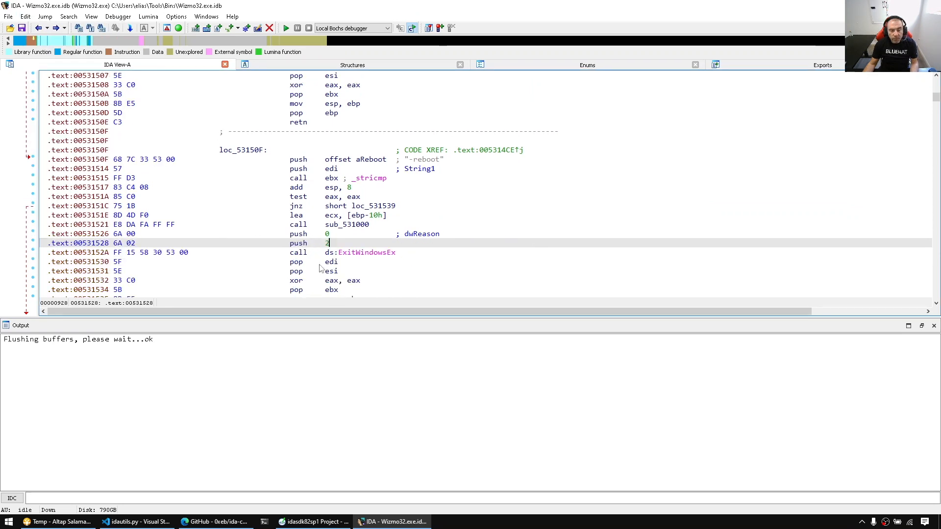
{"action": "left_click", "coordinate": [90, 252]}
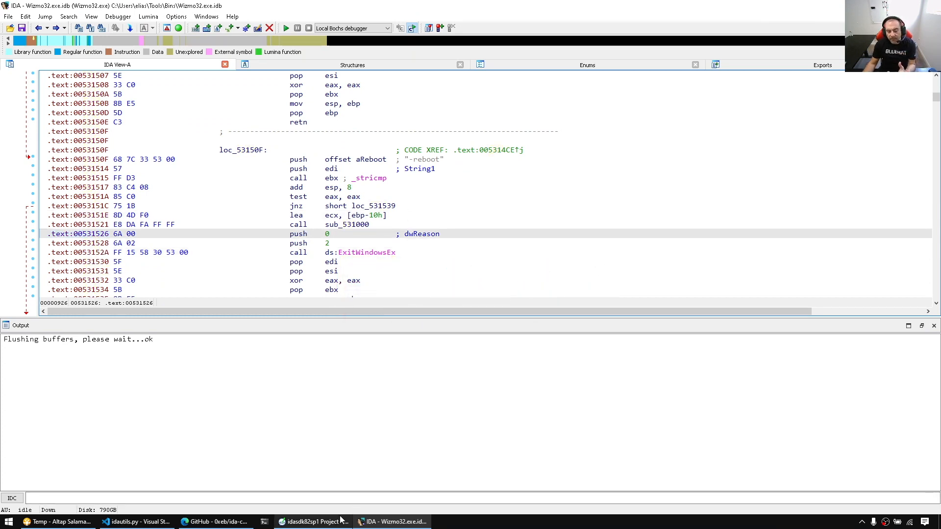
- In Source Insight, look up the flags64_t and uint64 type definitions
{"action": "left_click", "coordinate": [312, 522]}
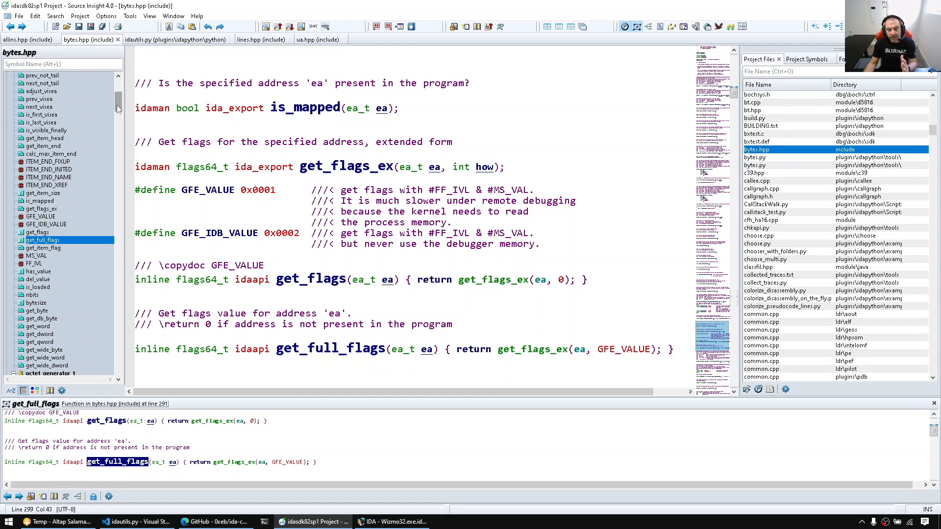
{"action": "scroll", "scroll_direction": "down", "scroll_amount": 3}
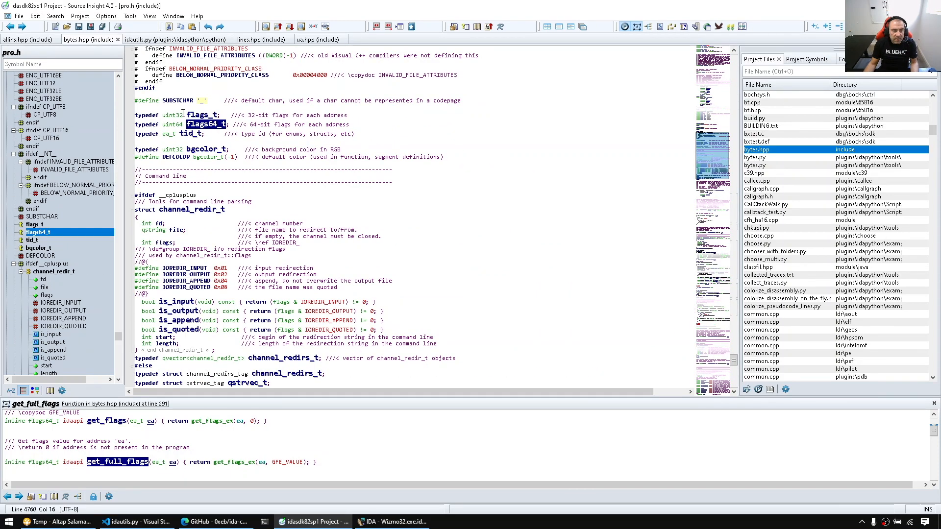
{"action": "double_click", "coordinate": [172, 123]}
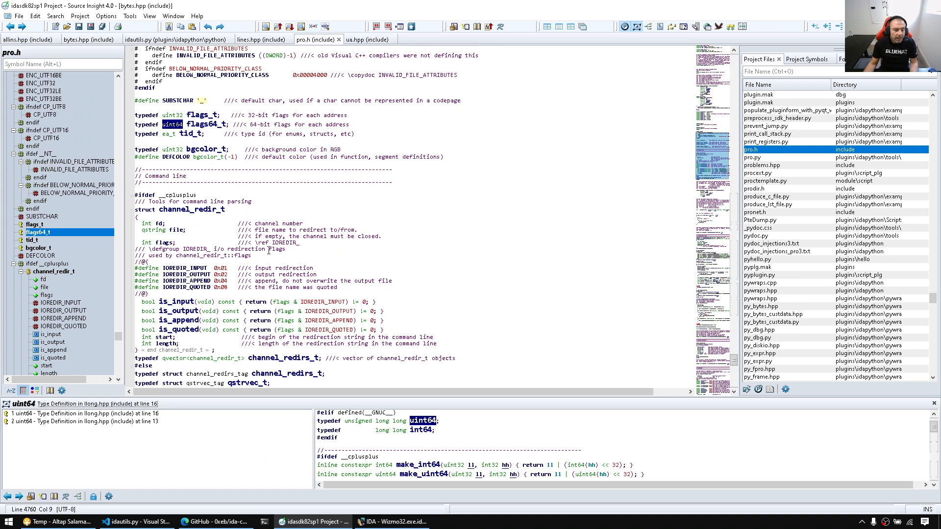
{"action": "left_click", "coordinate": [88, 39]}
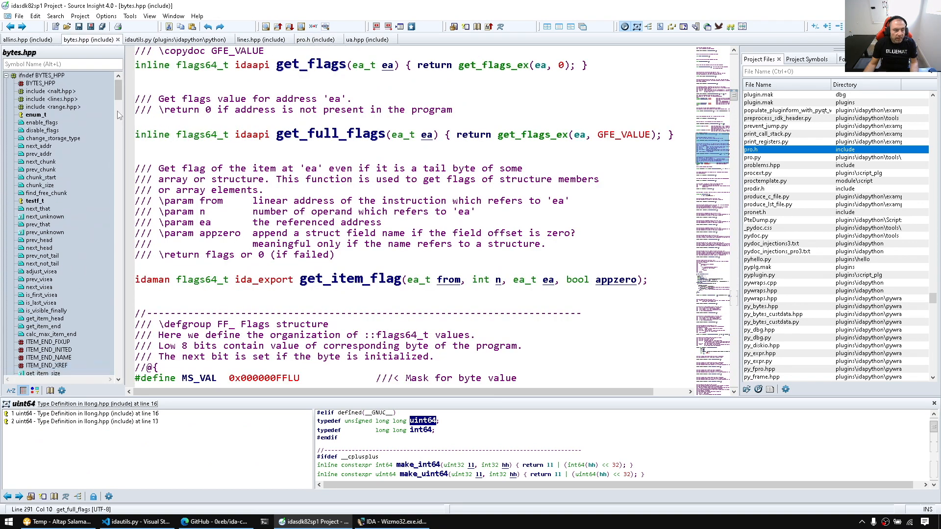
{"action": "scroll", "scroll_direction": "down", "scroll_amount": 3}
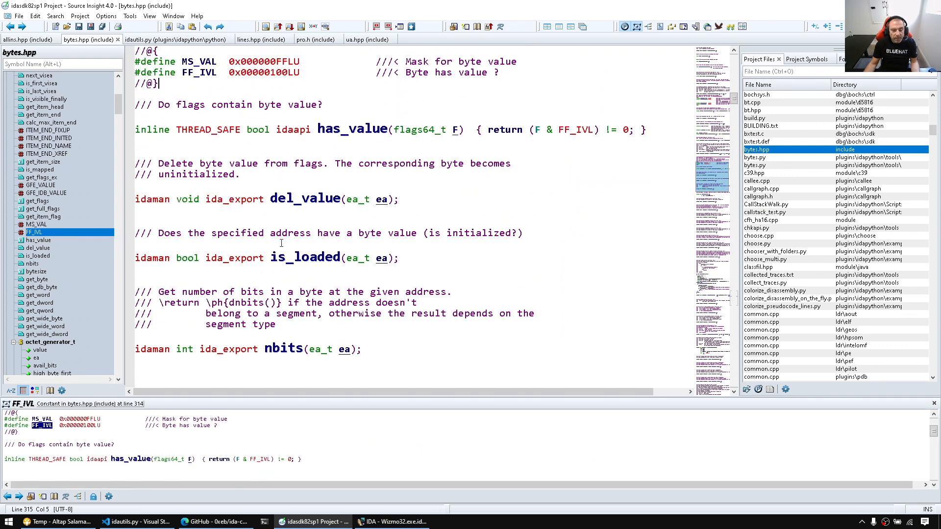
{"action": "scroll", "scroll_direction": "up", "scroll_amount": 3}
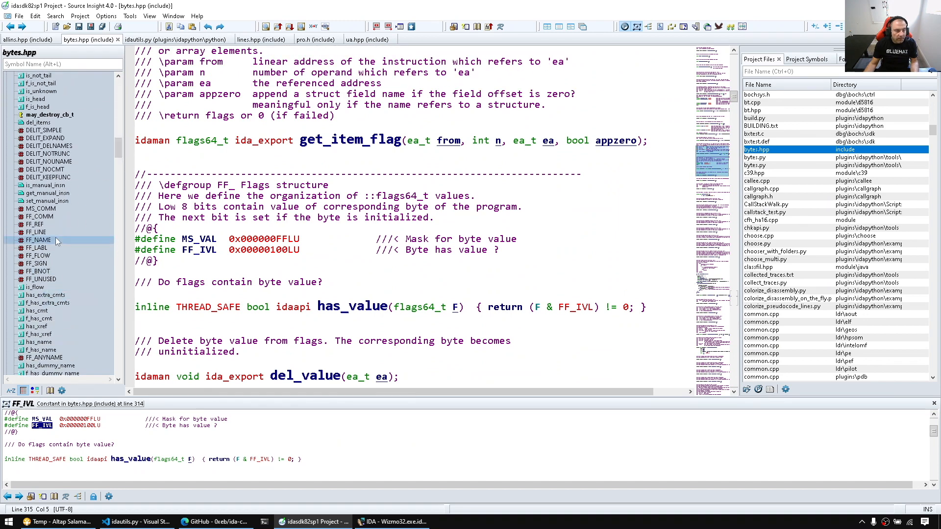
- Browse the FF_LINE, FF_FLOW, FF_SIGN and FF_BNOT flag definitions, then return to IDA
{"action": "left_click", "coordinate": [38, 279]}
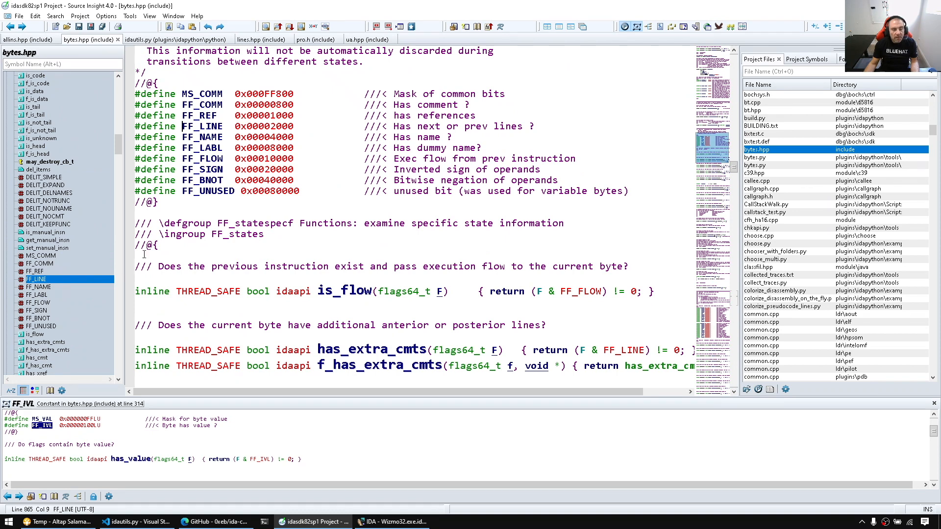
{"action": "double_click", "coordinate": [202, 126]}
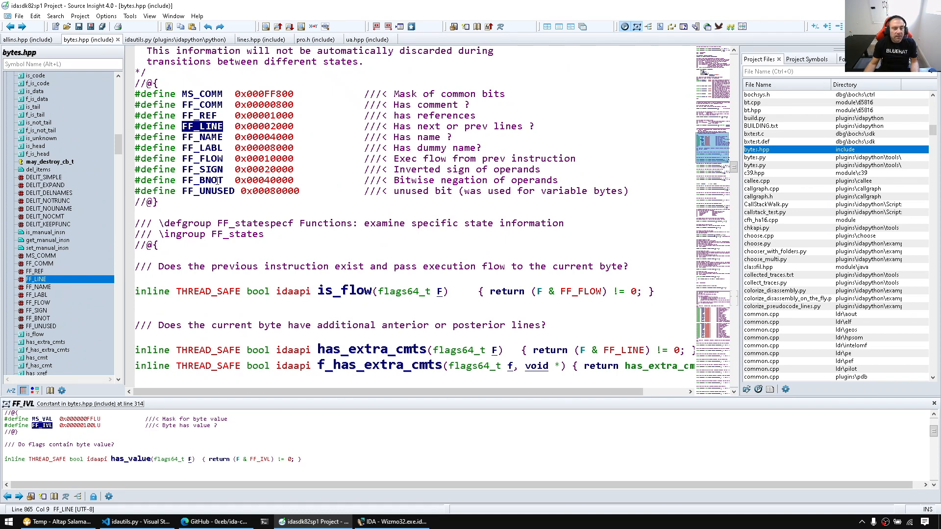
{"action": "left_click", "coordinate": [38, 286]}
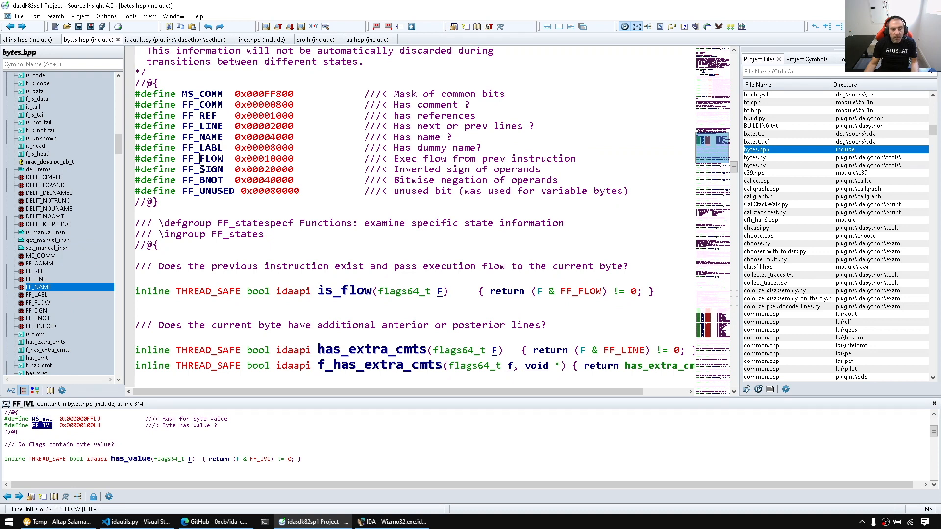
{"action": "left_click", "coordinate": [38, 310]}
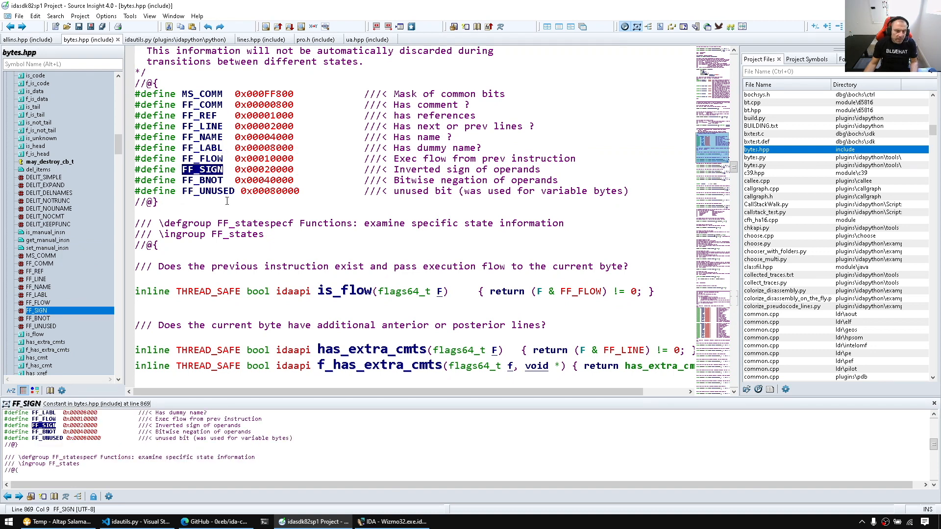
{"action": "left_click", "coordinate": [38, 318]}
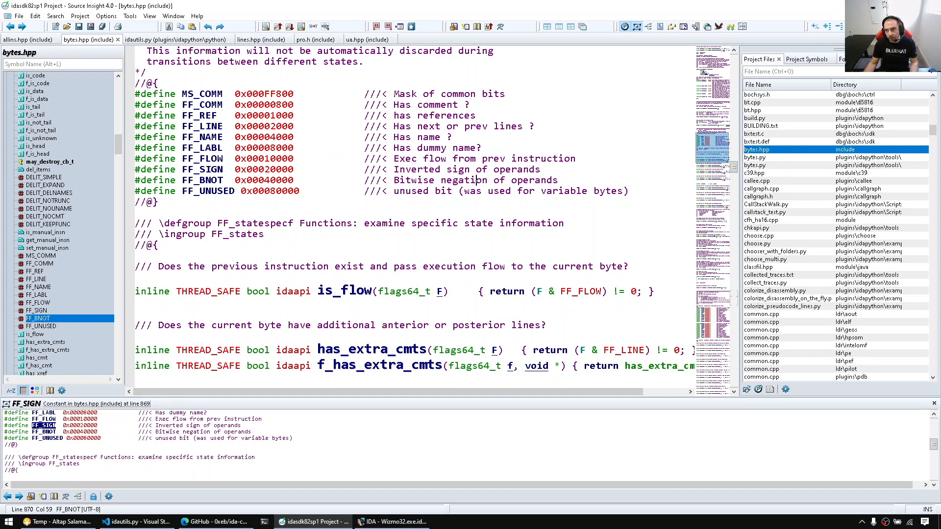
{"action": "left_click", "coordinate": [392, 522]}
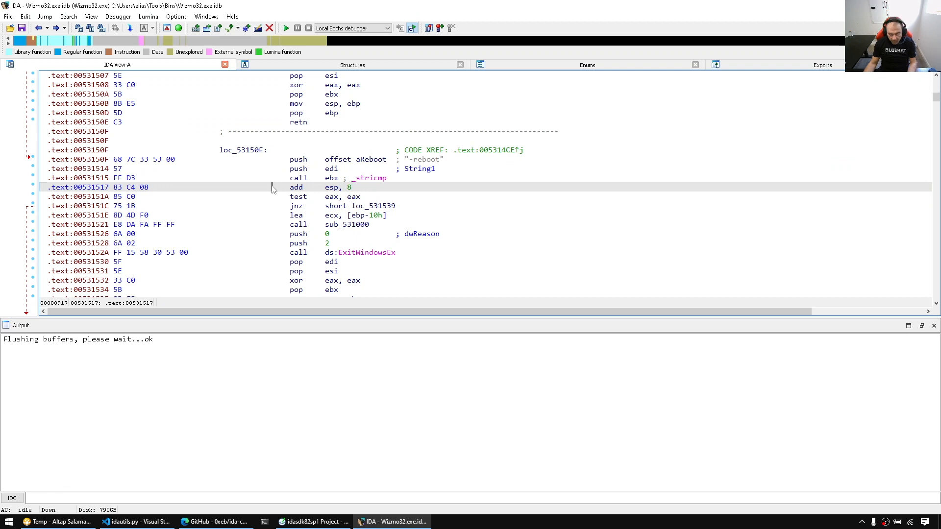
- Undefine the add esp, 8 code and make a doubleword at 0053151A
{"action": "left_click", "coordinate": [295, 187]}
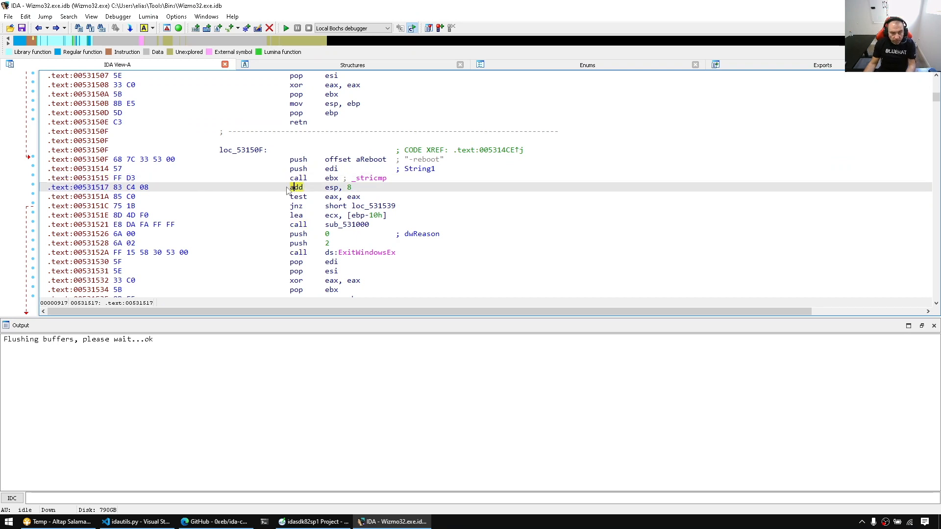
{"action": "key", "text": "u"}
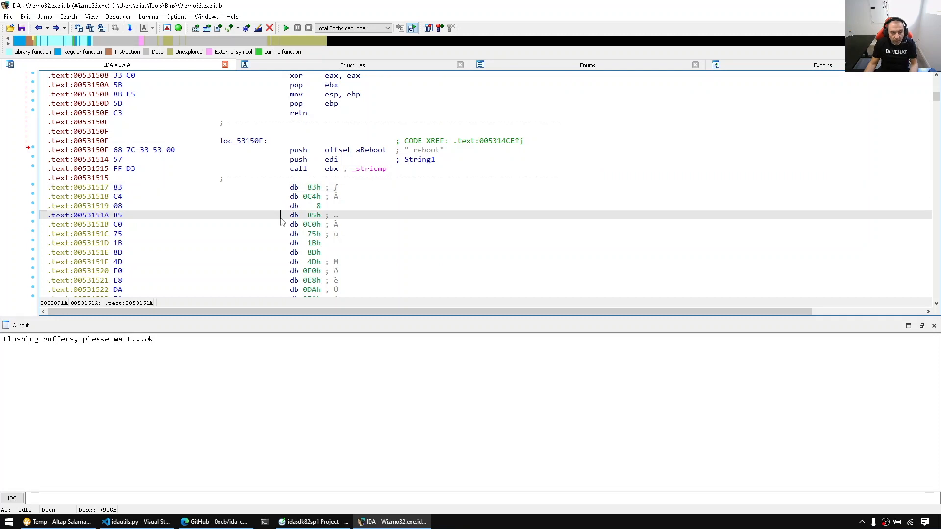
{"action": "key", "text": "d"}
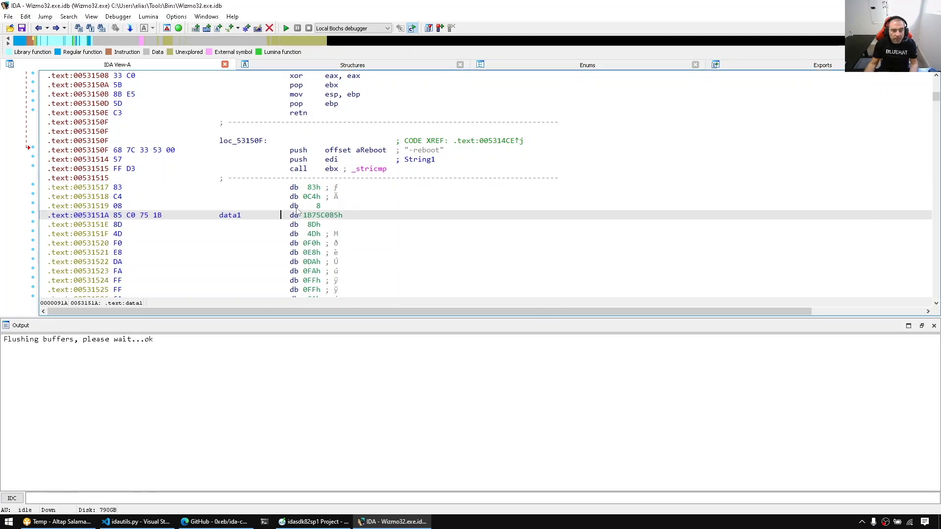
{"action": "left_click", "coordinate": [84, 205]}
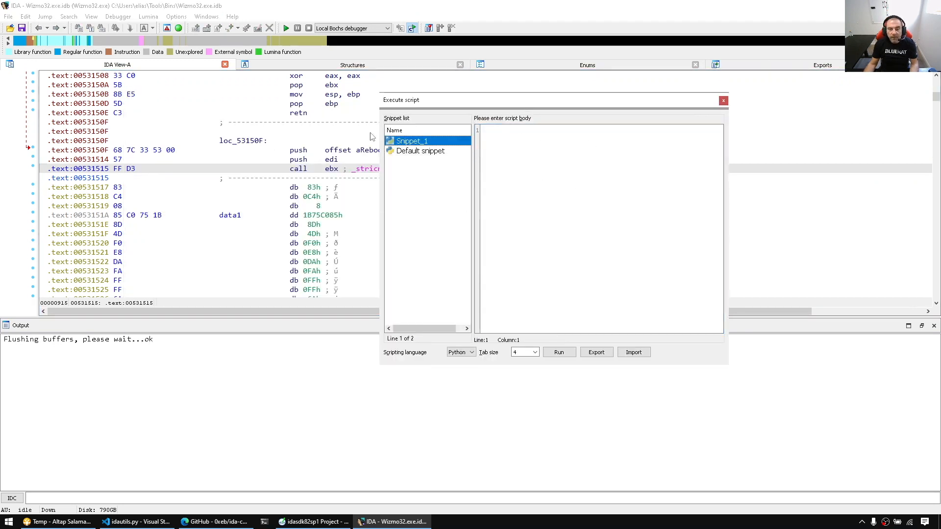
- Rename the new snippet to flags and write f = idaapi.get_flags(here())
{"action": "right_click", "coordinate": [411, 141]}
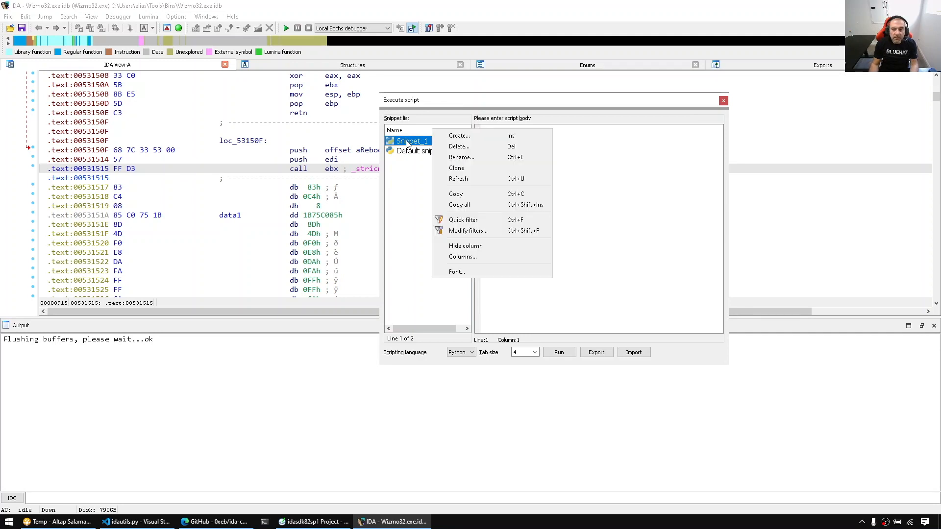
{"action": "left_click", "coordinate": [461, 158]}
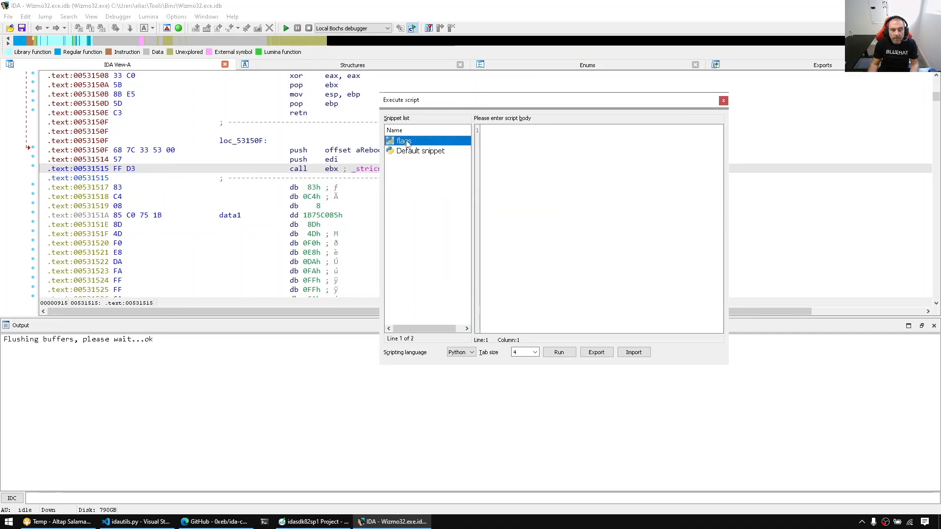
{"action": "type", "text": "f ="}
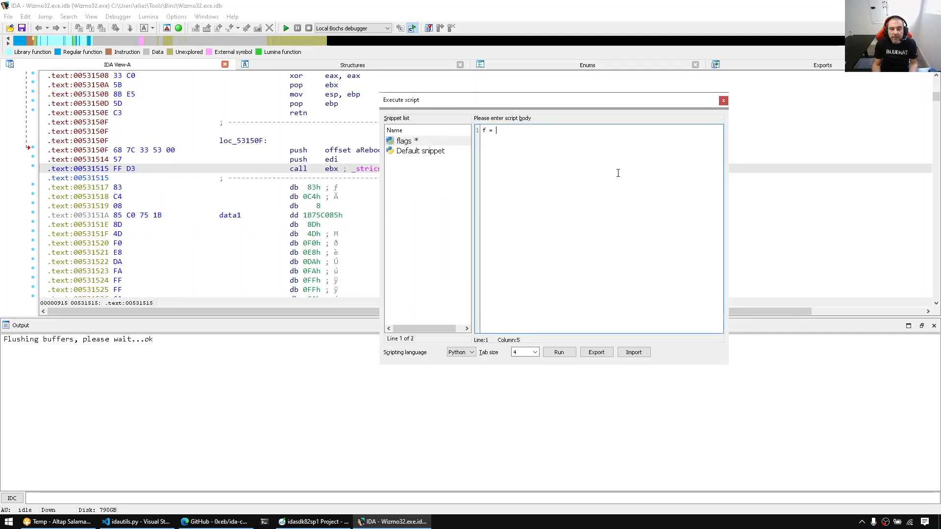
{"action": "type", "text": "idaapi.get_flags("}
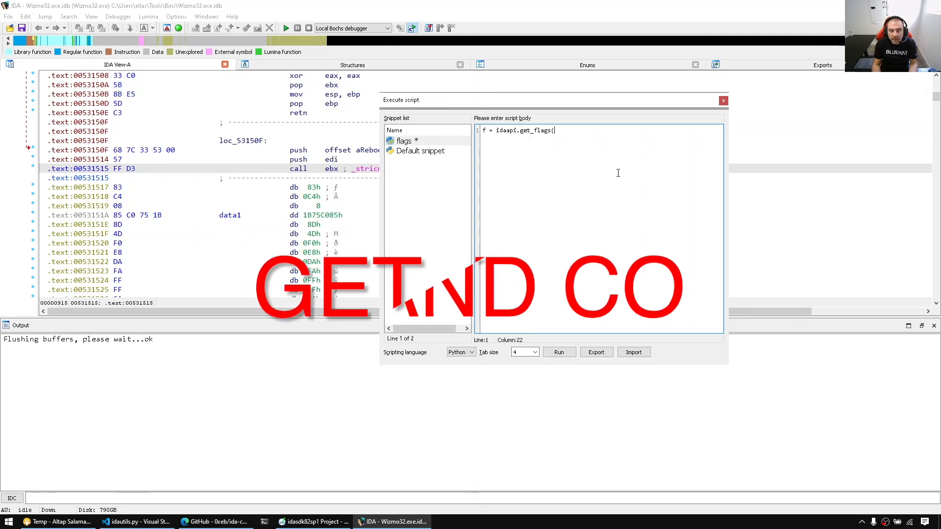
{"action": "type", "text": "here()"}
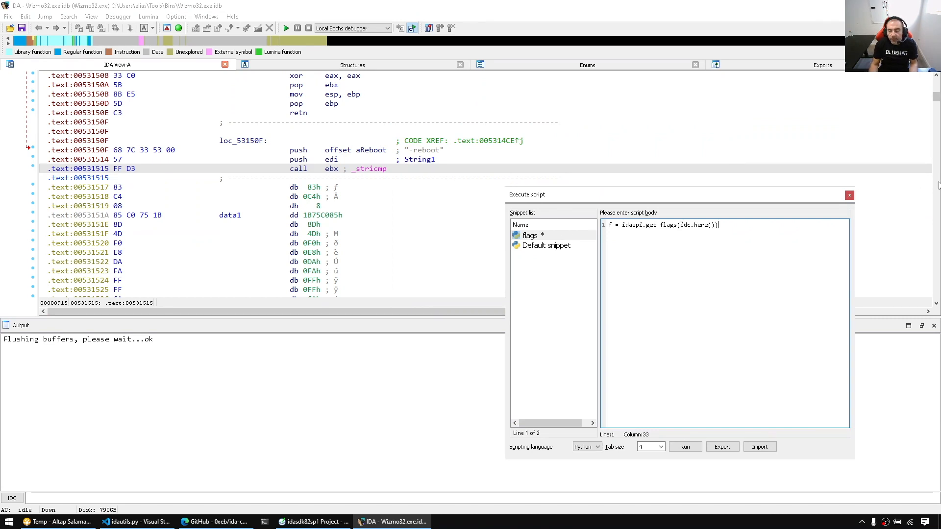
- Add a print of is_code and an idaapi.msg_clear() call to the snippet
{"action": "key", "text": "Return"}
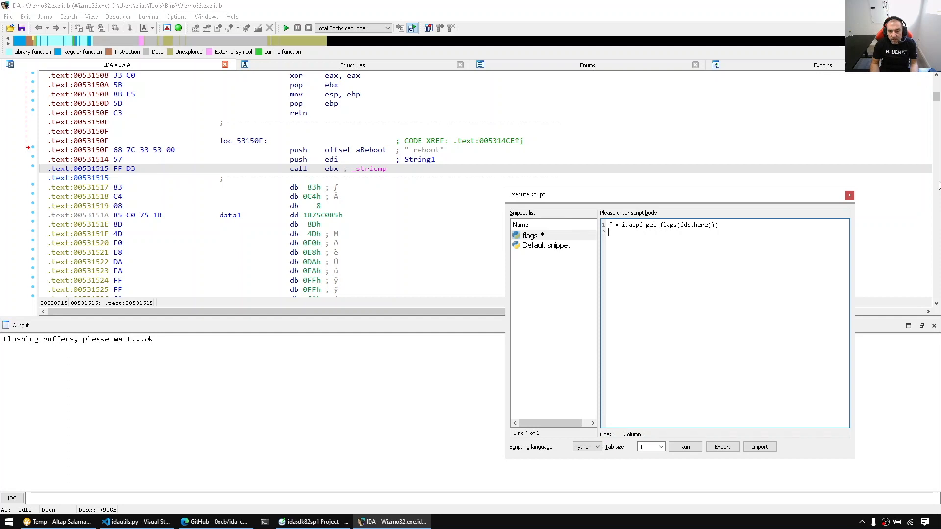
{"action": "type", "text": "print(\""}
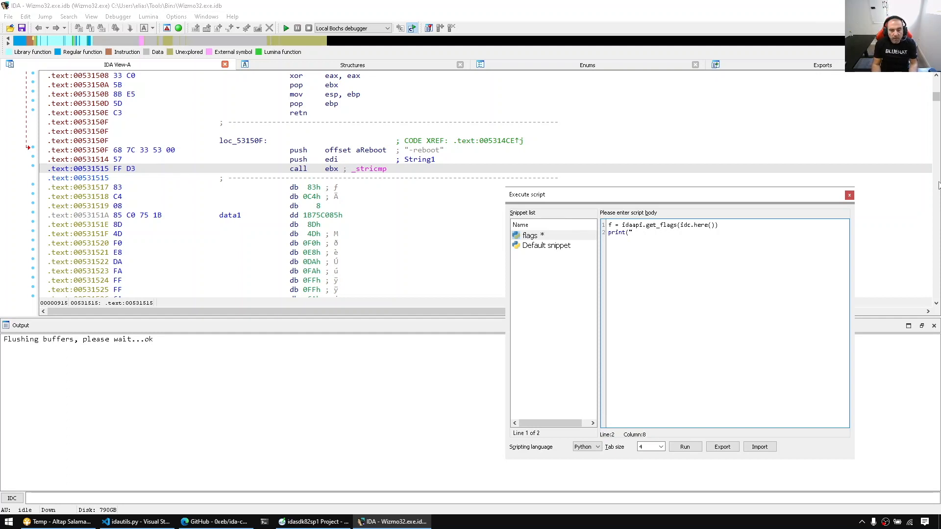
{"action": "type", "text": "is_code"}
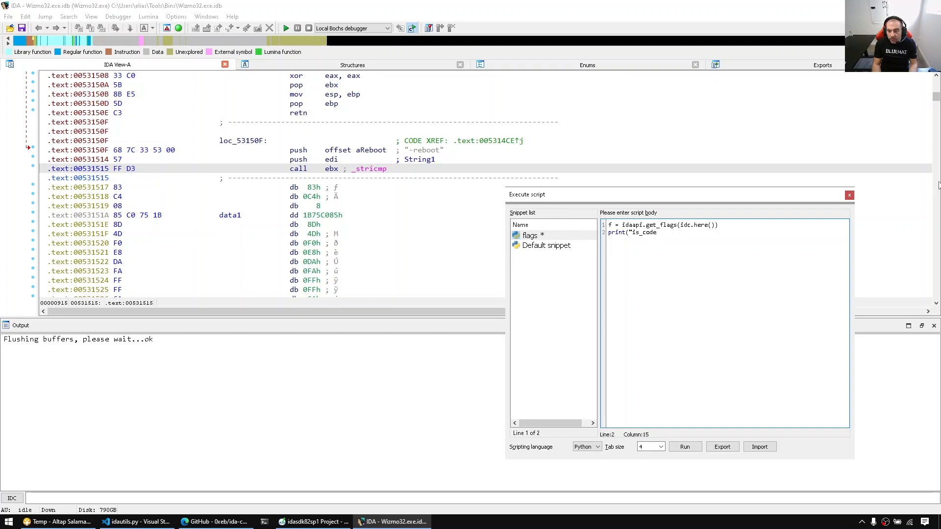
{"action": "type", "text": ":"}
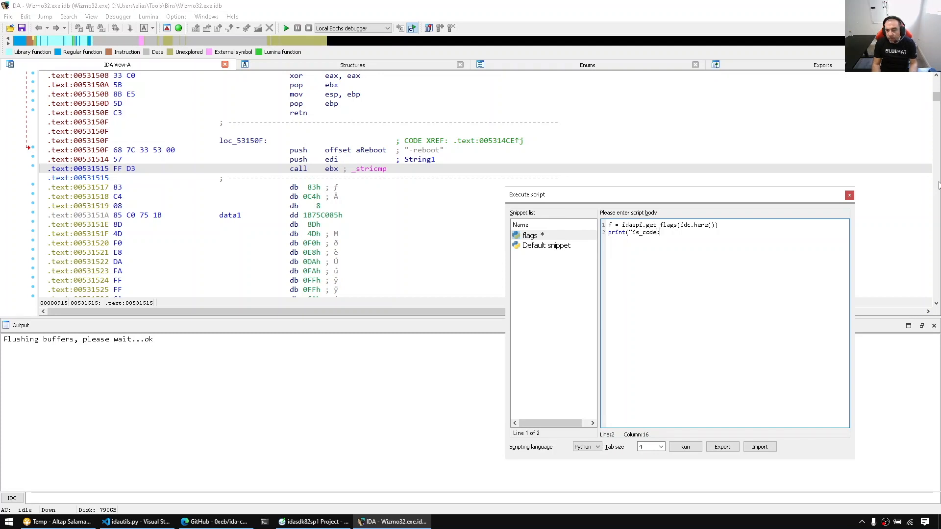
{"action": "type", "text": "\", idaapi.is_code(f"}
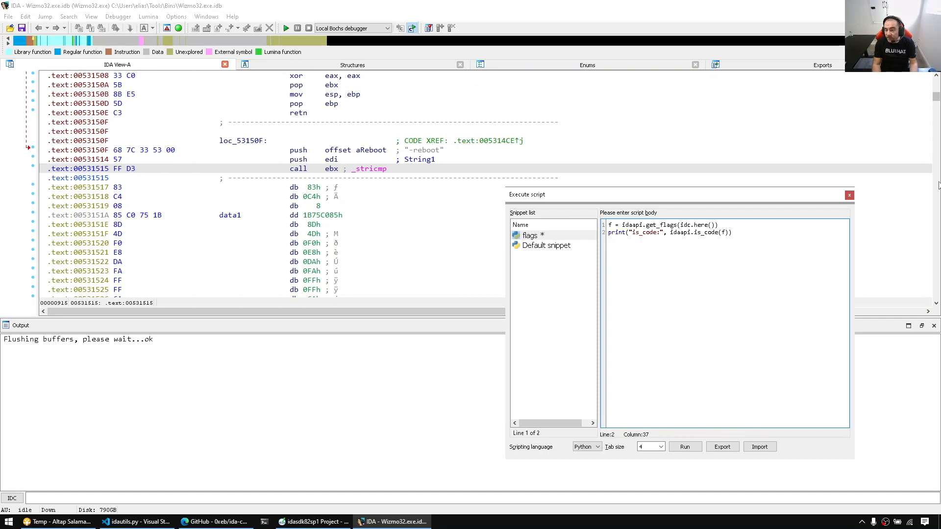
{"action": "type", "text": "idaapi."}
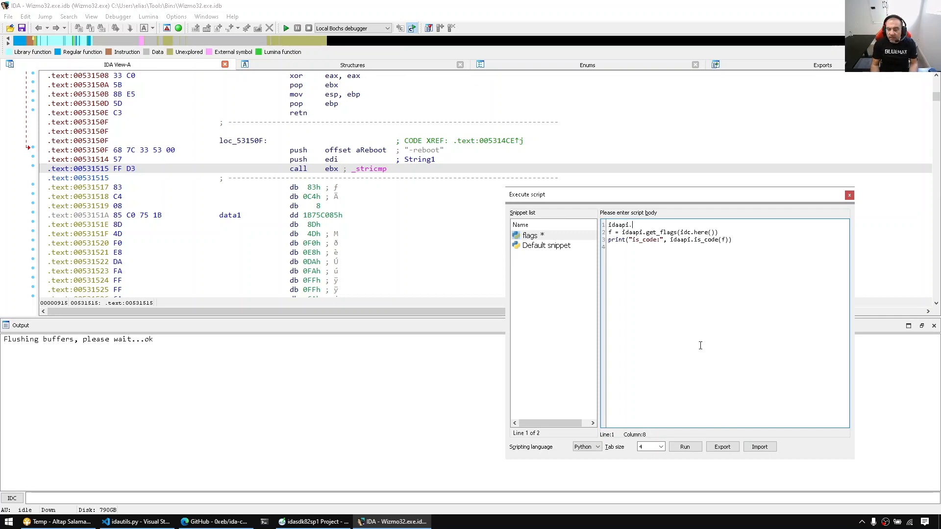
{"action": "type", "text": "msg_clear()"}
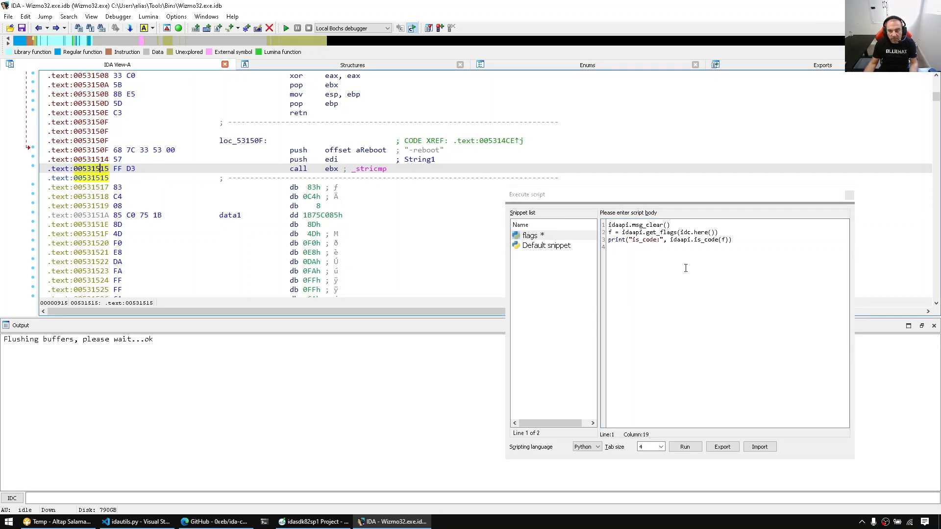
- Rerun the snippet on data at 00531517 and add an is_unknown(f) print
{"action": "left_click", "coordinate": [683, 447]}
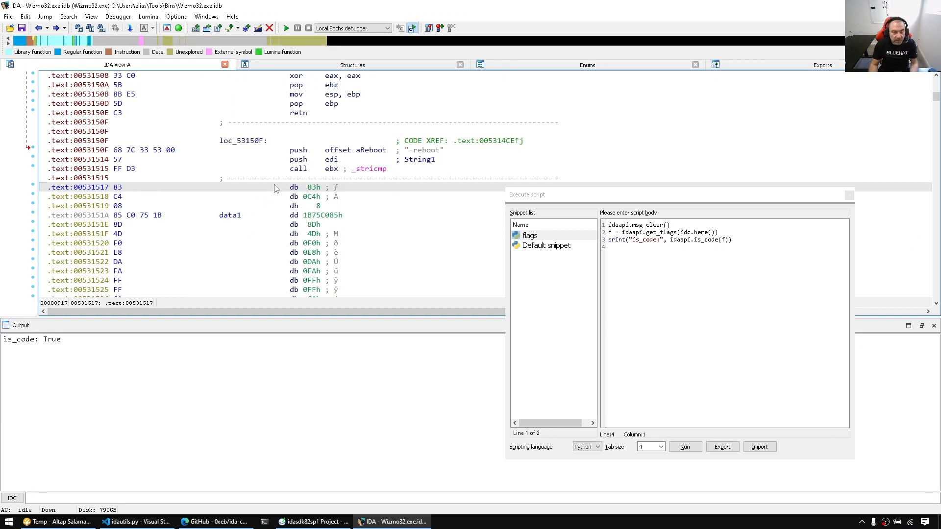
{"action": "left_click", "coordinate": [684, 446]}
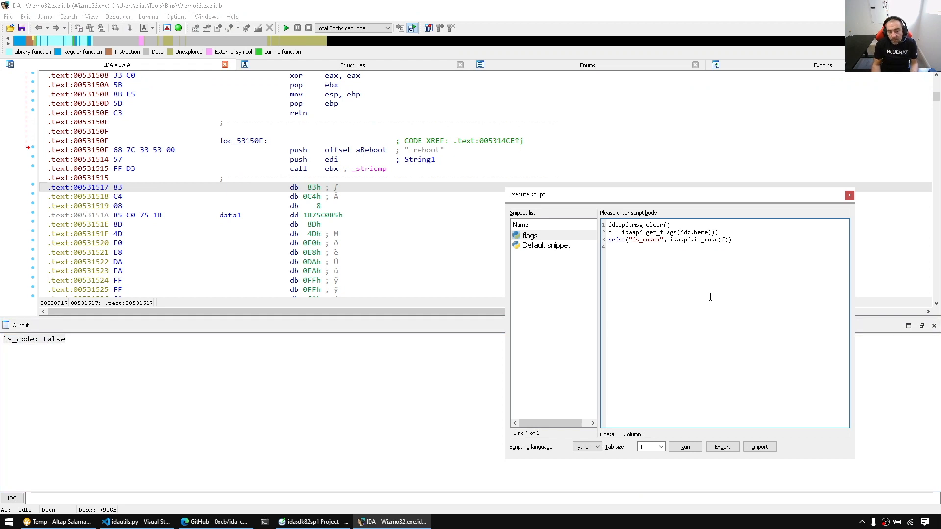
{"action": "type", "text": "print"}
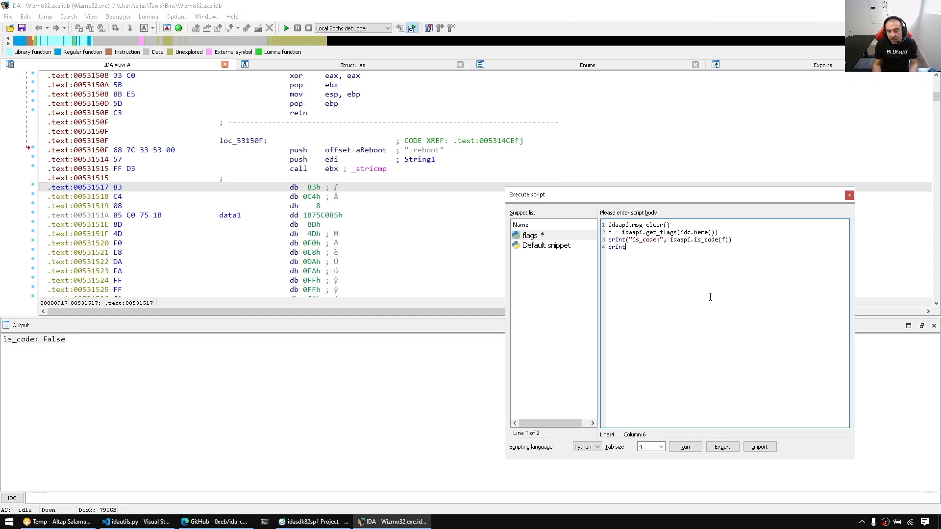
{"action": "type", "text": "(\"is_unk:\", idaapi.is_un"}
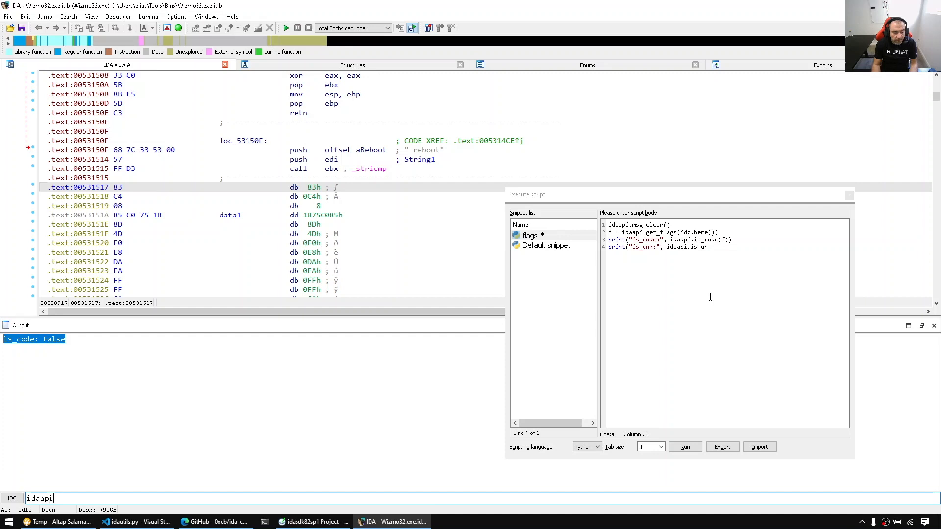
{"action": "type", "text": ".is_un"}
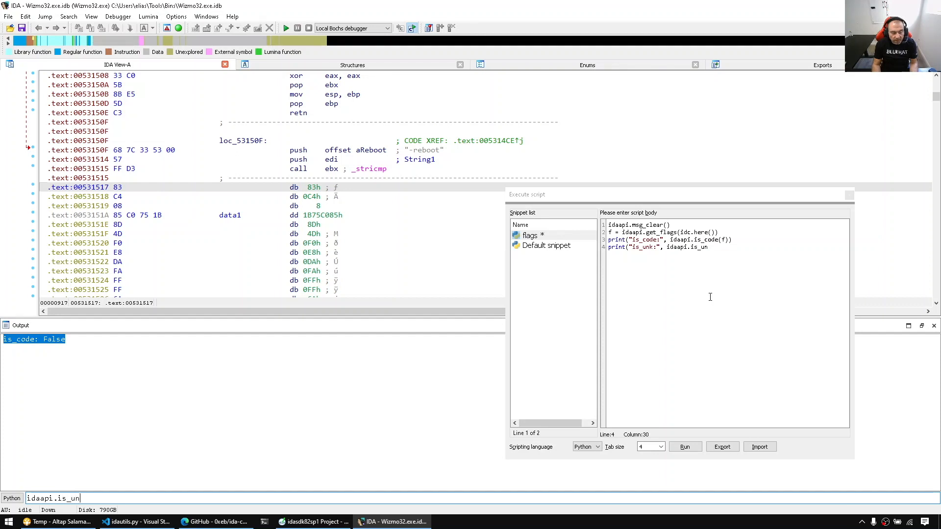
{"action": "type", "text": "known("}
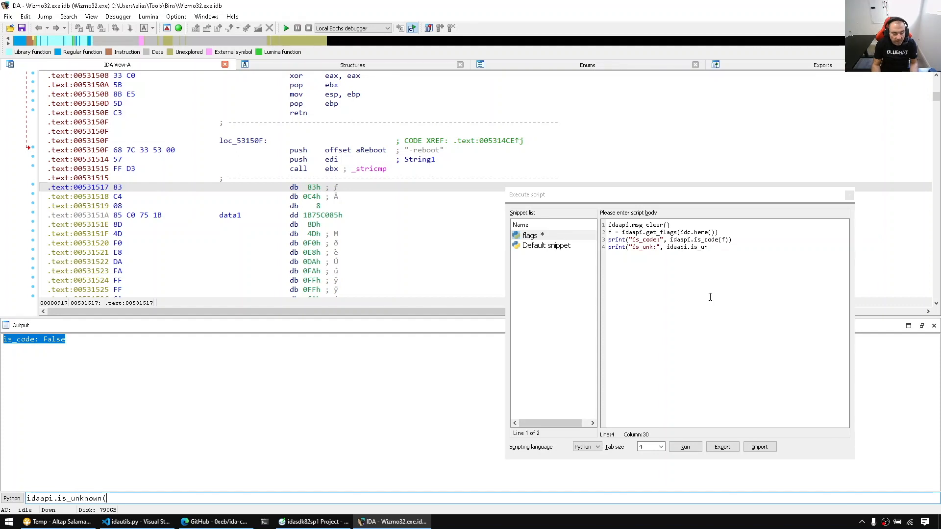
{"action": "type", "text": ")"}
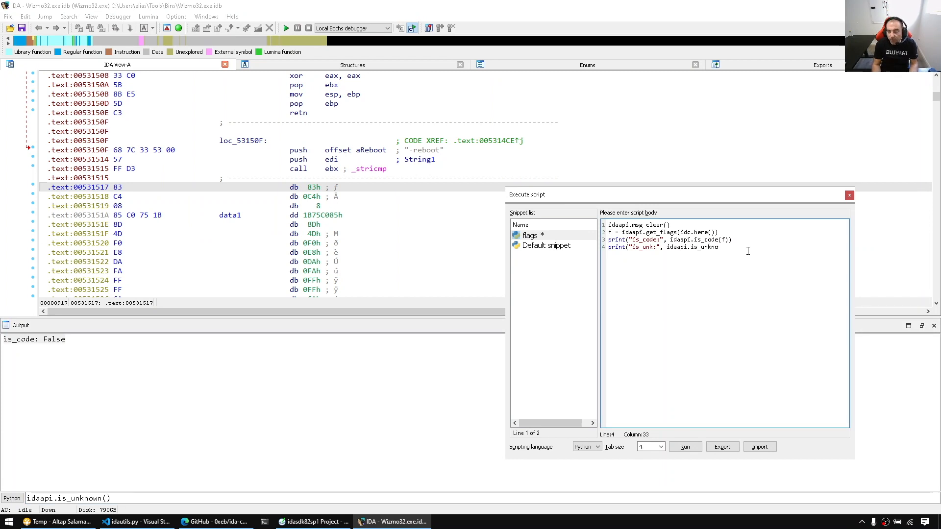
{"action": "type", "text": "wn(f))"}
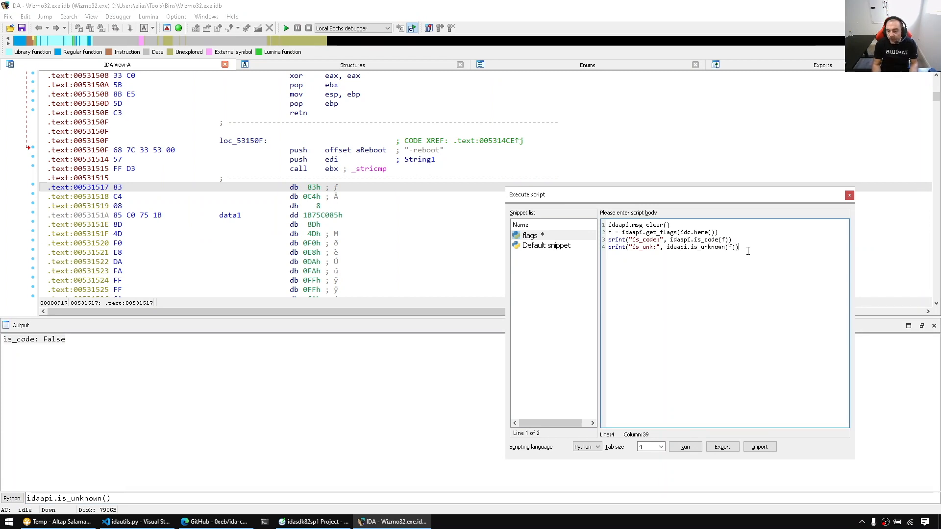
- Begin an is_data print and show the help for idaapi.is_data
{"action": "type", "text": "print(\"i"}
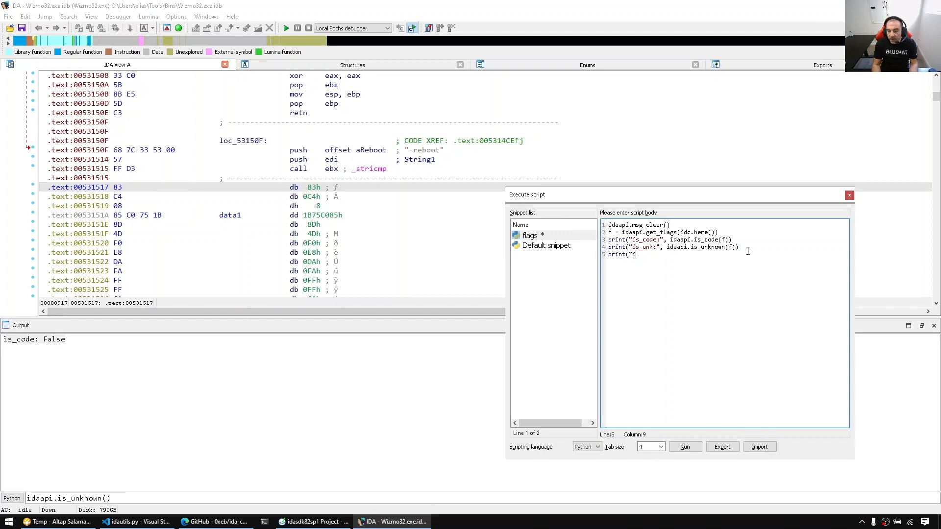
{"action": "type", "text": "s_data"}
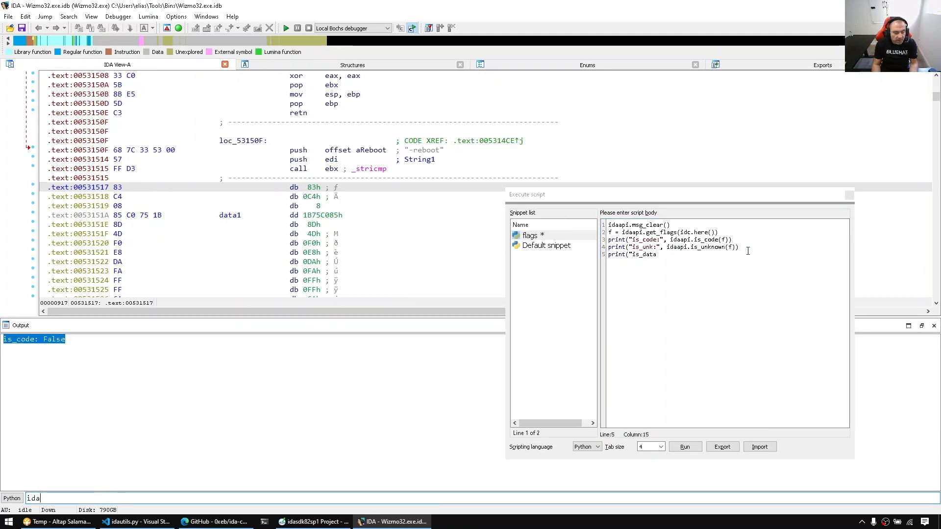
{"action": "type", "text": "idaapi.is_data("}
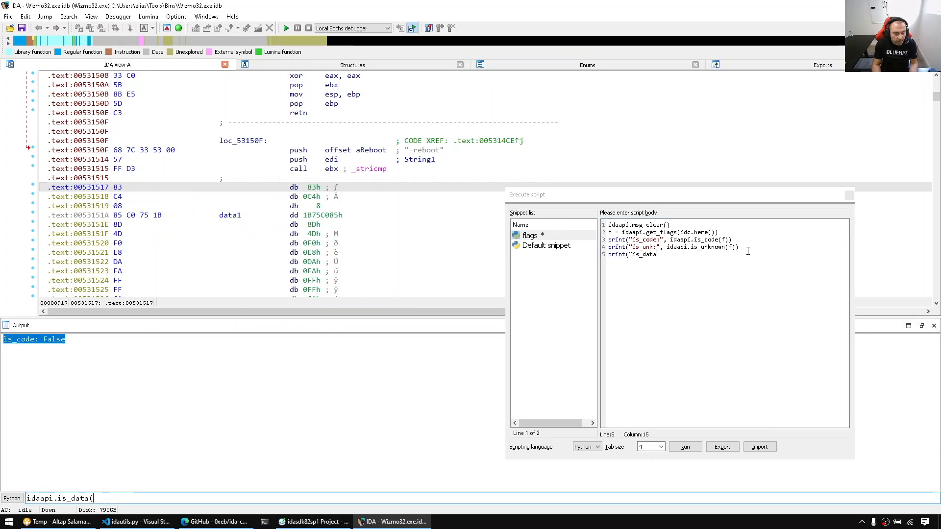
{"action": "key", "text": "Return"}
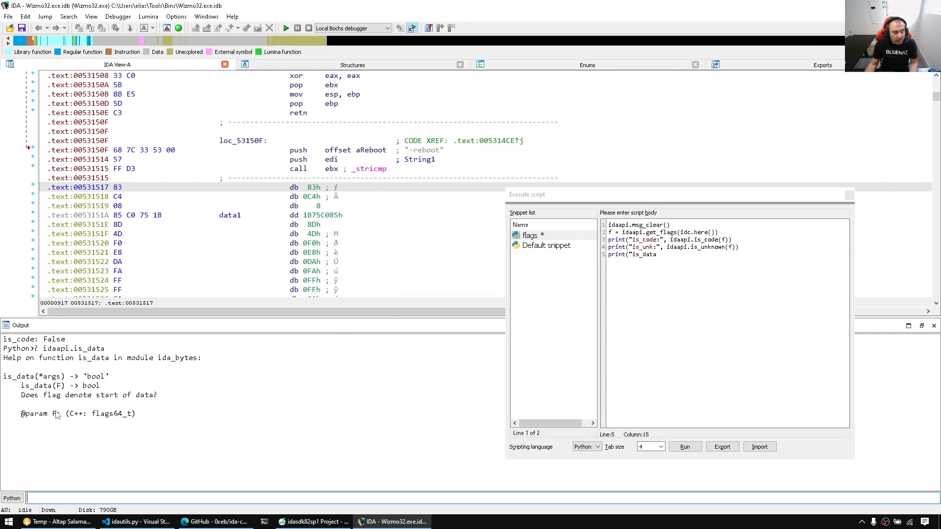
{"action": "mouse_move", "coordinate": [330, 429]}
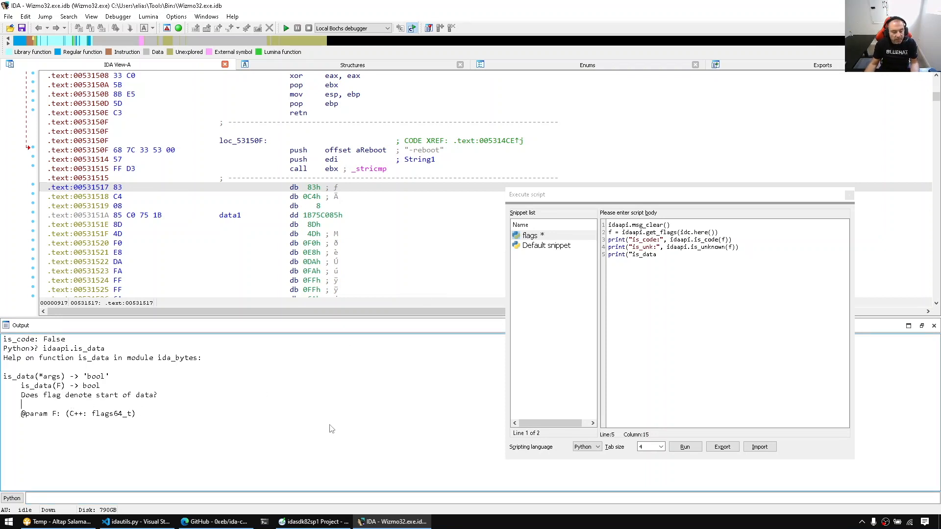
{"action": "left_click", "coordinate": [313, 522]}
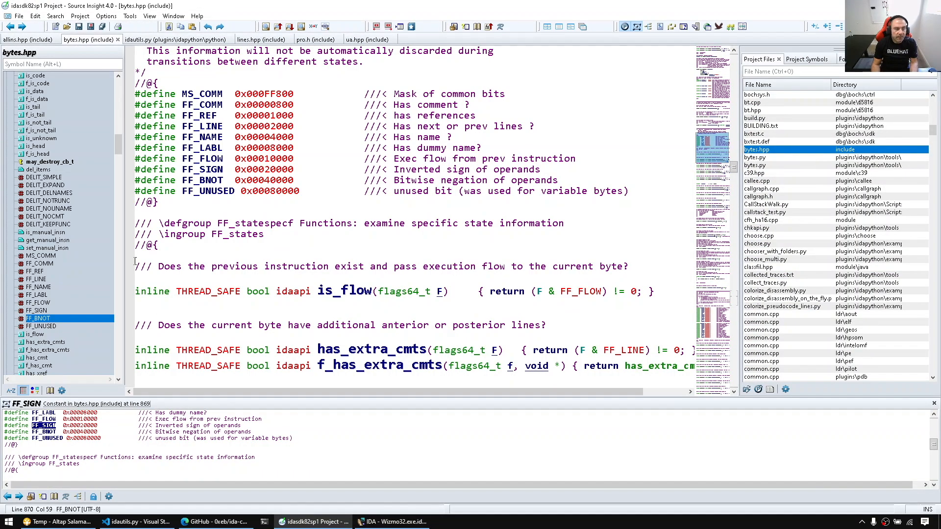
- Browse is_bnot, is_byte, is_char, is_data, is_func, is_off0 and is_strlit in bytes.hpp, then return to IDA
{"action": "scroll", "scroll_direction": "down", "scroll_amount": 3}
{"action": "type", "text": "is_"}
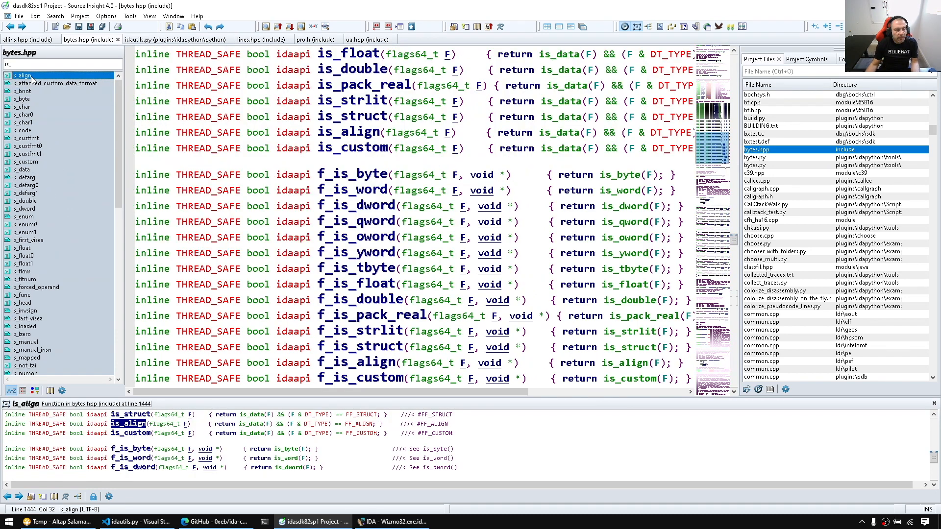
{"action": "left_click", "coordinate": [24, 90]}
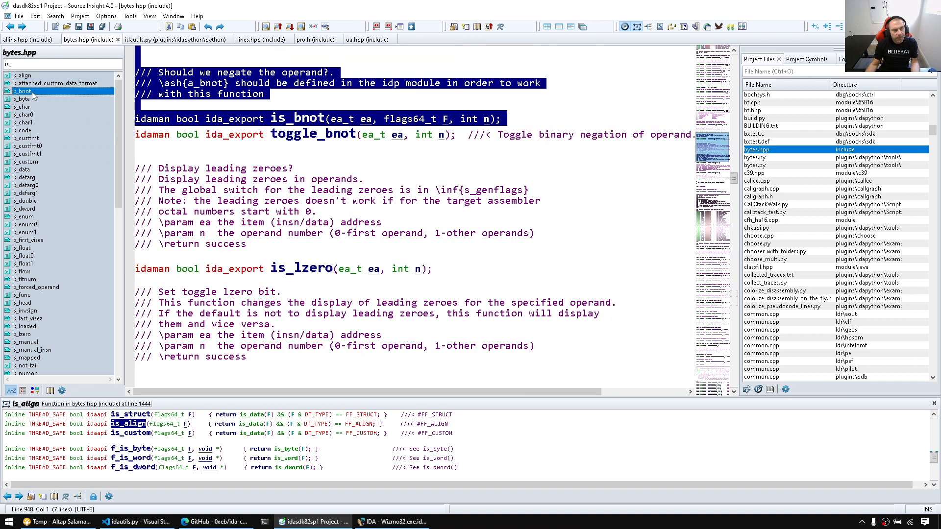
{"action": "left_click", "coordinate": [24, 99]}
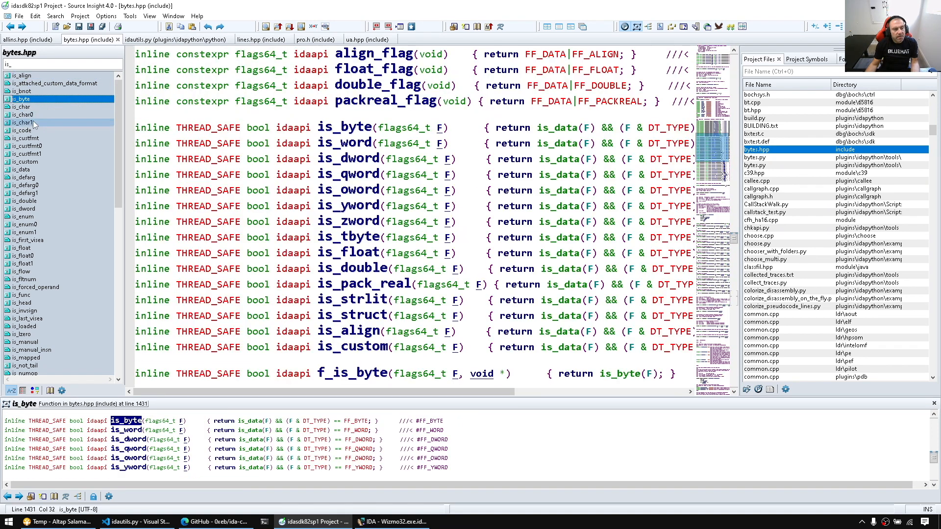
{"action": "left_click", "coordinate": [20, 106]}
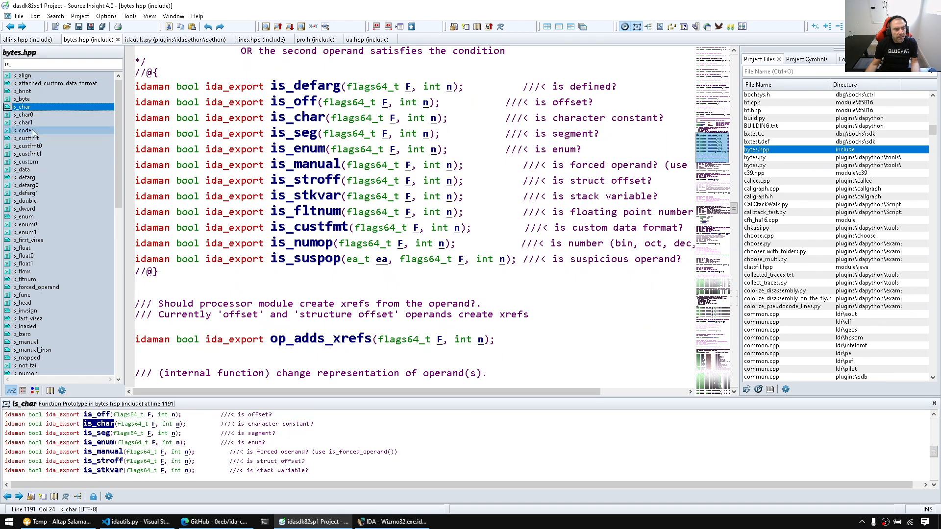
{"action": "left_click", "coordinate": [22, 169]}
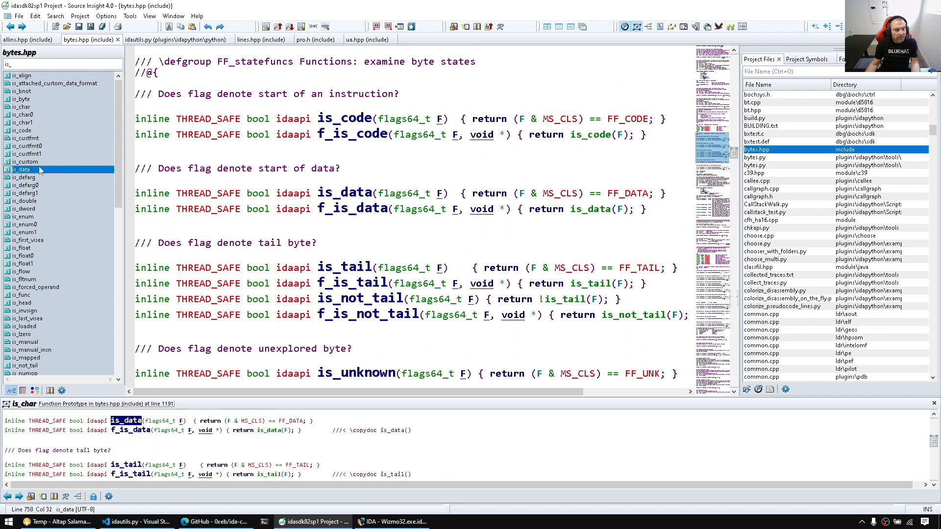
{"action": "left_click", "coordinate": [23, 295]}
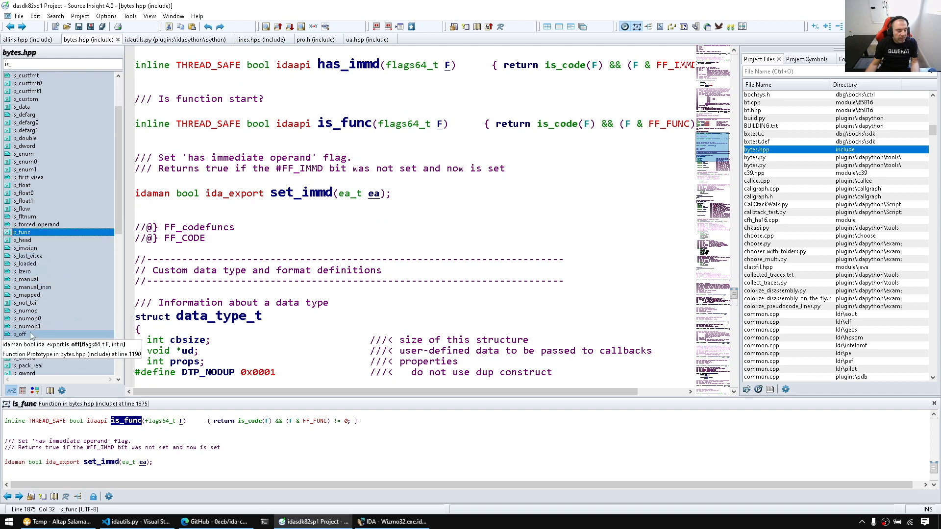
{"action": "left_click", "coordinate": [19, 295]}
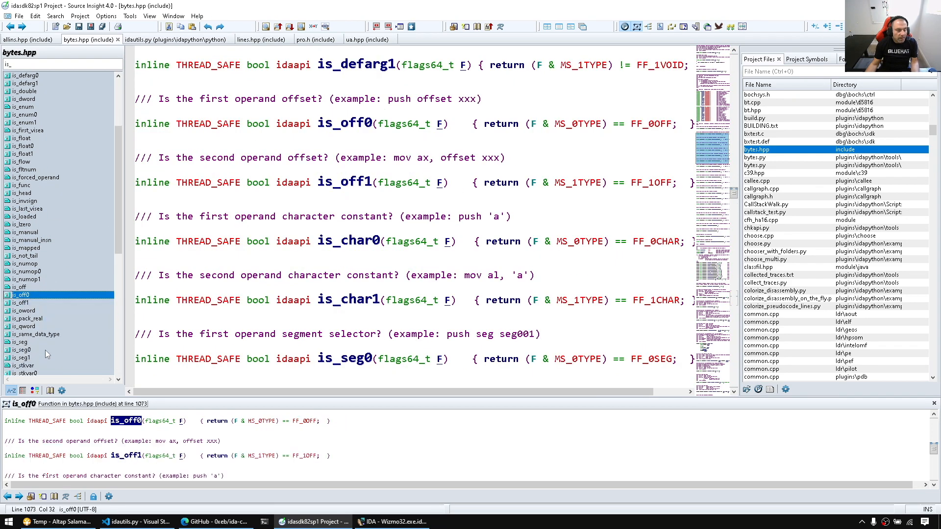
{"action": "left_click", "coordinate": [24, 311]}
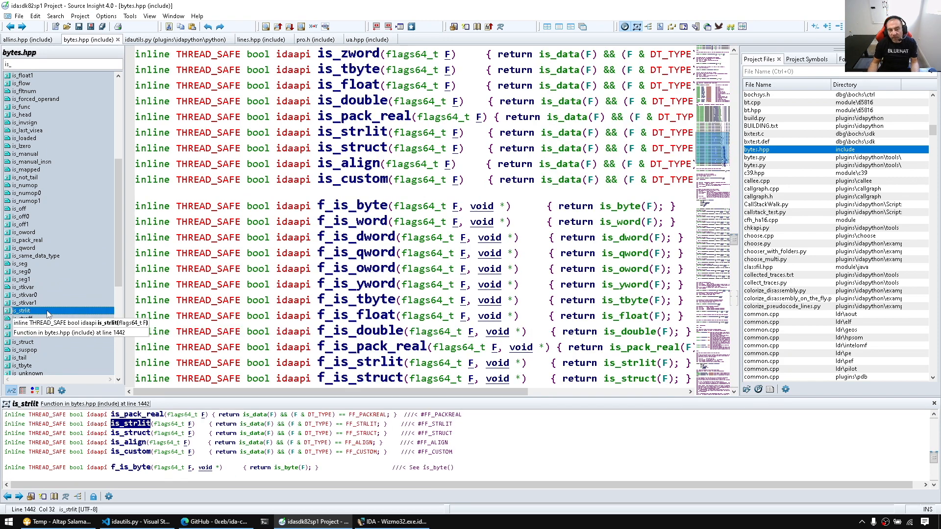
{"action": "left_click", "coordinate": [390, 521]}
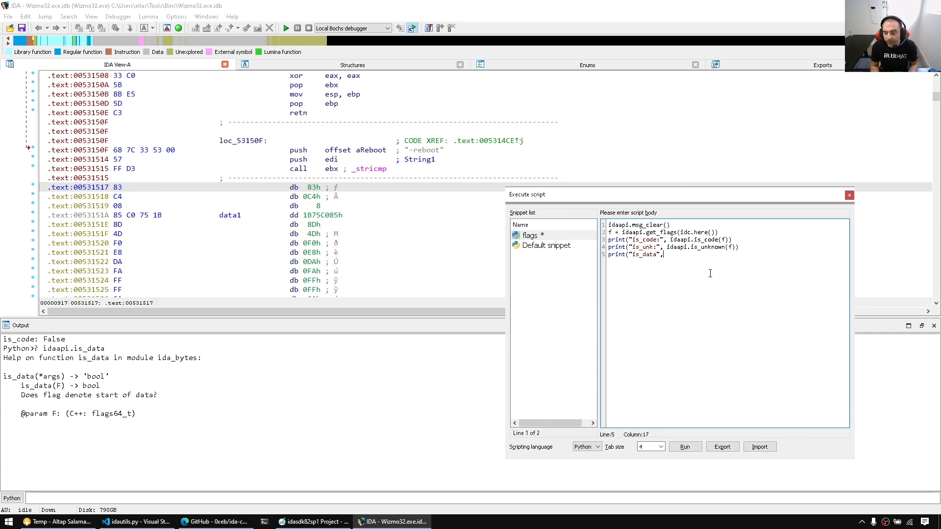
- Complete the idaapi.is_data(f) print and make data1 the current address
{"action": "type", "text": "idaapi.is_data(f))"}
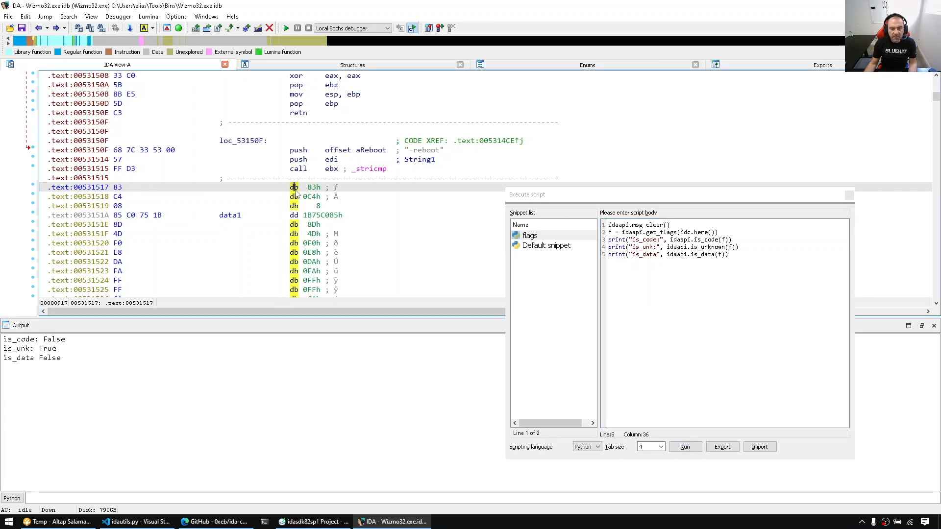
{"action": "double_click", "coordinate": [29, 349]}
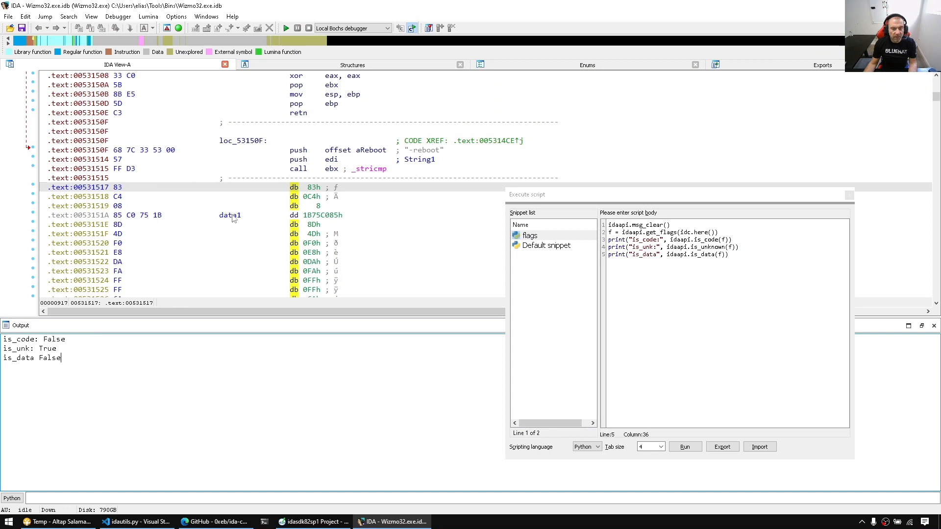
{"action": "left_click", "coordinate": [230, 215]}
{"action": "type", "text": "print(\"h"}
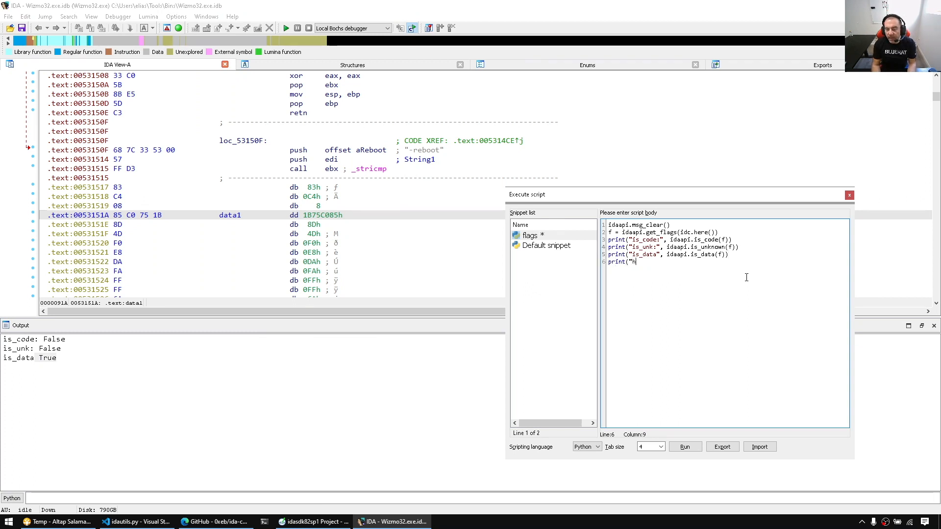
- Add a has_name print, rename 0x531517 to name2, and rerun to get True
{"action": "type", "text": "as_name\", idaapi.has_name(f))"}
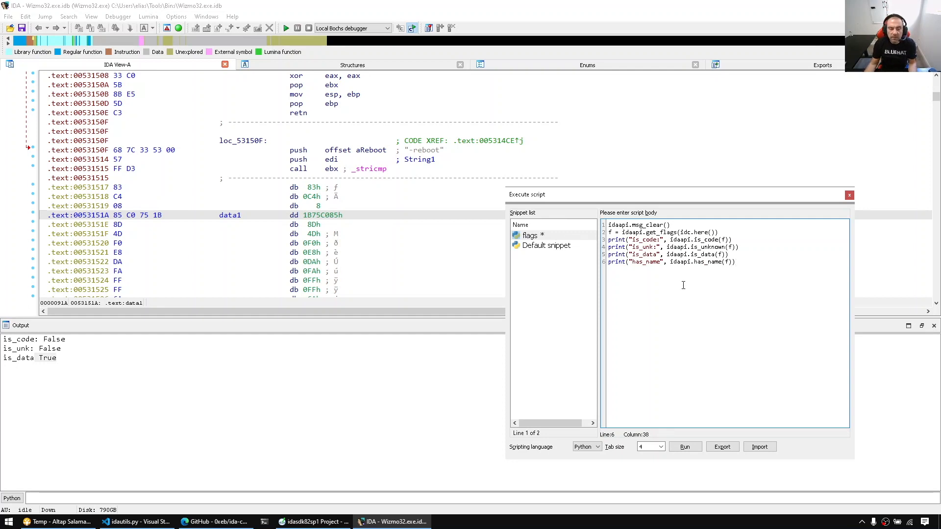
{"action": "left_click", "coordinate": [685, 446]}
{"action": "type", "text": "n"}
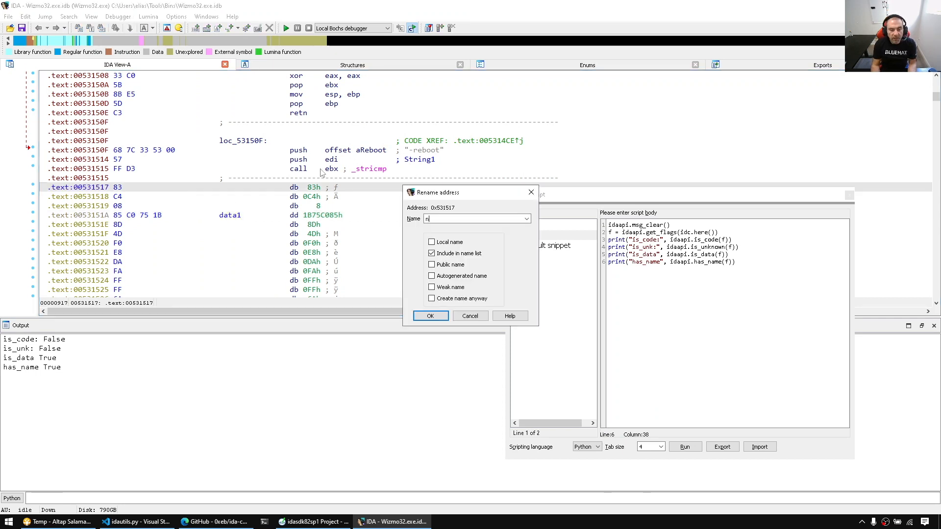
{"action": "left_click", "coordinate": [430, 315]}
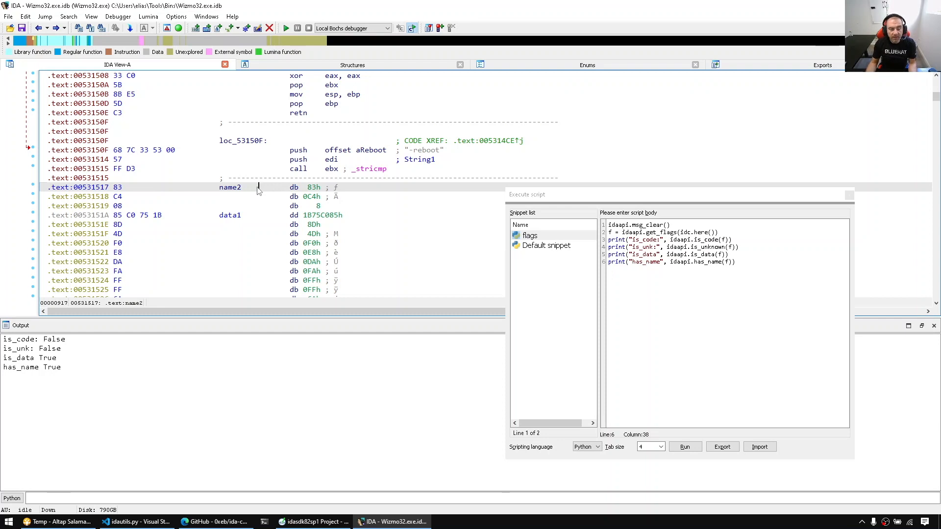
{"action": "left_click", "coordinate": [684, 446]}
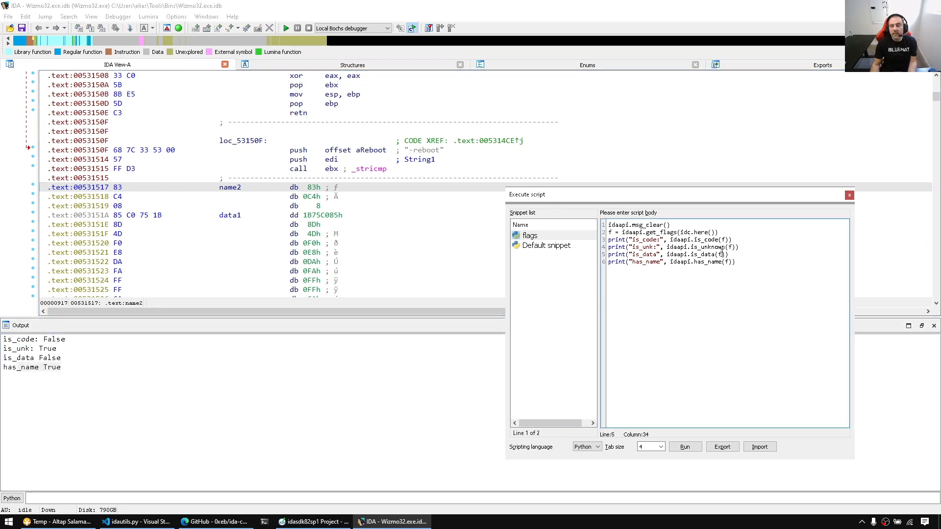
{"action": "double_click", "coordinate": [702, 232]}
{"action": "type", "text": "e"}
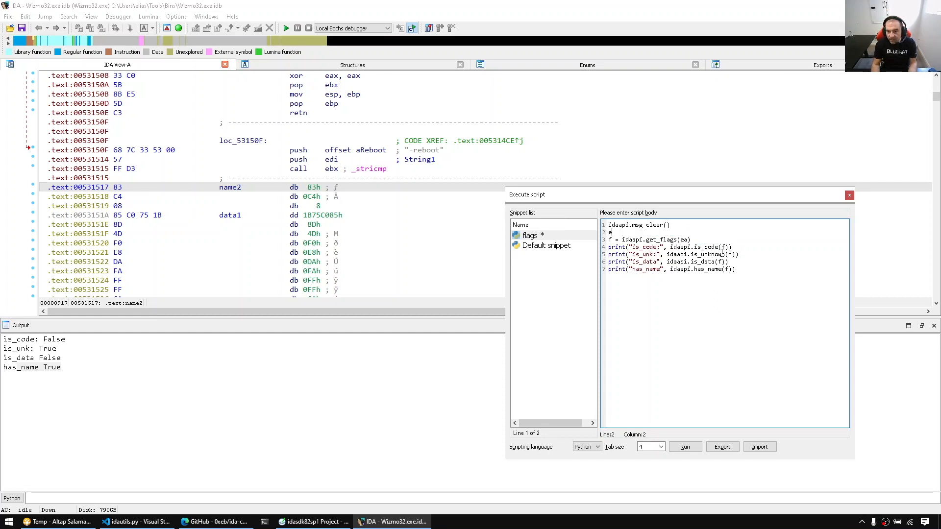
- Add ea = idc.here(), ea_p1 = ea + 1 and is_head(f) prints, run, then select data1
{"action": "type", "text": "a = idc.here()"}
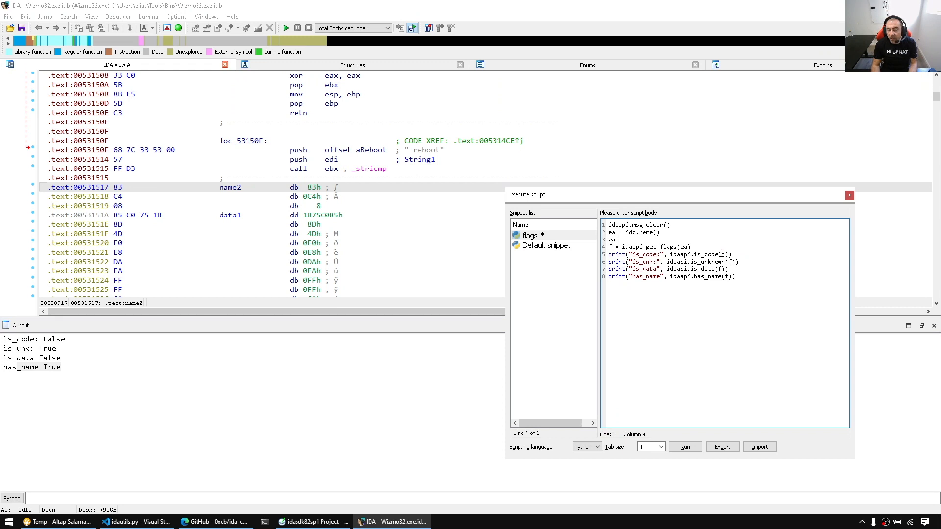
{"action": "type", "text": "p"}
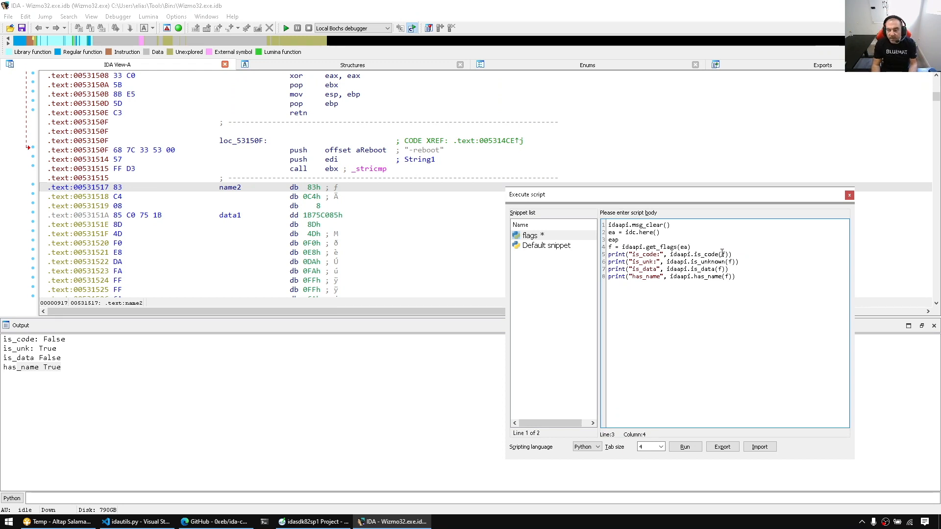
{"action": "type", "text": "_"}
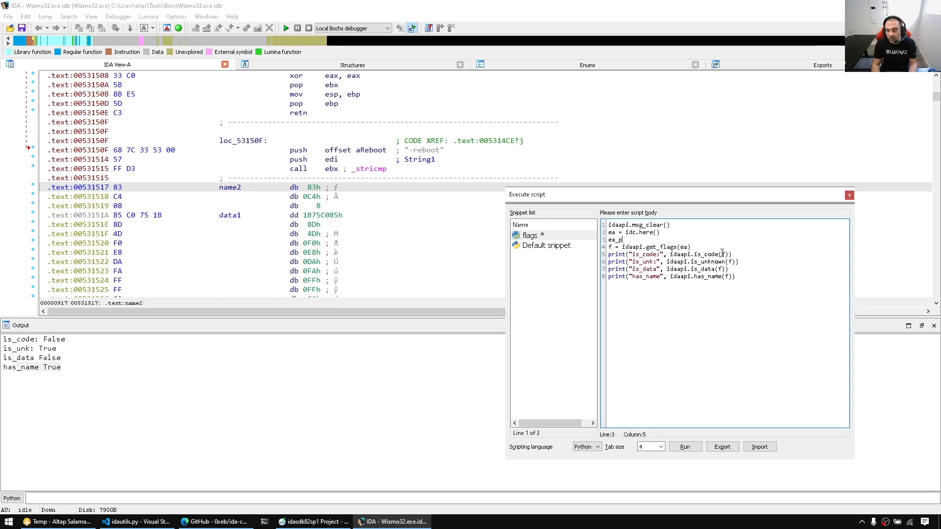
{"action": "type", "text": "1 ="}
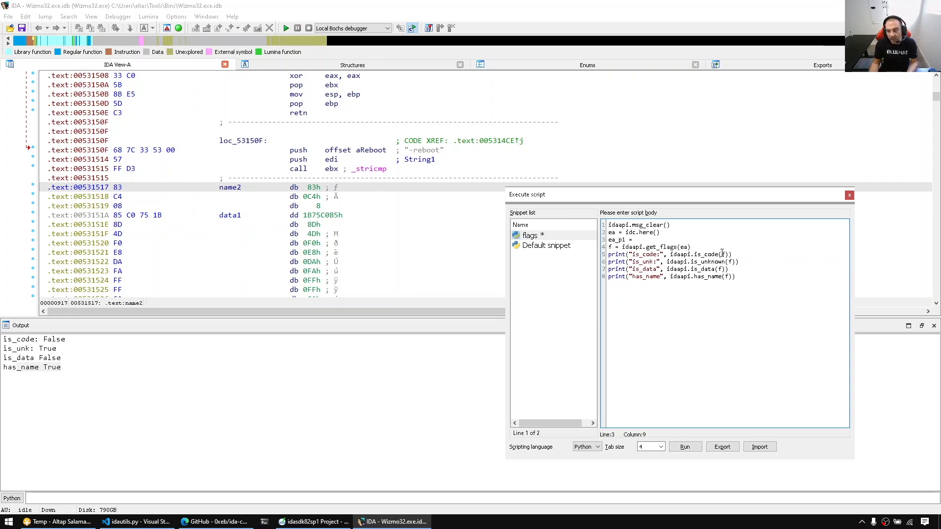
{"action": "type", "text": "ea + 1"}
{"action": "type", "text": "f_p1 = idaapi.get_flags(ea_p1"}
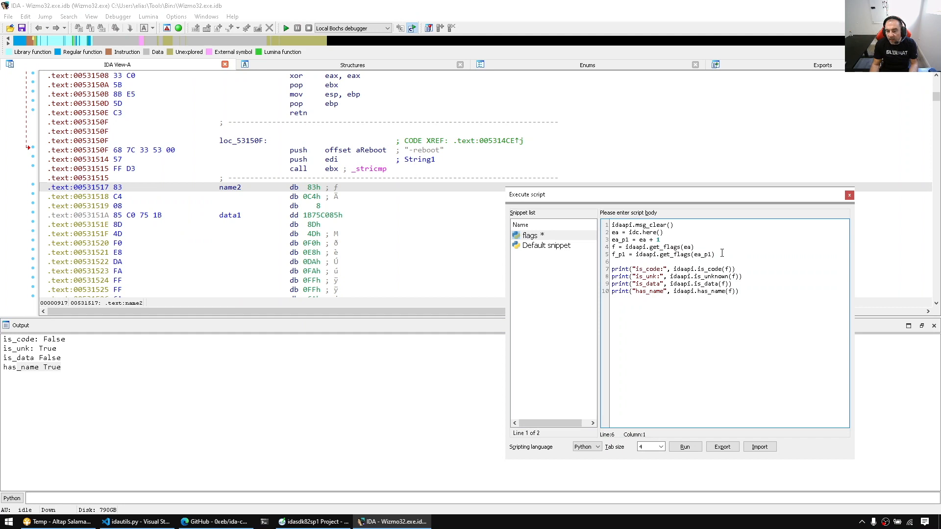
{"action": "type", "text": "p"}
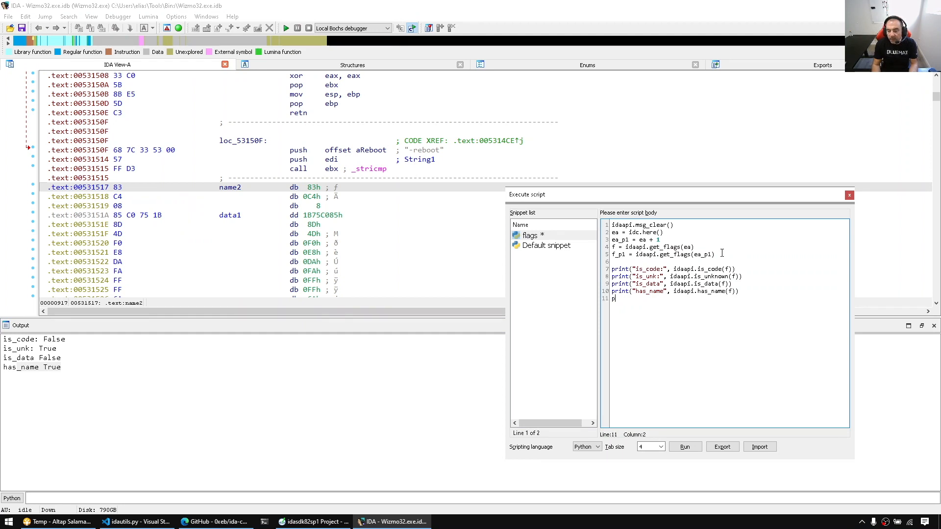
{"action": "type", "text": "rint(\"is_head\""}
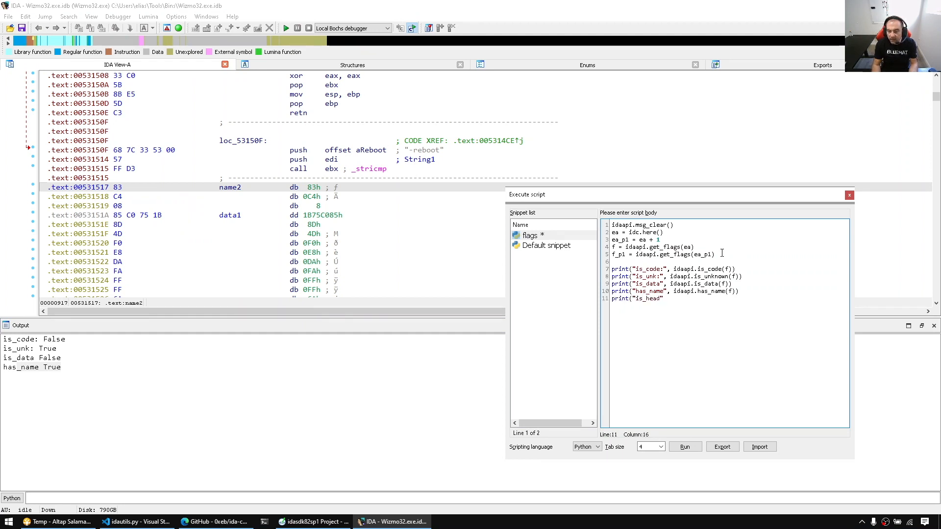
{"action": "type", "text": ", idaapi."}
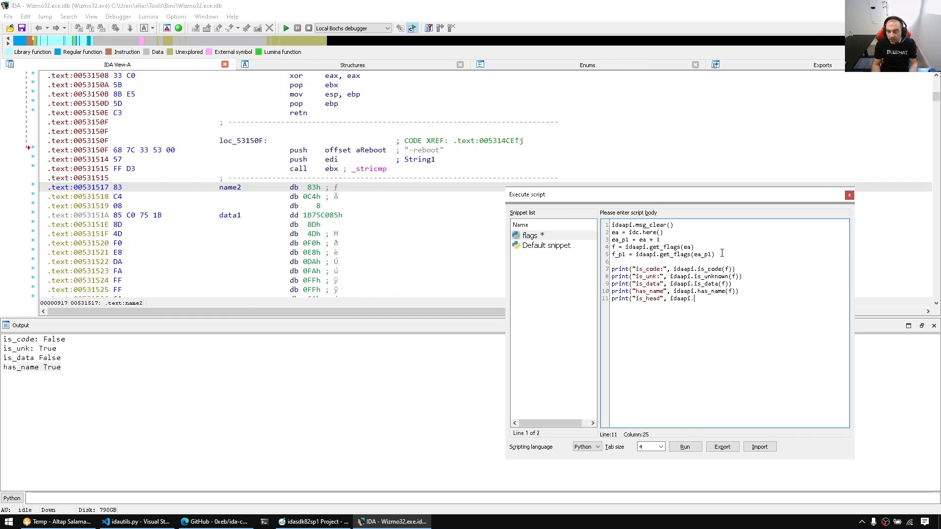
{"action": "type", "text": "is_head(f))"}
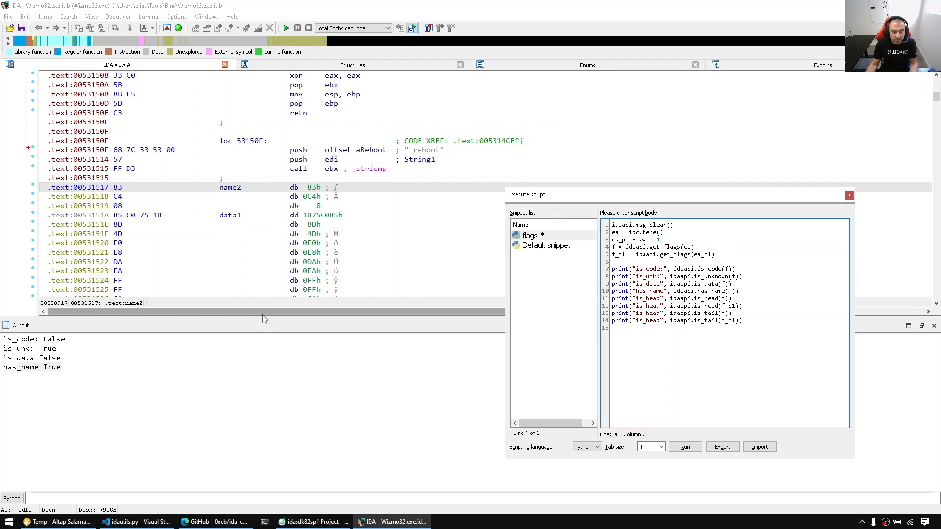
{"action": "left_click", "coordinate": [684, 446]}
{"action": "type", "text": "tail"}
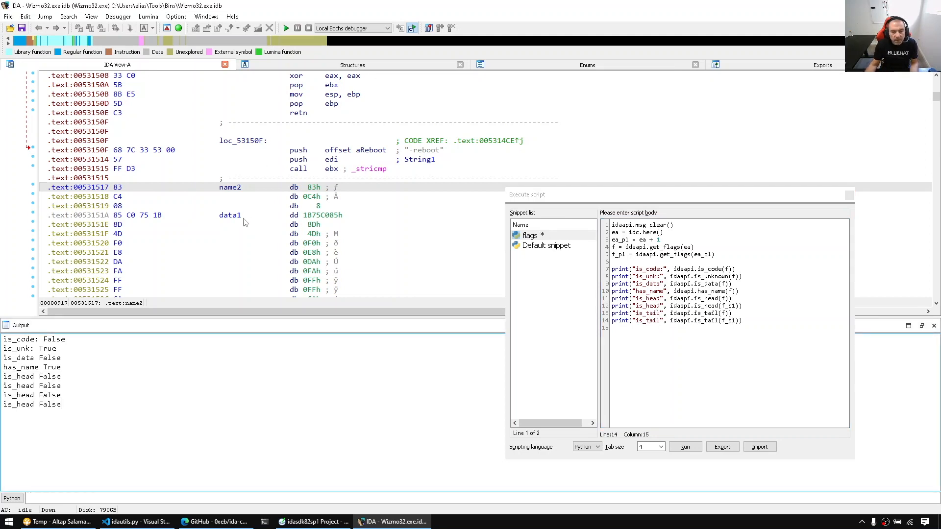
{"action": "left_click", "coordinate": [230, 215]}
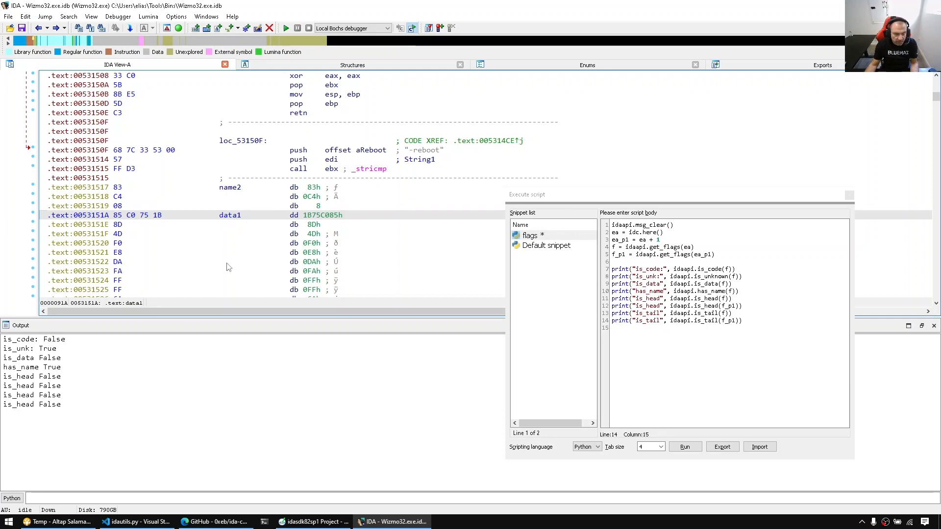
- Run the relabelled script on data1, reporting is_head_ea and is_tail_ea+1 True
{"action": "left_click", "coordinate": [684, 446]}
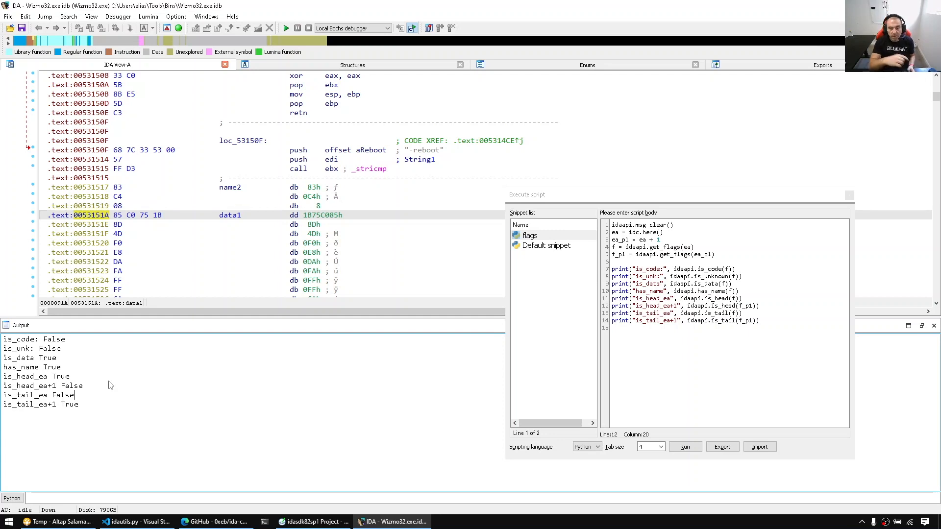
{"action": "mouse_move", "coordinate": [160, 375]}
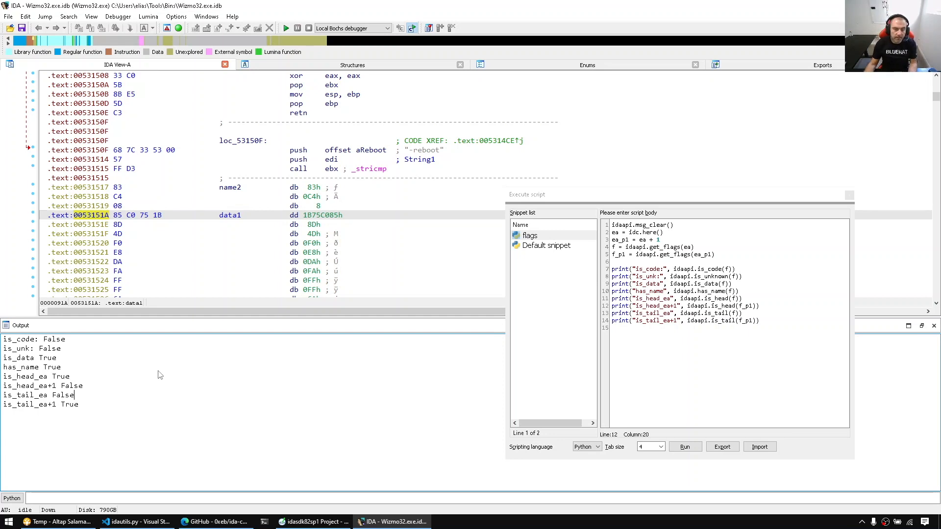
{"action": "mouse_move", "coordinate": [266, 310]}
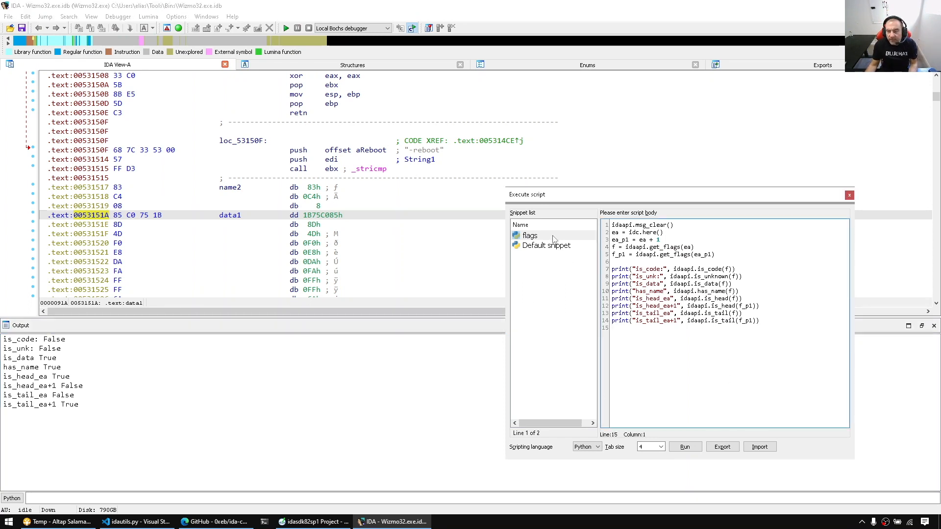
- Recreate the instruction at 0x5314F8 with idaapi.create_insn(here()), then rename 0x53421C to db123
{"action": "left_click", "coordinate": [529, 235]}
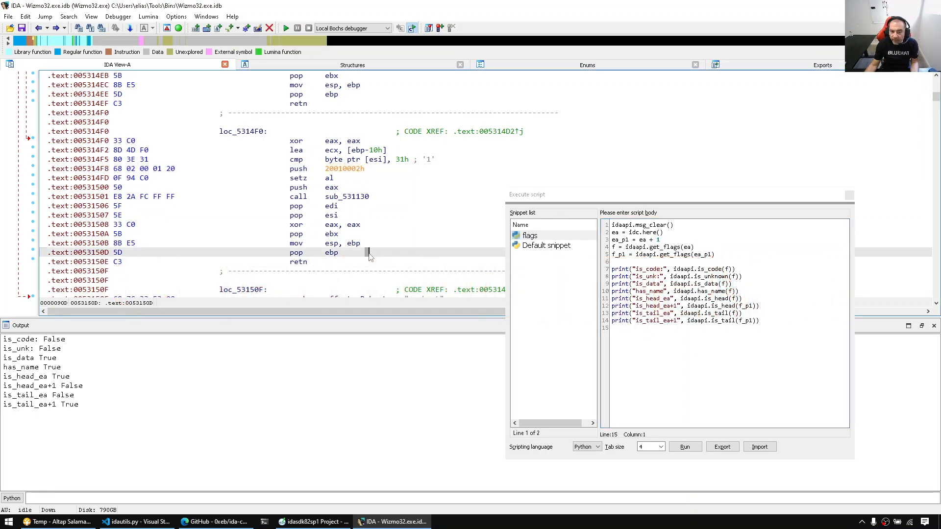
{"action": "left_click", "coordinate": [344, 169]}
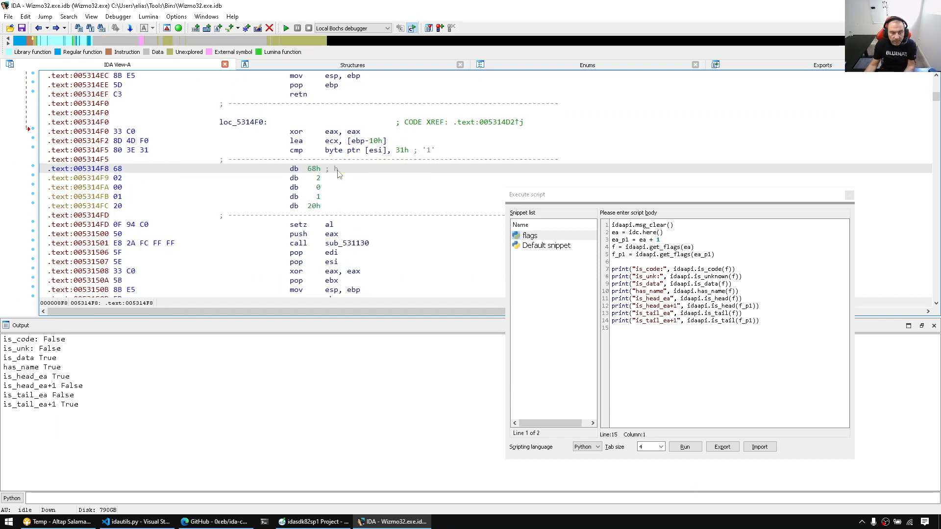
{"action": "left_click", "coordinate": [313, 168]}
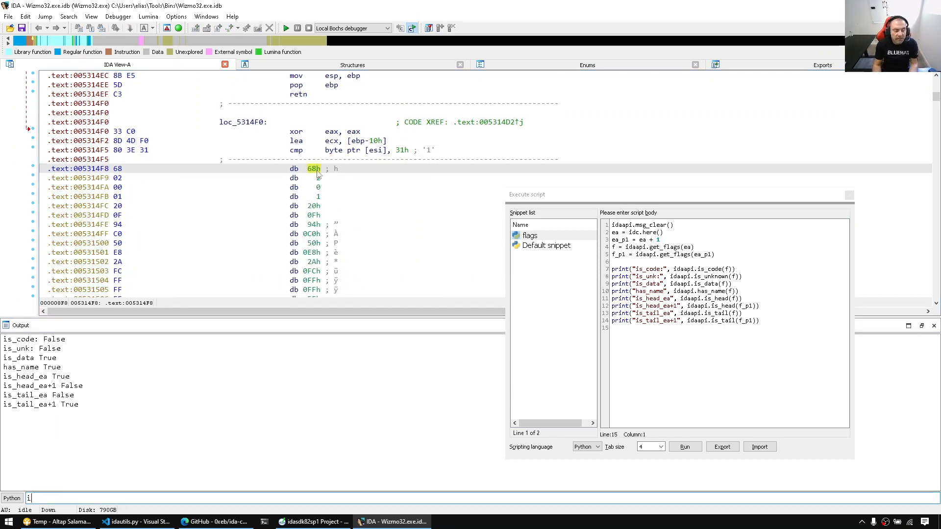
{"action": "type", "text": "idaapi.create_32b"}
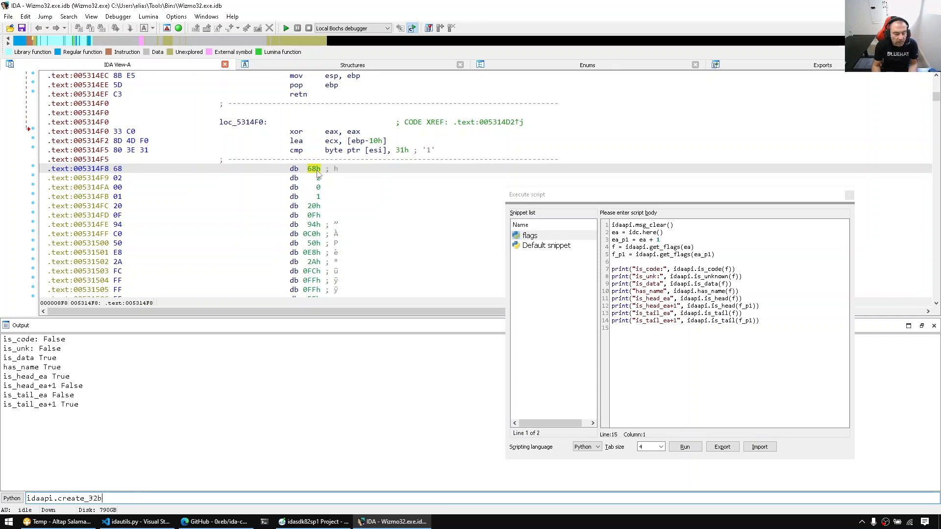
{"action": "type", "text": "idaapi.create_insn(here("}
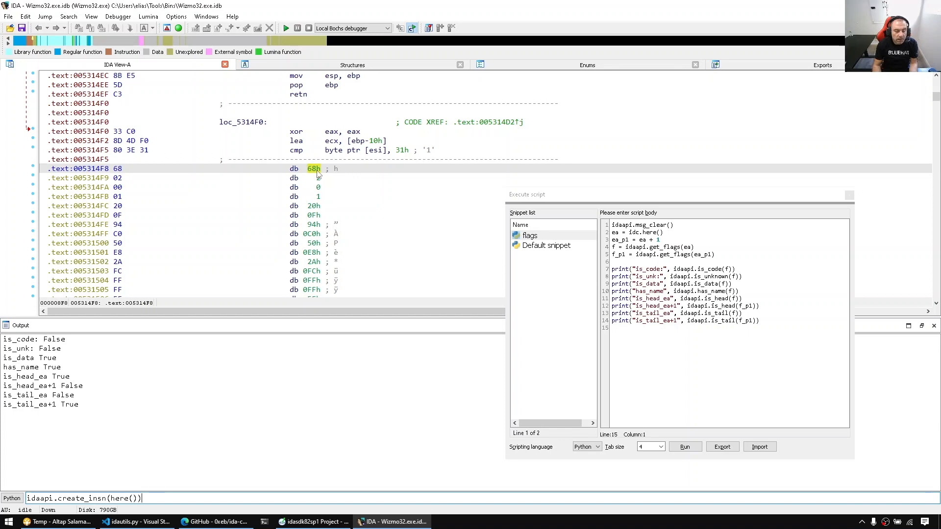
{"action": "key", "text": "Return"}
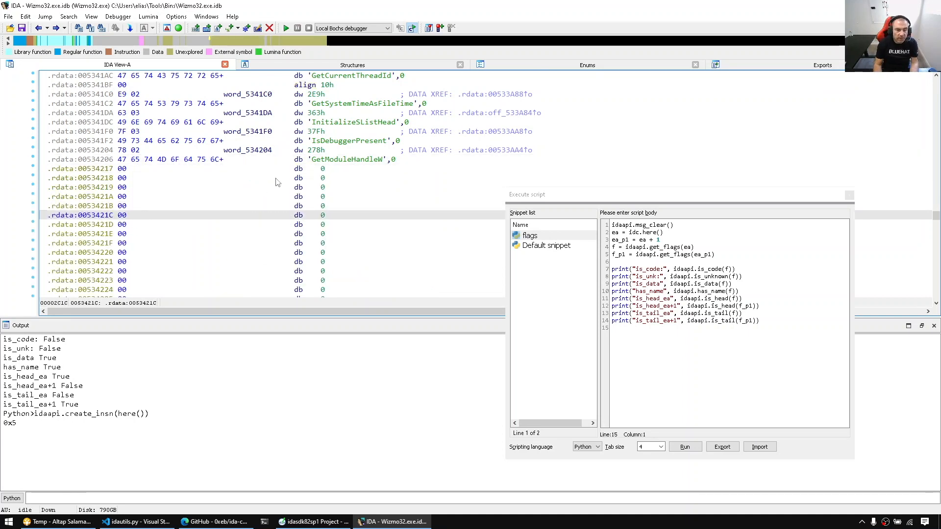
{"action": "key", "text": "n"}
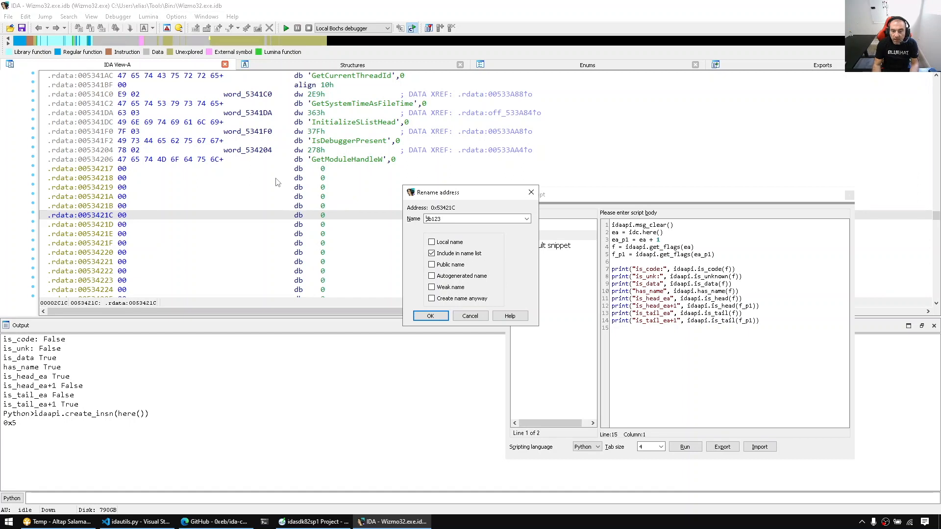
{"action": "left_click", "coordinate": [430, 316]}
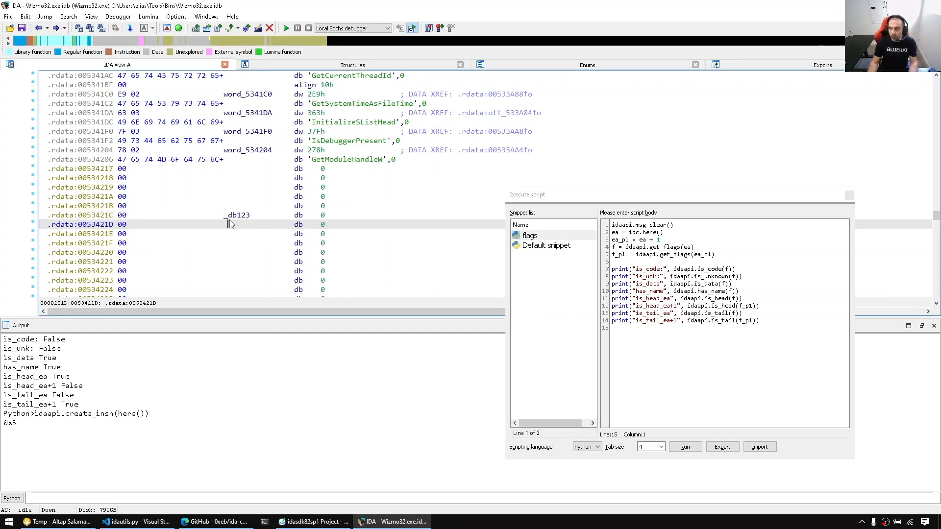
{"action": "mouse_move", "coordinate": [305, 244]}
{"action": "type", "text": "idaapi.create_byte("}
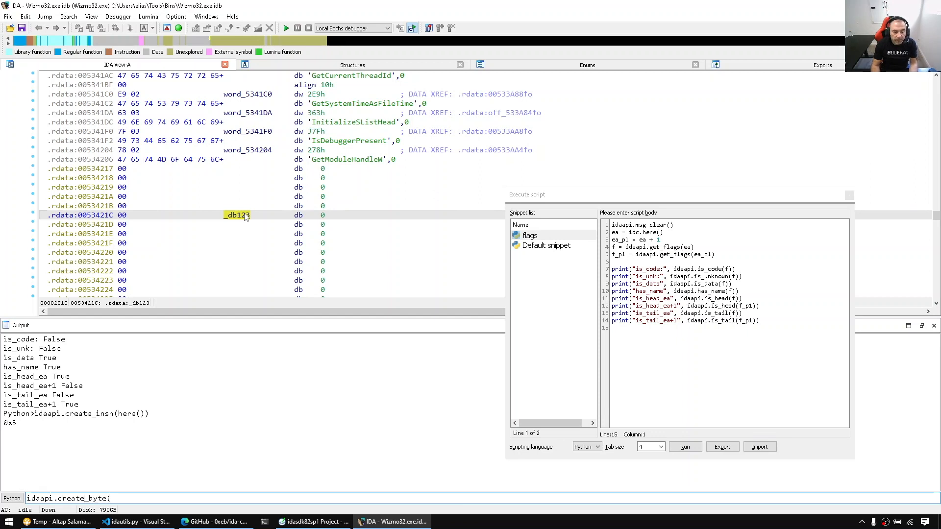
- View idaapi.create_byte help, then define a byte at _db123 with create_byte(here())
{"action": "type", "text": "here"}
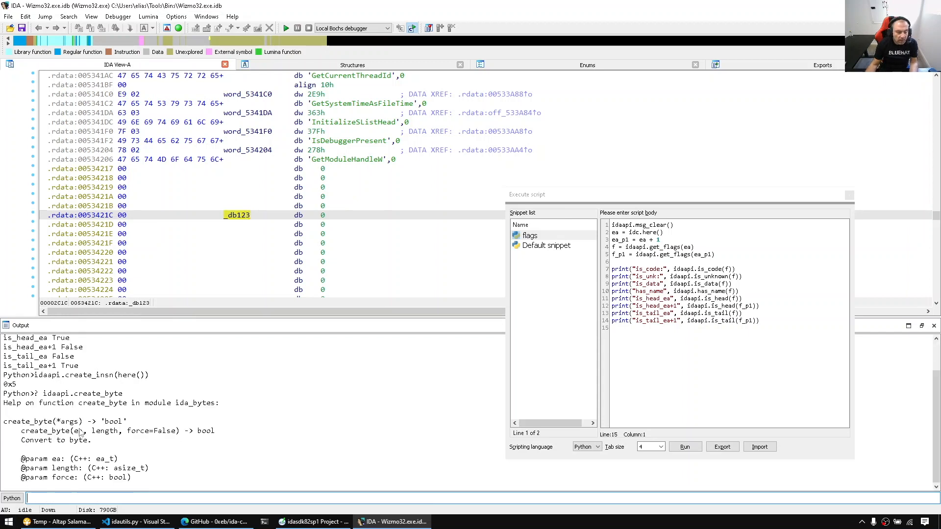
{"action": "type", "text": "idaapi.create_byte"}
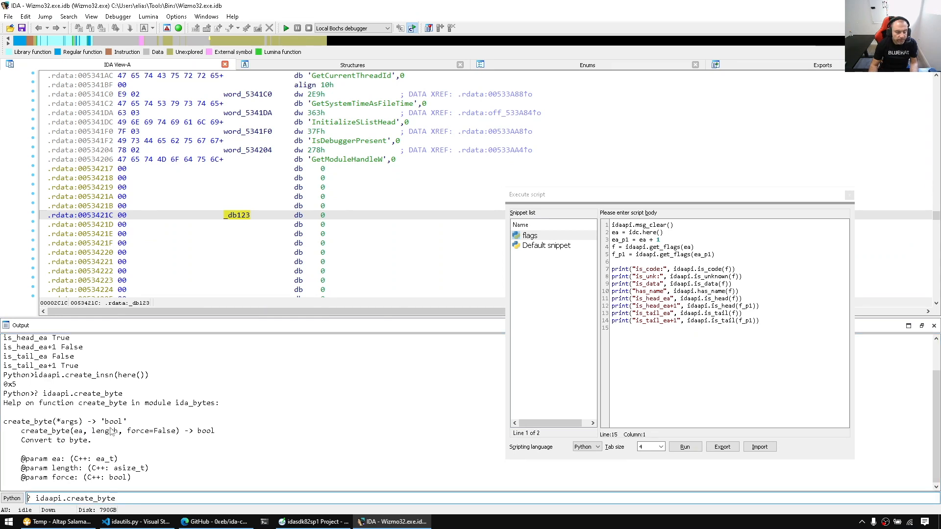
{"action": "type", "text": "idaapi.create_byte(here())"}
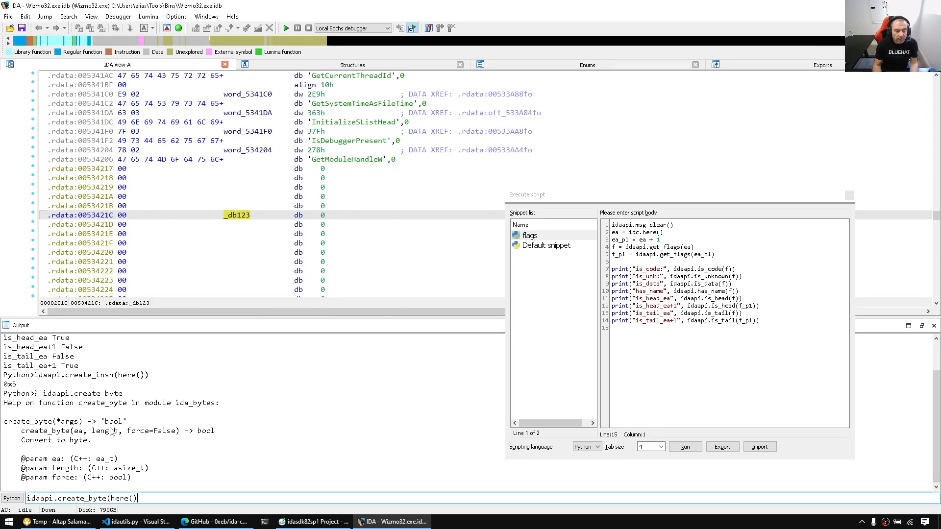
{"action": "type", "text": ", 1"}
{"action": "key", "text": "Return"}
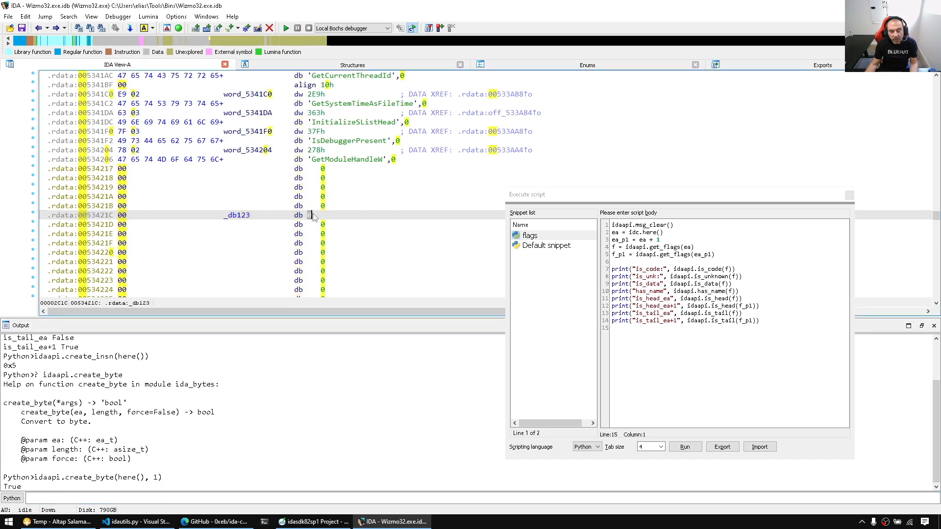
- At GetModuleHandleW, run create_byte(here(), 1) and op_chr(here(), 0) to show 'G'
{"action": "left_click", "coordinate": [347, 159]}
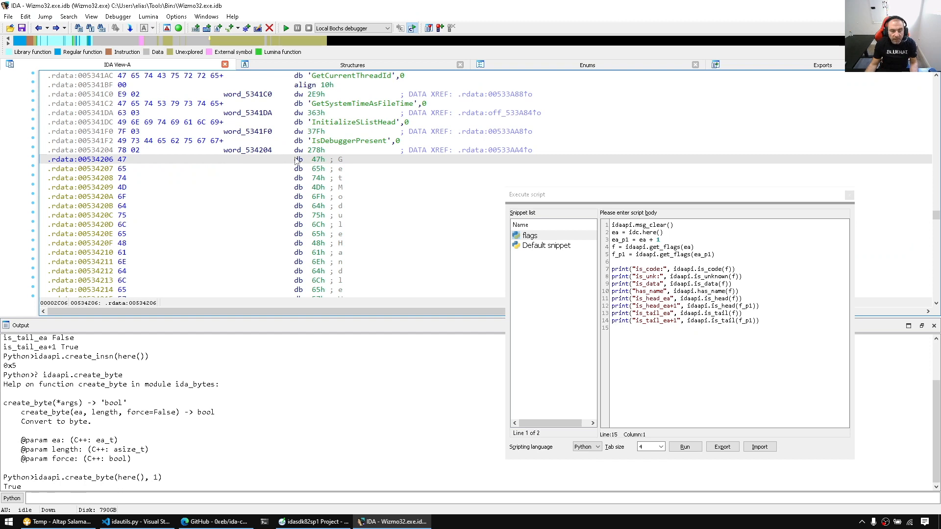
{"action": "mouse_move", "coordinate": [339, 162]}
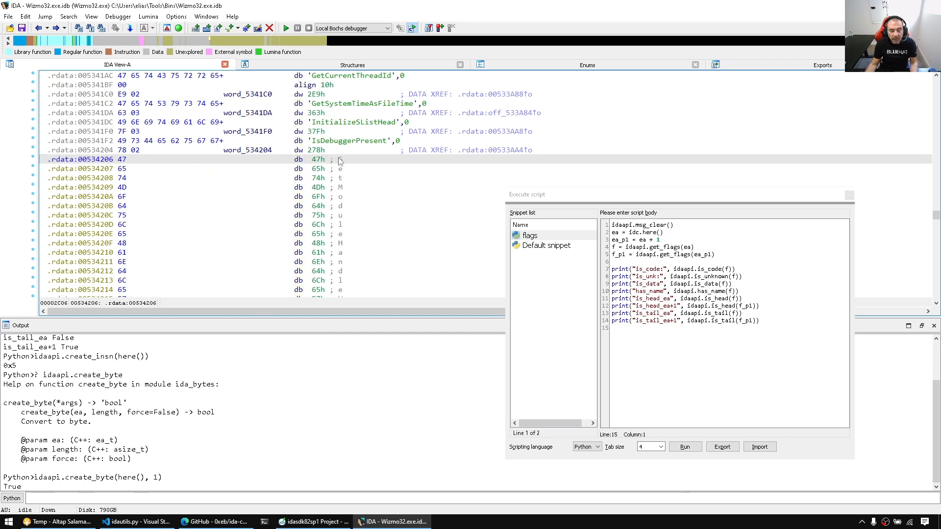
{"action": "mouse_move", "coordinate": [396, 149]}
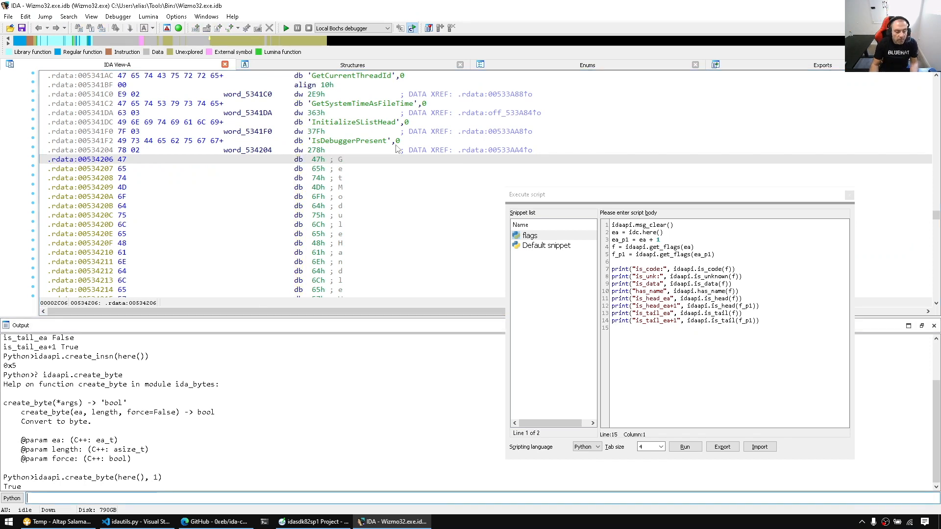
{"action": "type", "text": "idaapi.create_byte(here(), 1)"}
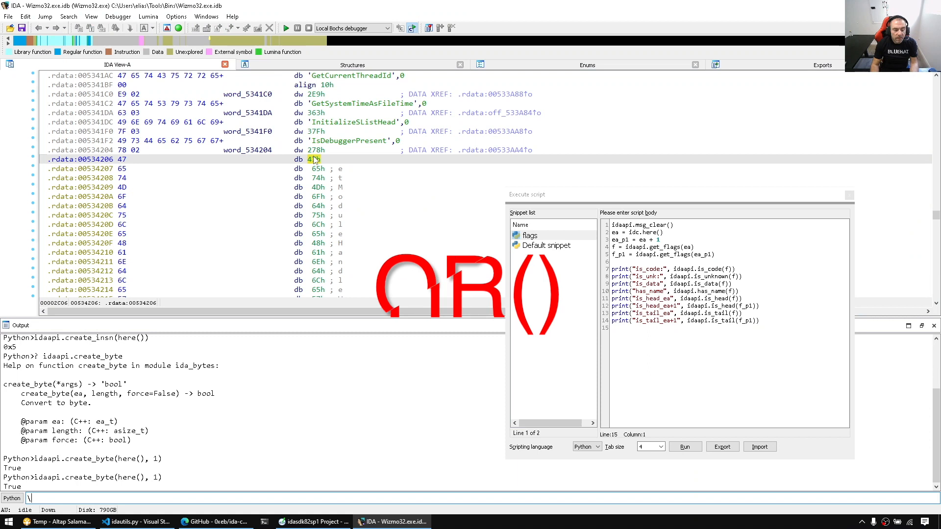
{"action": "type", "text": "idaapi"}
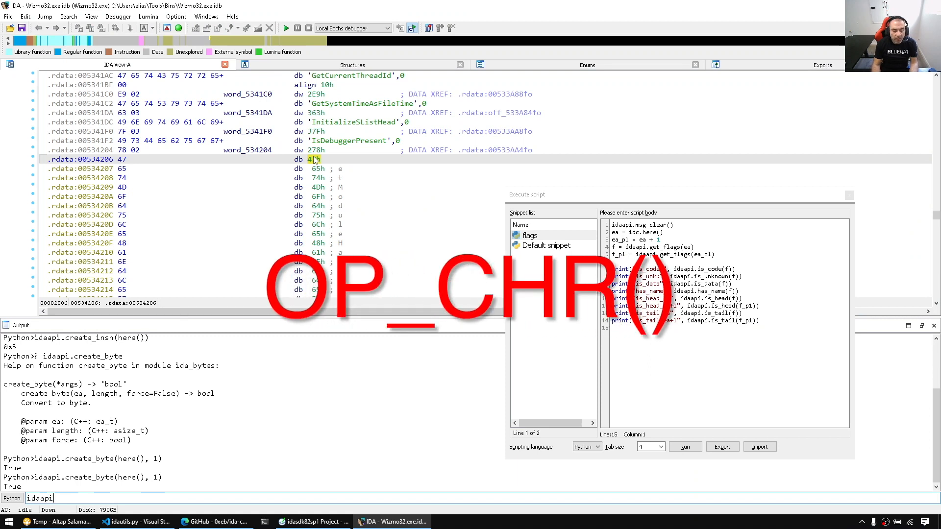
{"action": "type", "text": ".op_chr("}
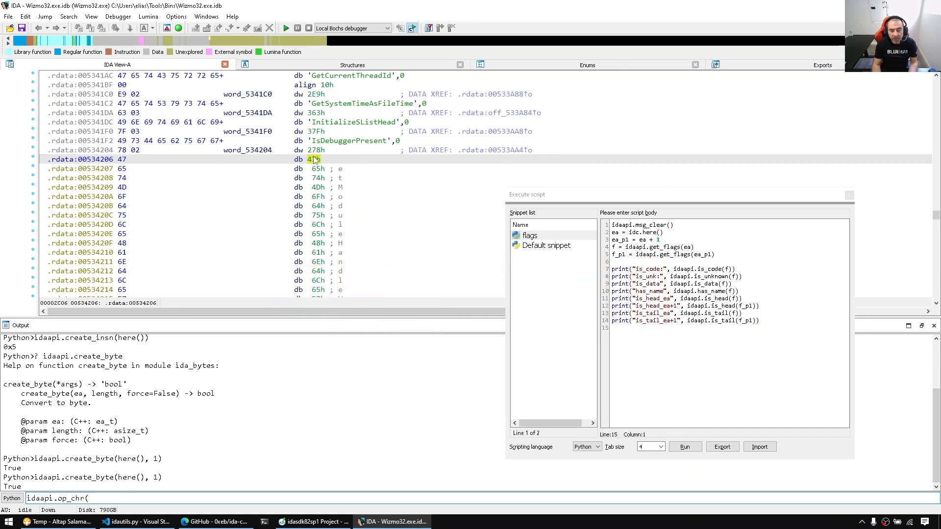
{"action": "type", "text": "here),"}
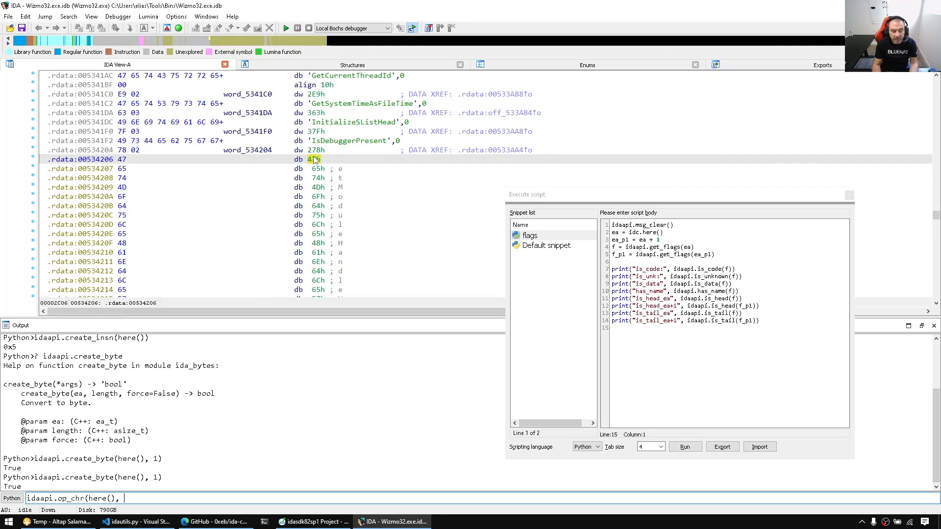
{"action": "type", "text": "0)"}
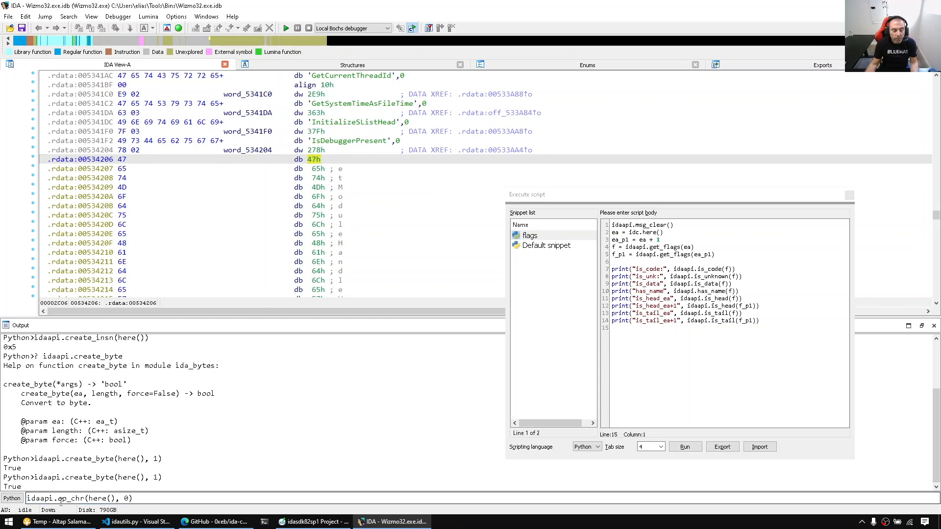
{"action": "double_click", "coordinate": [70, 498]}
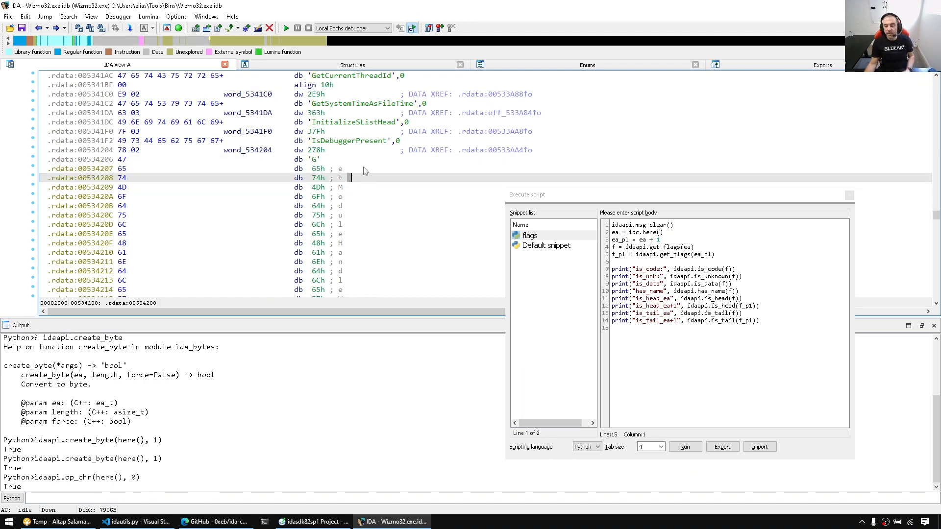
- Browse the op_enum, op_stroff, off_flag and is_align definitions in Source Insight's bytes.hpp
{"action": "left_click", "coordinate": [313, 521]}
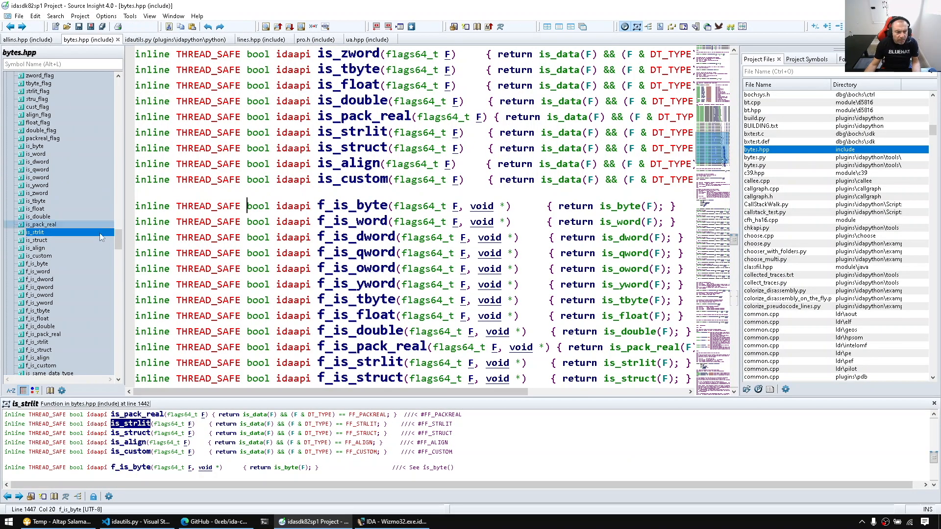
{"action": "scroll", "scroll_direction": "down", "scroll_amount": 3}
{"action": "type", "text": "op_"}
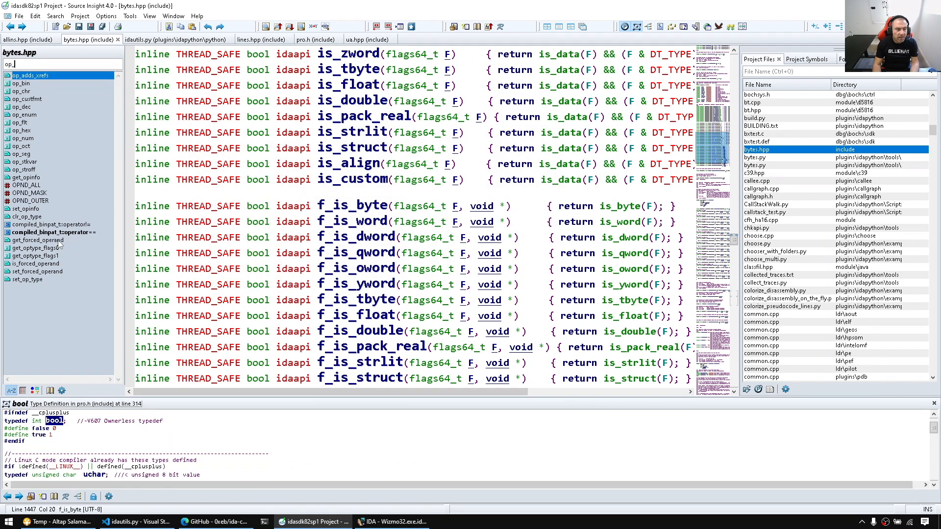
{"action": "left_click", "coordinate": [37, 256]}
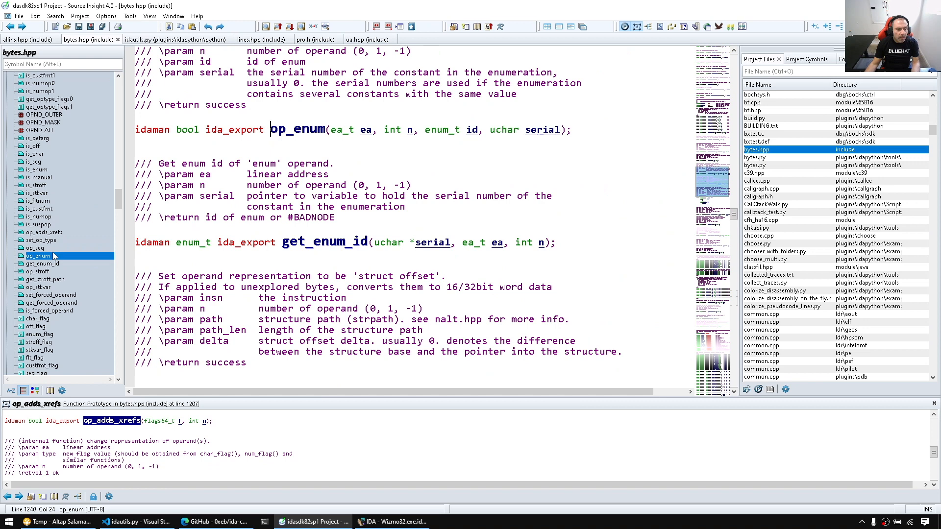
{"action": "left_click", "coordinate": [37, 271]}
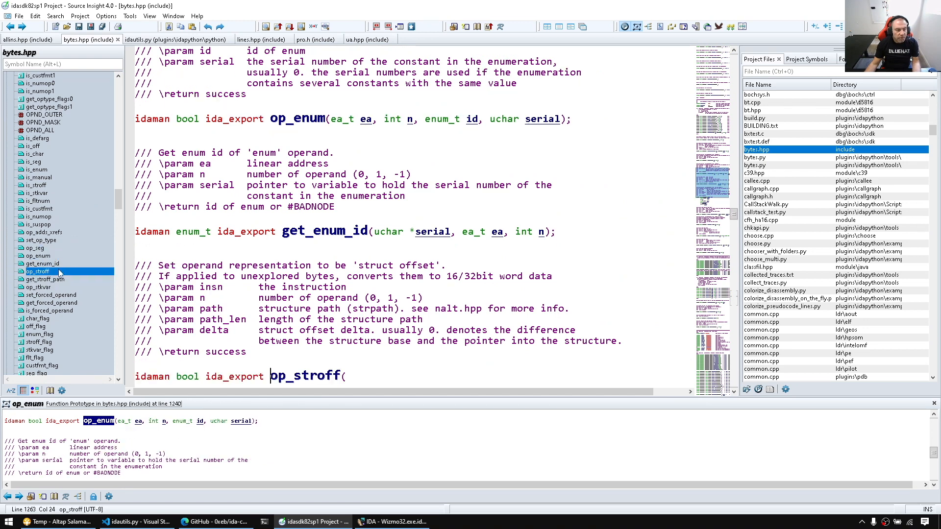
{"action": "left_click", "coordinate": [36, 334]}
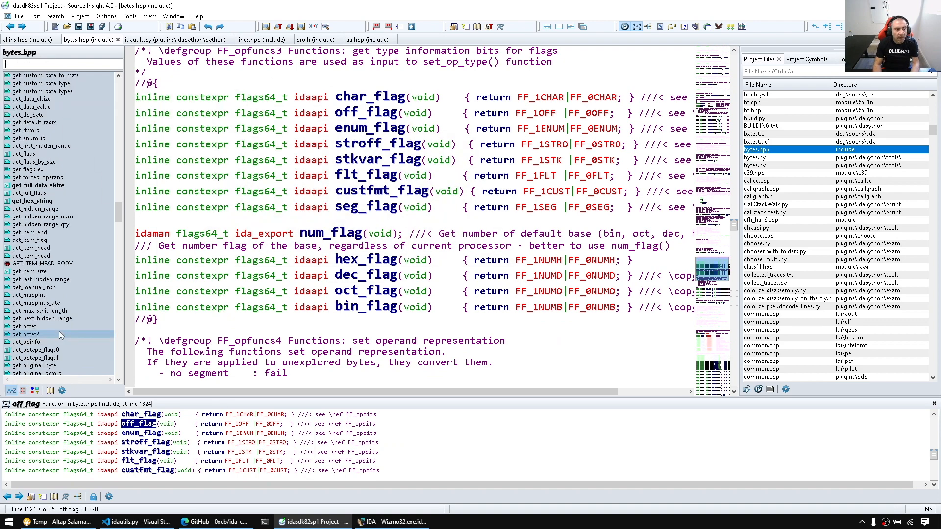
{"action": "left_click", "coordinate": [36, 177]}
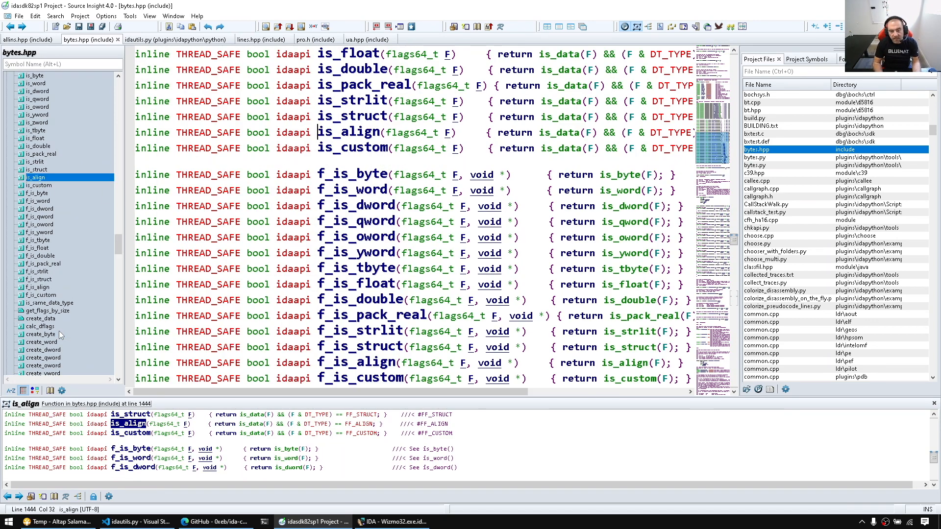
{"action": "left_click", "coordinate": [391, 522]}
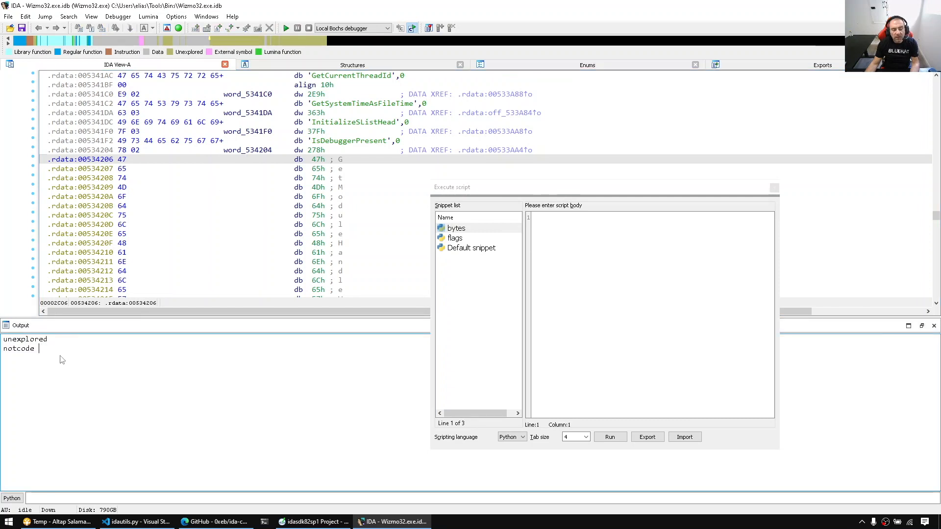
{"action": "mouse_move", "coordinate": [54, 355]}
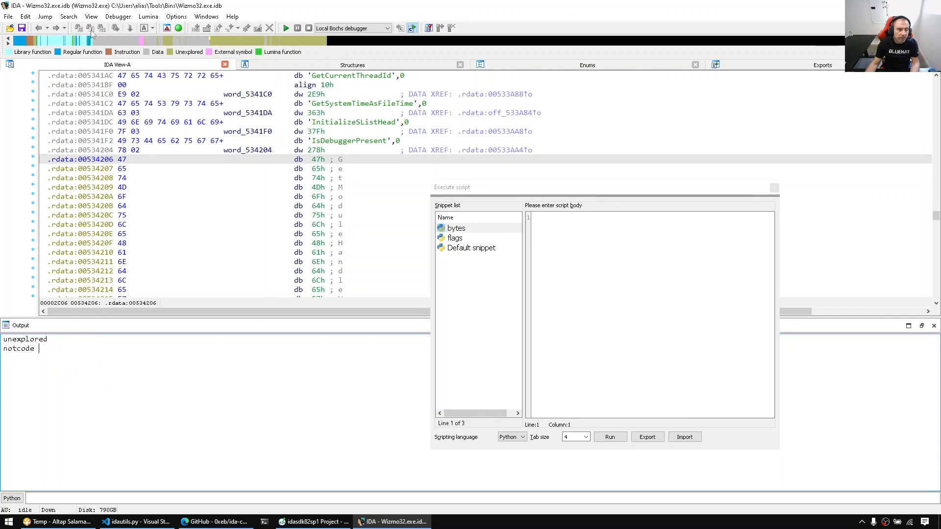
- Clear the script output and select the IsDebuggerPresent string to check its data type
{"action": "left_click", "coordinate": [91, 16]}
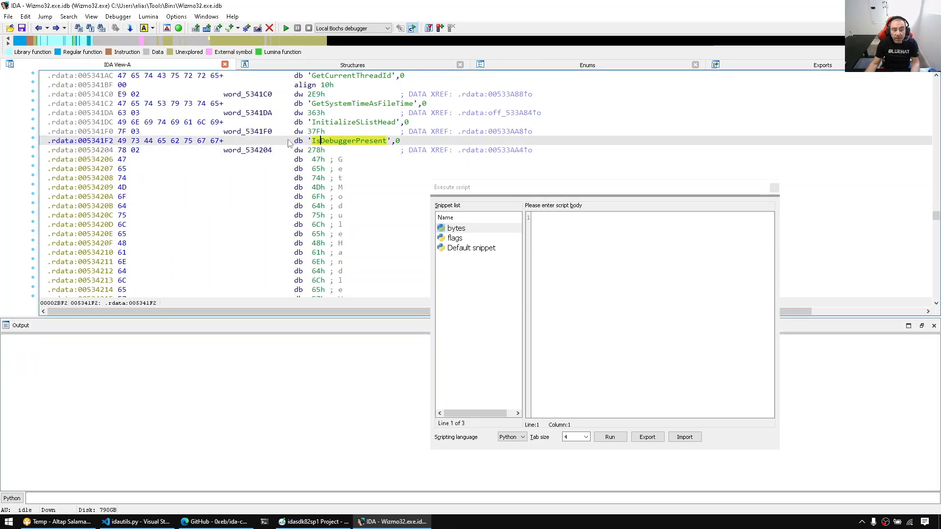
{"action": "left_click", "coordinate": [91, 16]}
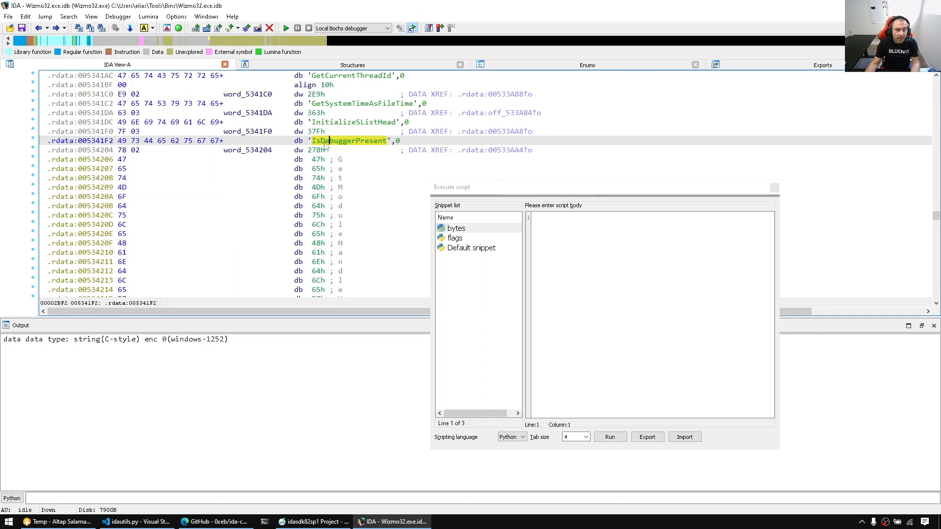
{"action": "double_click", "coordinate": [107, 339]}
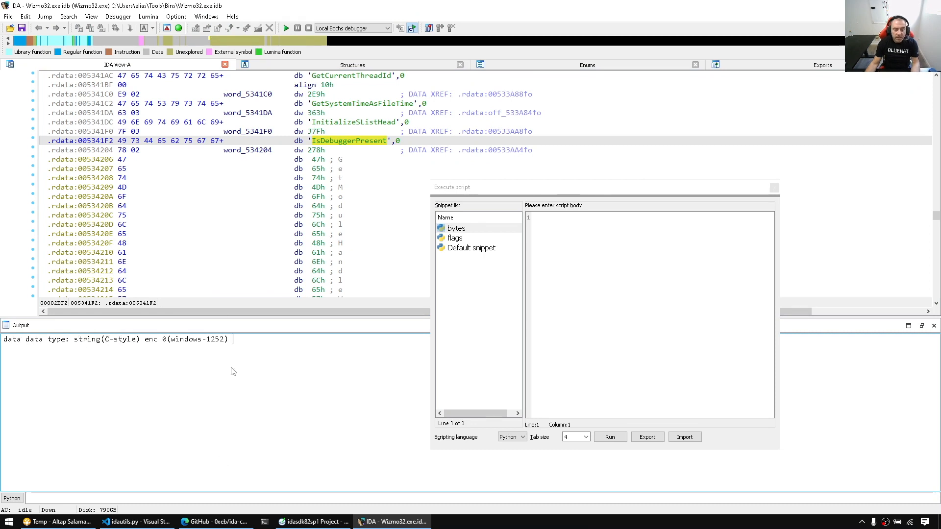
{"action": "mouse_move", "coordinate": [236, 367]}
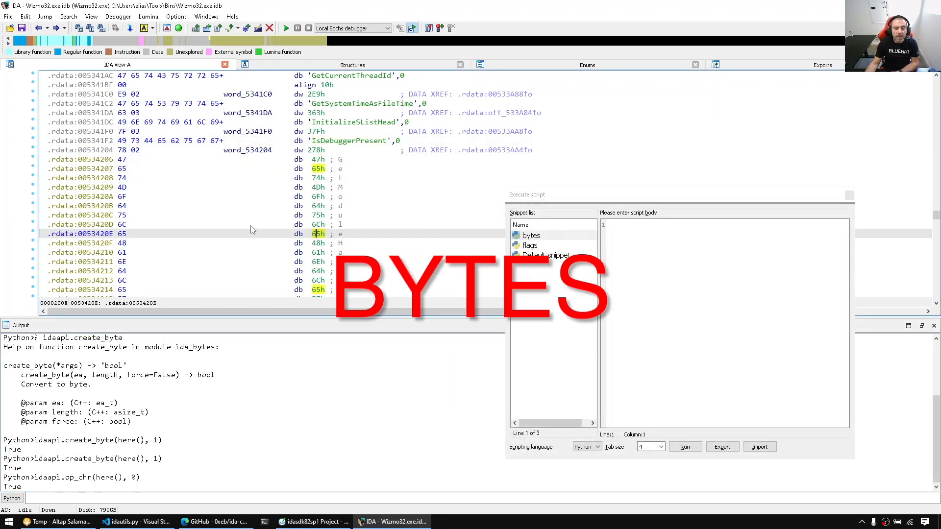
- At 00534206 ('G'), script and run print(idaapi.get_byte(here())), printing 71
{"action": "left_click", "coordinate": [531, 234]}
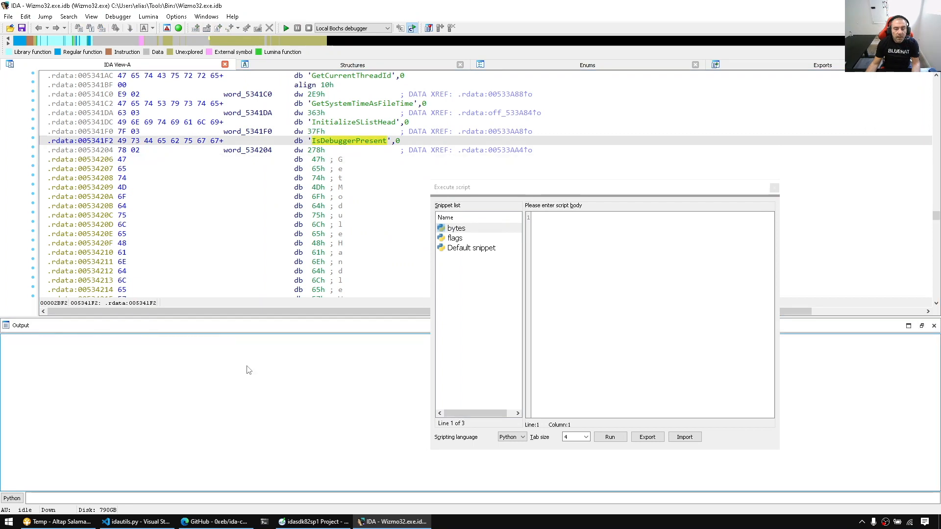
{"action": "left_click", "coordinate": [123, 159]}
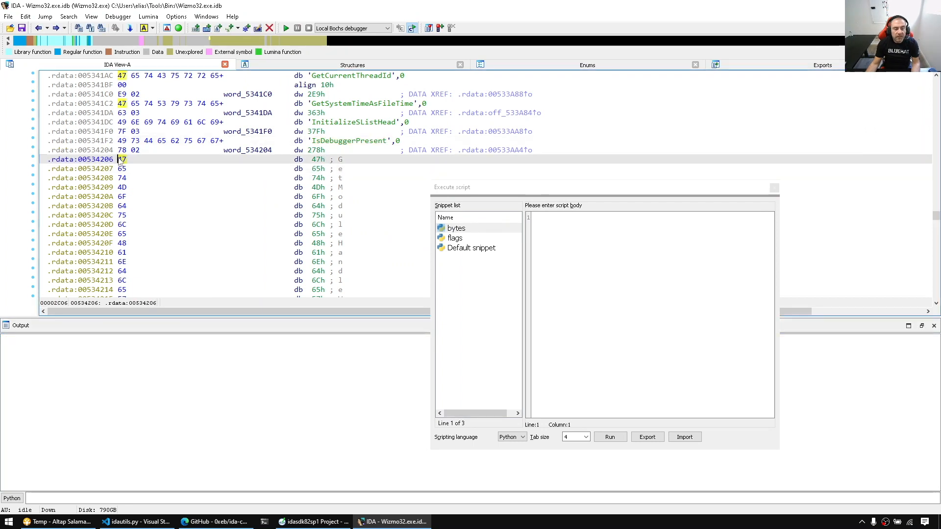
{"action": "type", "text": "idaapi"}
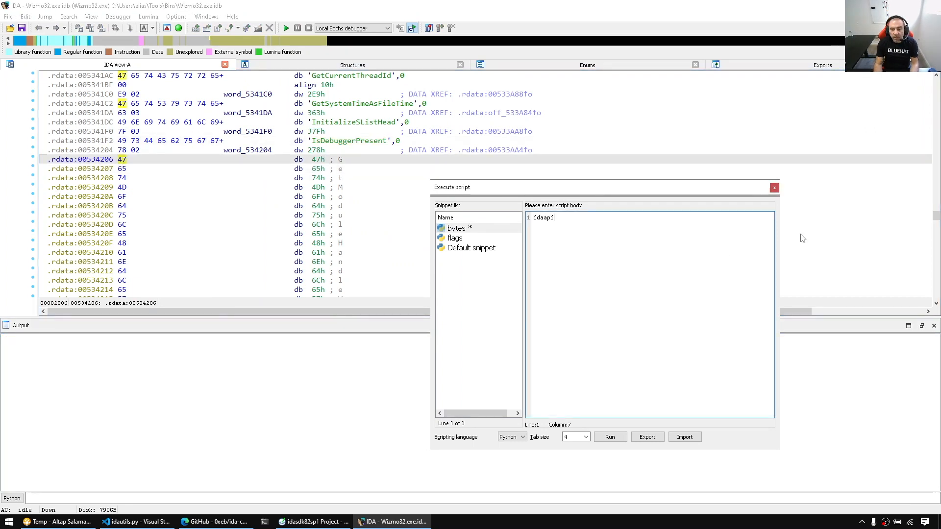
{"action": "type", "text": ".get_byte(here("}
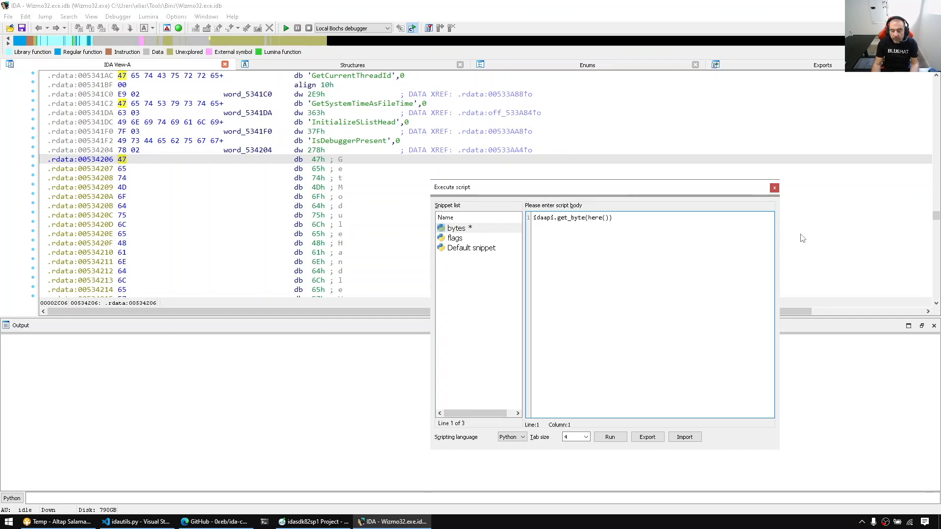
{"action": "type", "text": "print("}
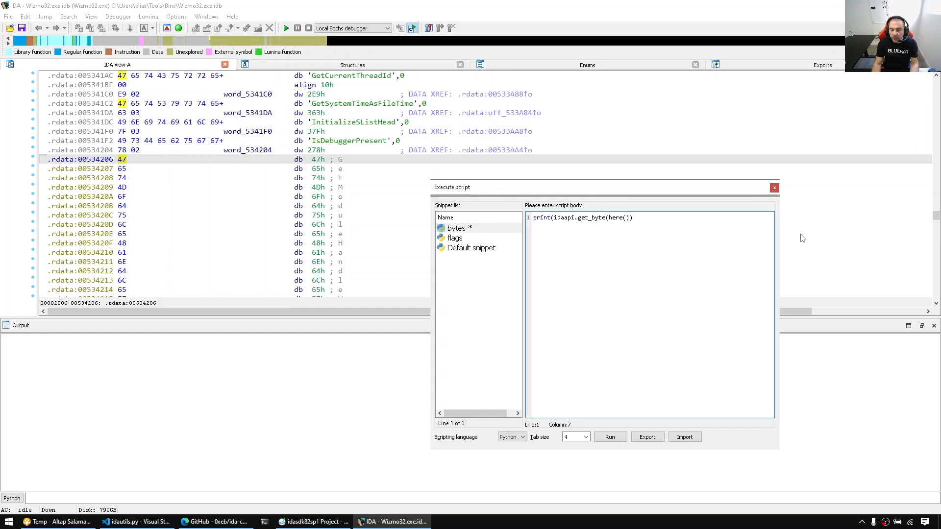
{"action": "left_click", "coordinate": [609, 437]}
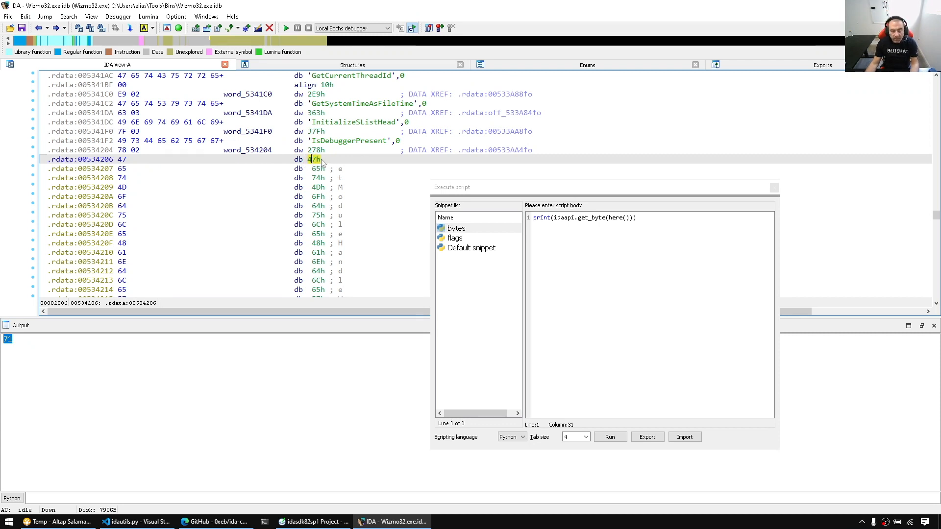
- Add a duplicated print line as an f-string with :x formatting and run it, printing 6547
{"action": "triple_click", "coordinate": [582, 217]}
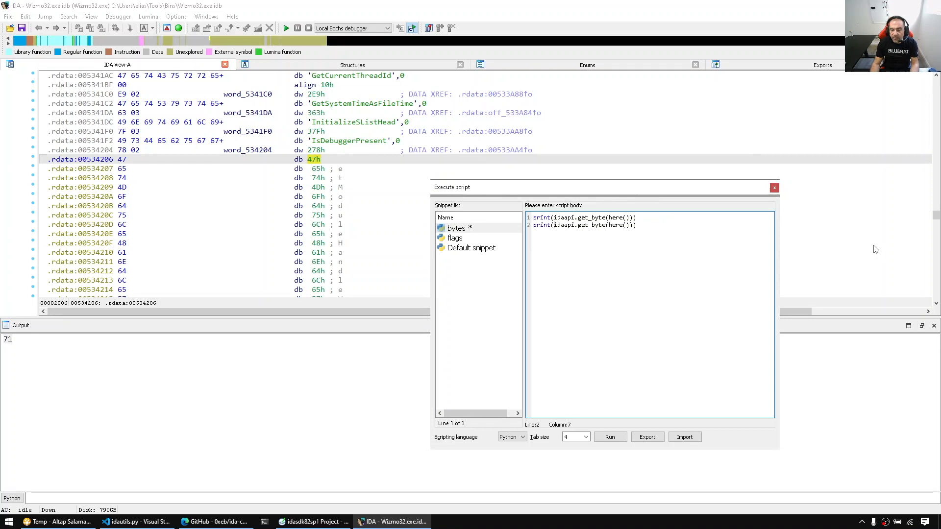
{"action": "type", "text": "f\"{"}
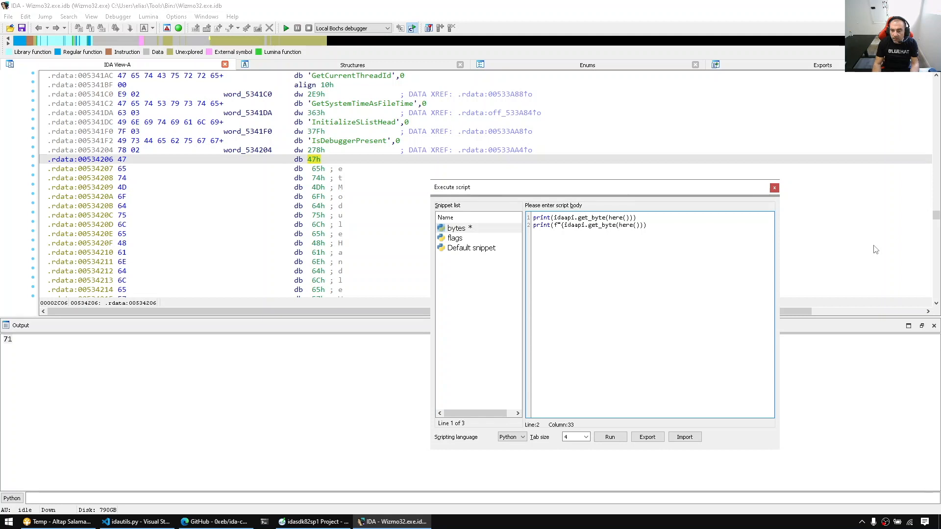
{"action": "type", "text": "}\""}
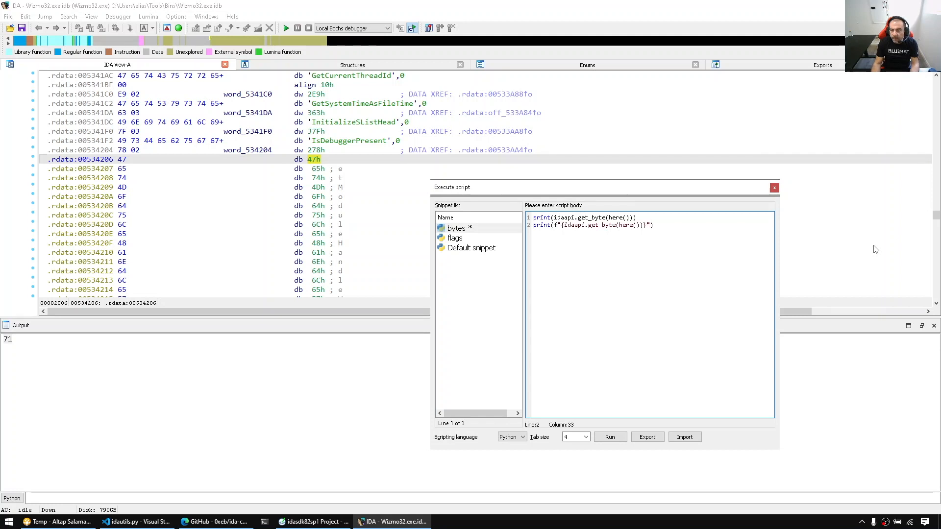
{"action": "type", "text": ":x"}
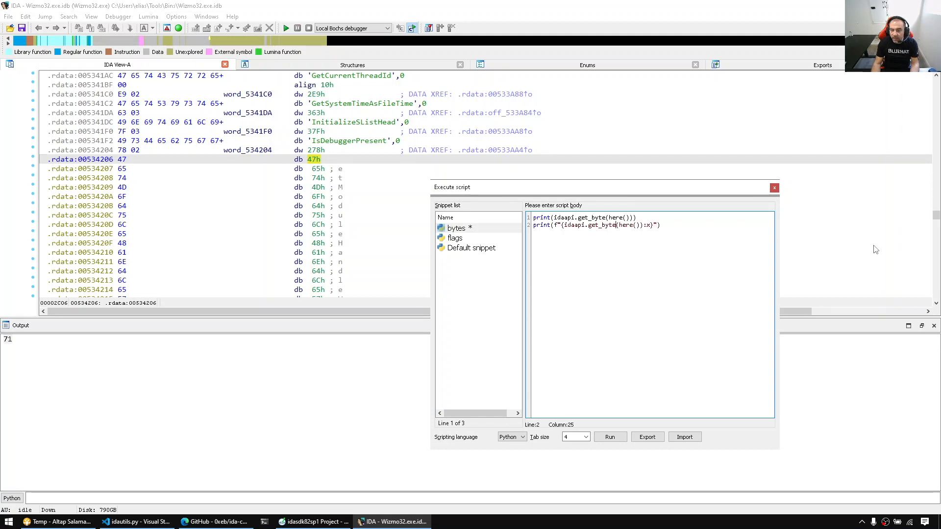
{"action": "left_click", "coordinate": [609, 437]}
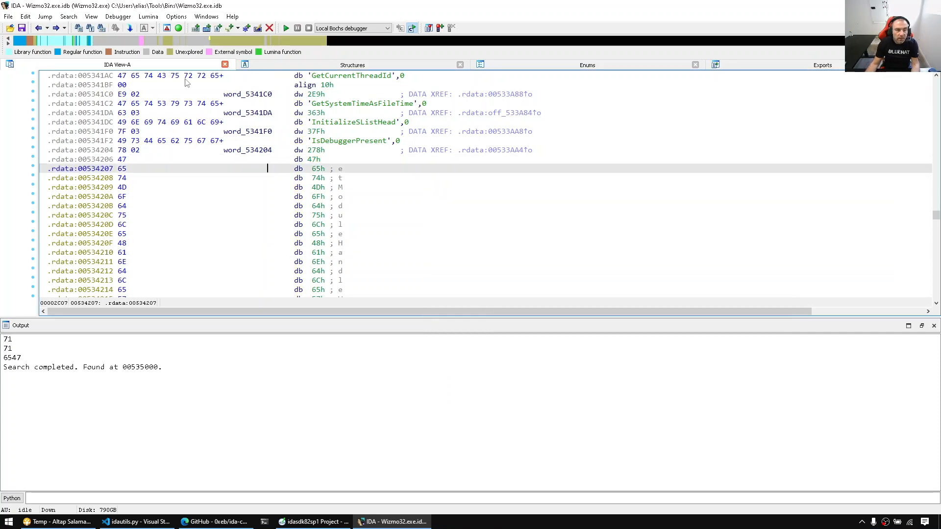
- Open the Address details subview and run the script printing byte, word and dword, adding msg_clear
{"action": "left_click", "coordinate": [91, 16]}
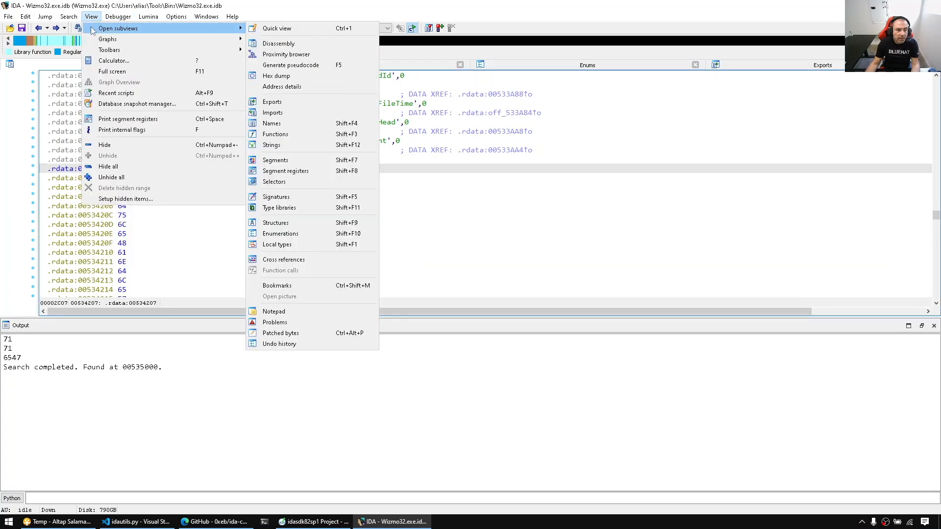
{"action": "left_click", "coordinate": [281, 86]}
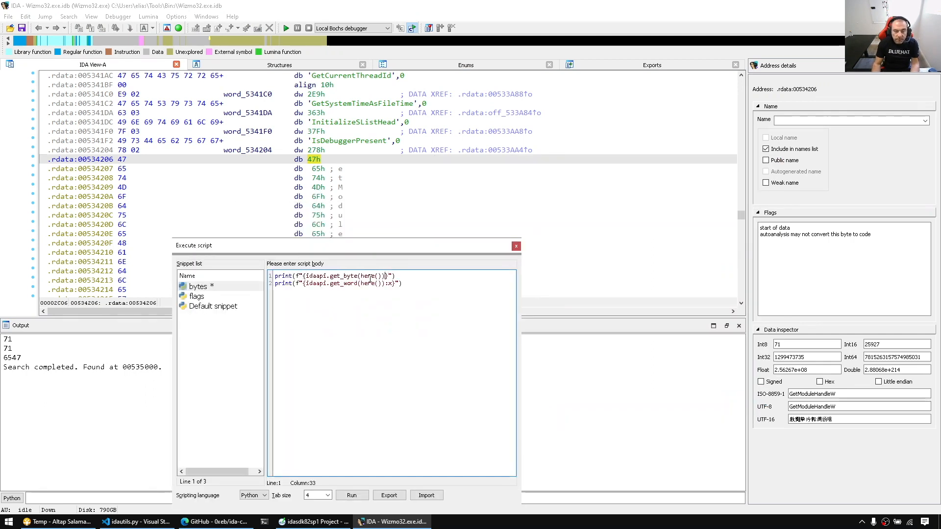
{"action": "left_click", "coordinate": [351, 495]}
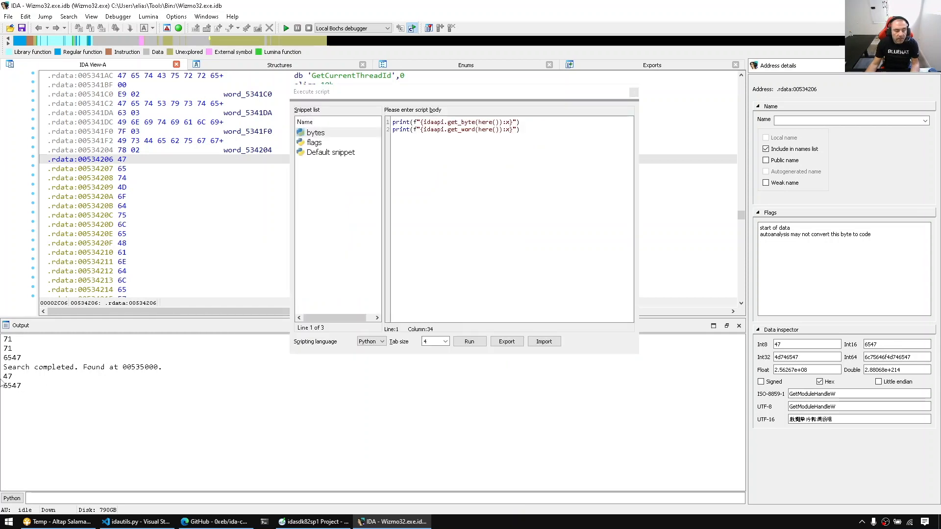
{"action": "double_click", "coordinate": [10, 385]}
{"action": "type", "text": "print(f\"{idaapi.get_dword(here()):x}\")"}
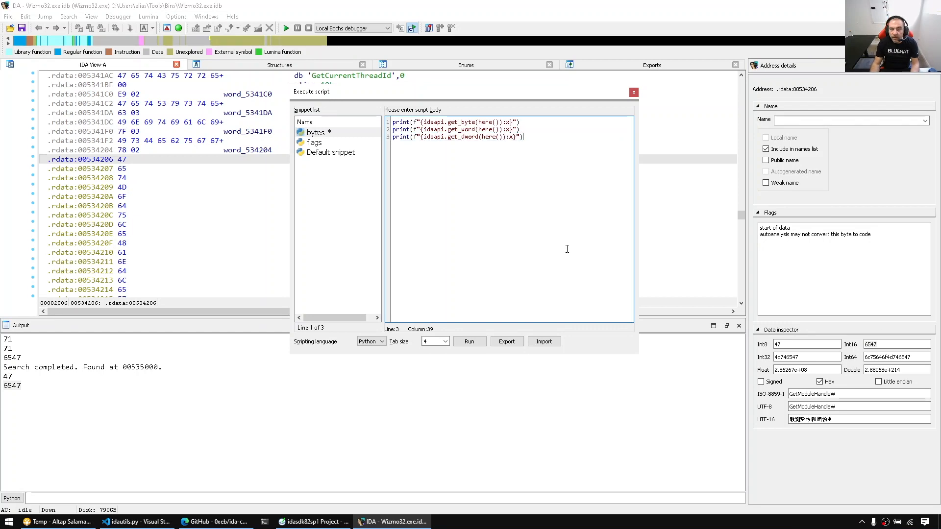
{"action": "left_click", "coordinate": [469, 341]}
{"action": "type", "text": "iud"}
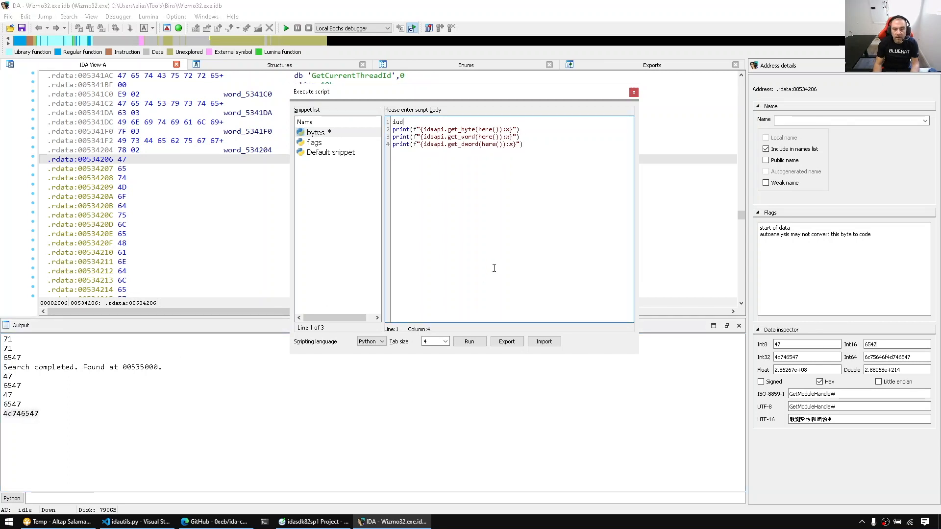
{"action": "type", "text": "idaapi.msg_clear("}
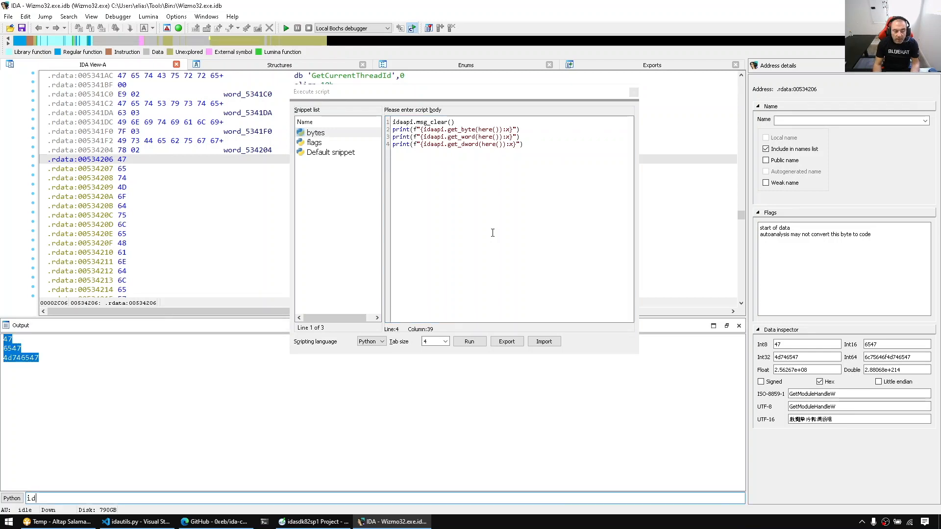
- Read ten bytes at the current address with idaapi.get_bytes(here(), 10), getting b'GetModuleH'
{"action": "type", "text": "idaapi.get_bytes(he"}
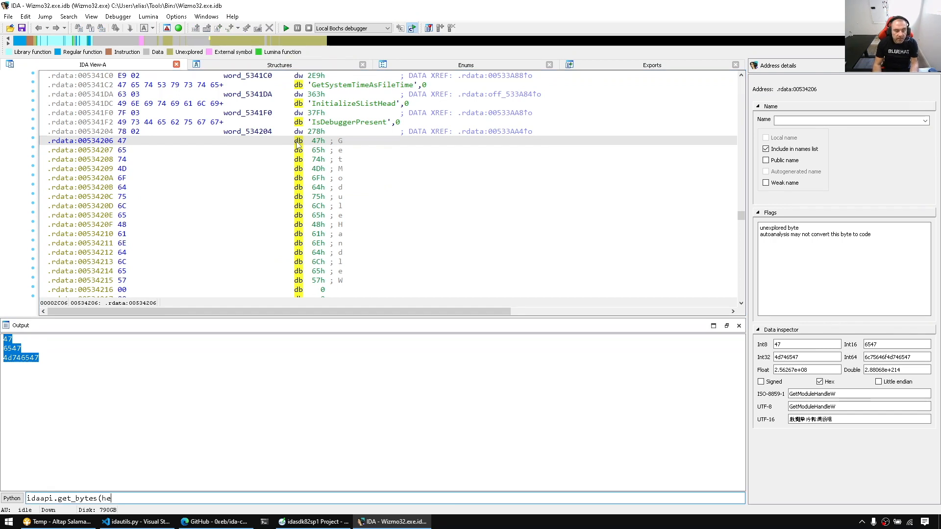
{"action": "type", "text": "re(), 10)"}
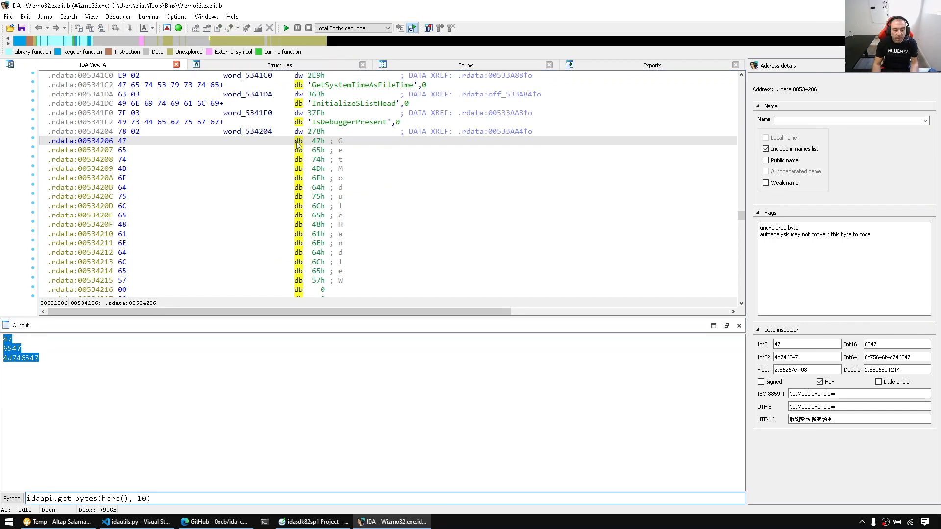
{"action": "key", "text": "Return"}
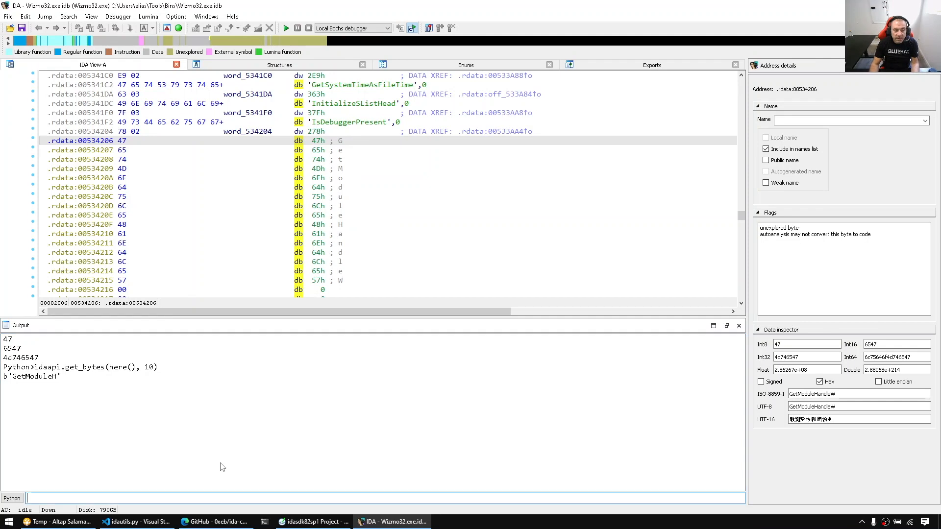
- Decode those ten bytes with .decode('utf-8') to get the string 'GetModuleH'
{"action": "type", "text": "idaapi.get_bytes(here(), 10)"}
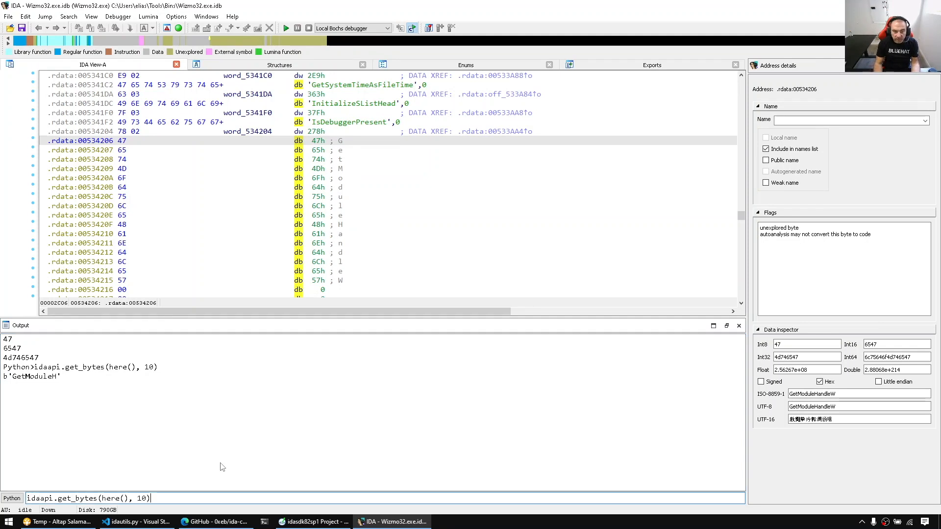
{"action": "type", "text": ".decode"}
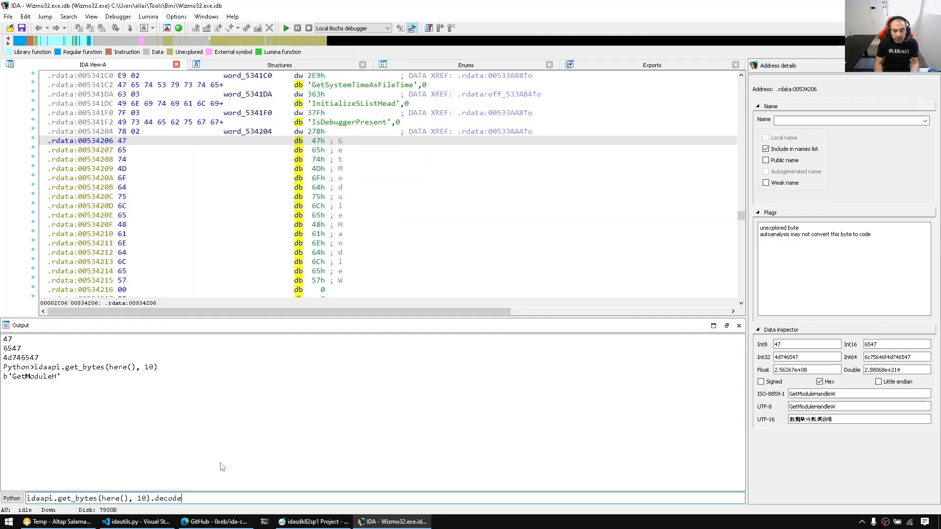
{"action": "type", "text": "'utf"}
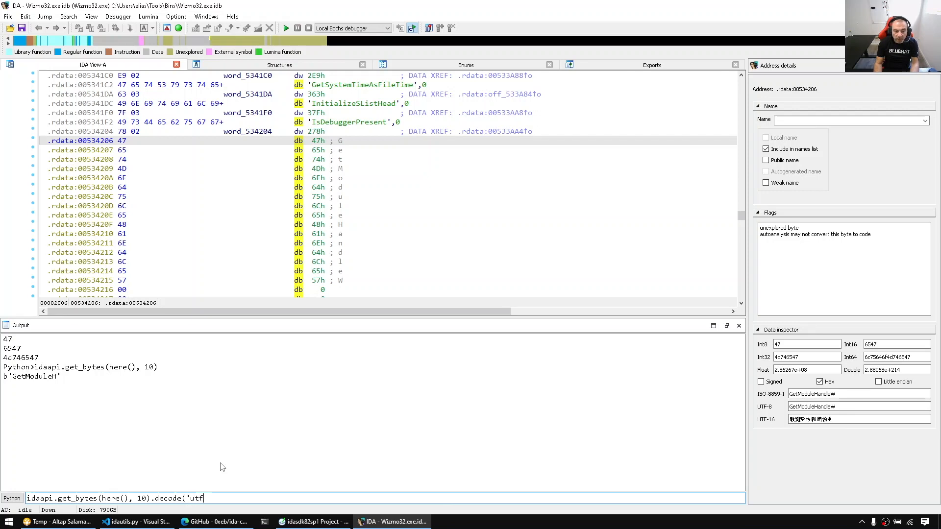
{"action": "type", "text": "-8')"}
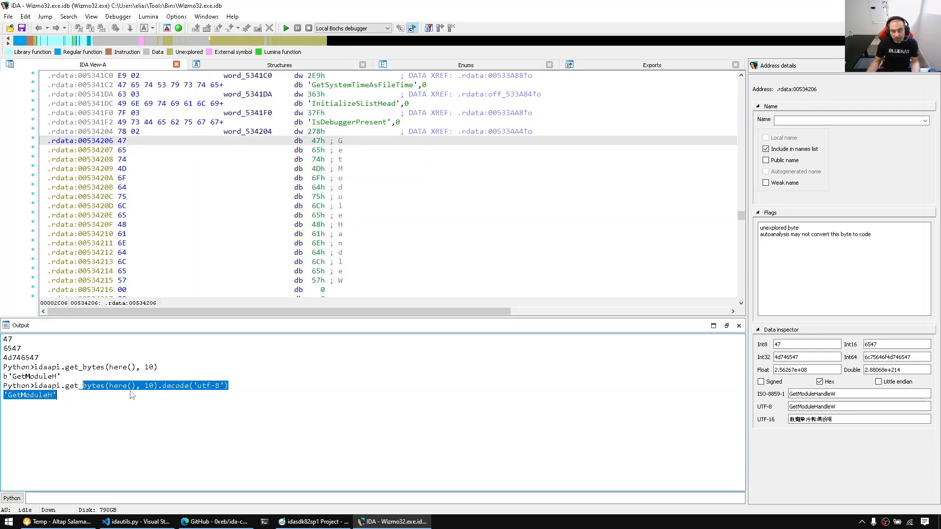
{"action": "mouse_move", "coordinate": [340, 134]}
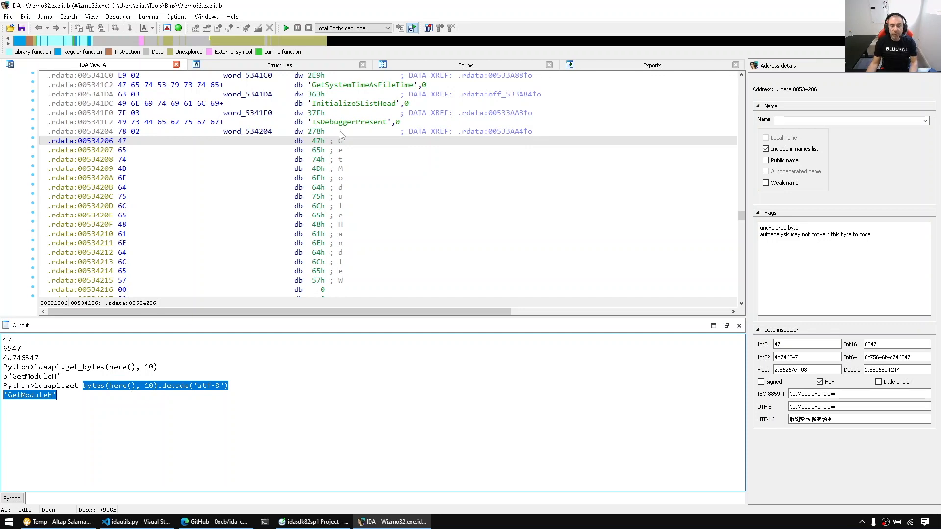
{"action": "left_click", "coordinate": [348, 122]}
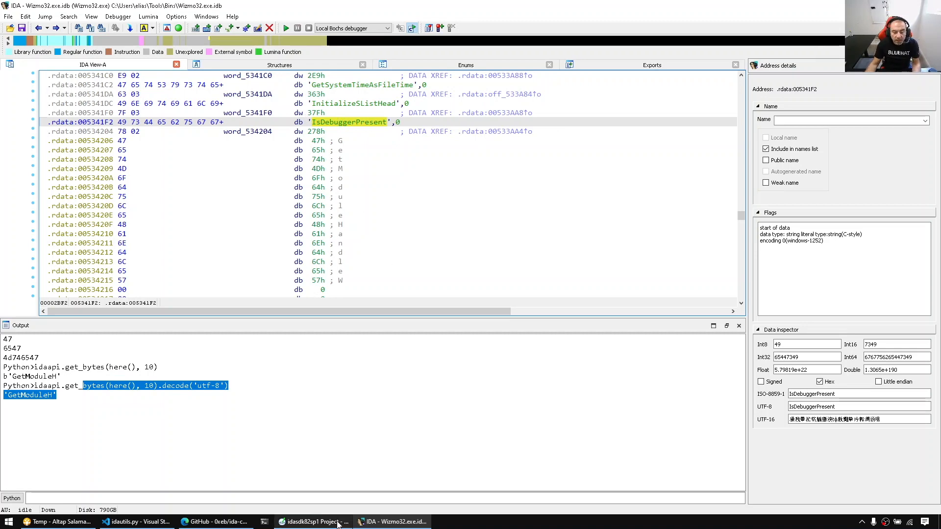
- Find get_strlit_contents in Source Insight's bytes.hpp and inspect its ea parameter
{"action": "left_click", "coordinate": [312, 522]}
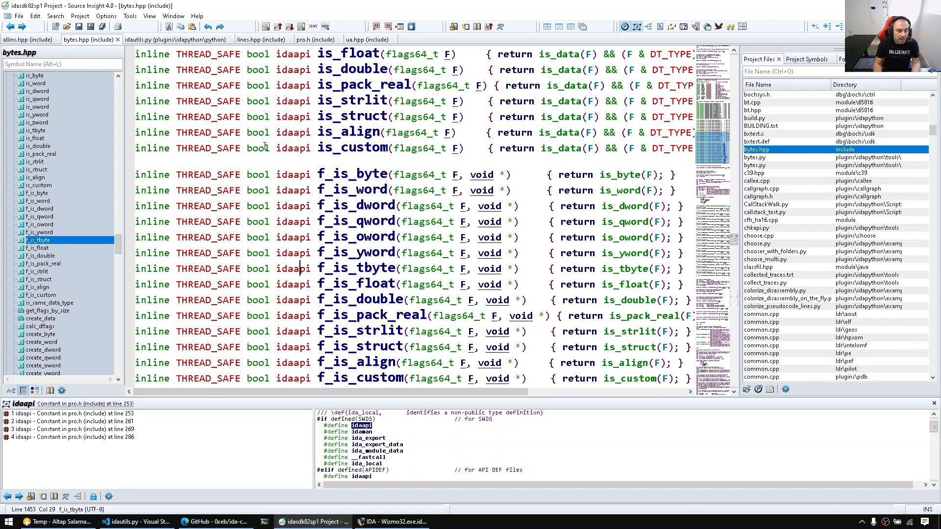
{"action": "type", "text": "g"}
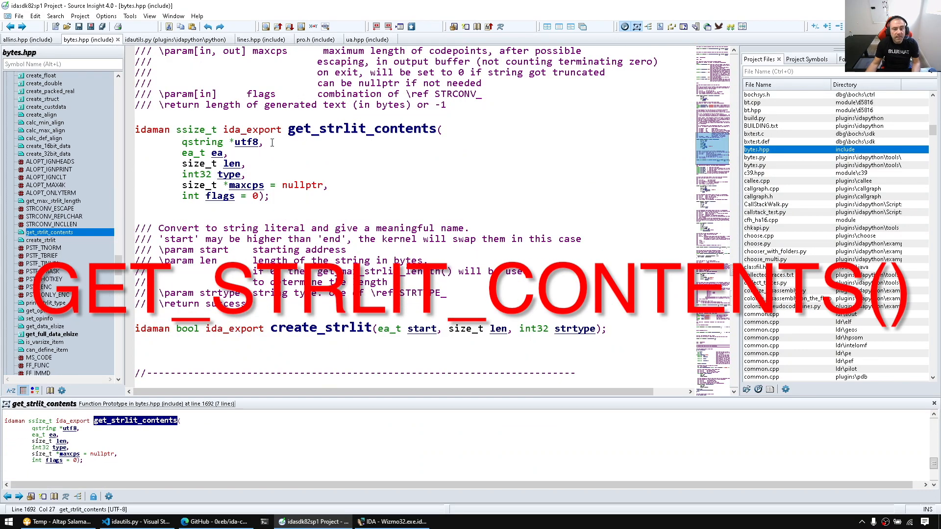
{"action": "scroll", "scroll_direction": "up", "scroll_amount": 3}
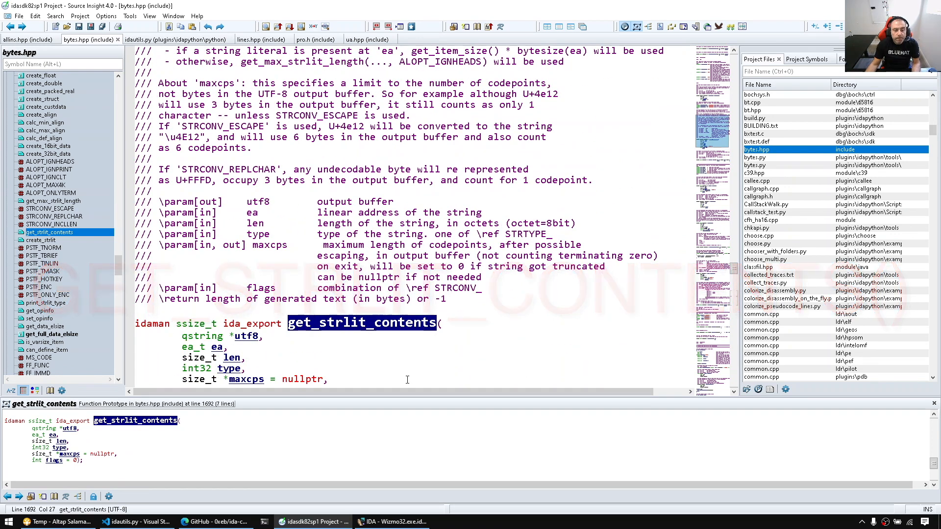
{"action": "scroll", "scroll_direction": "down", "scroll_amount": 3}
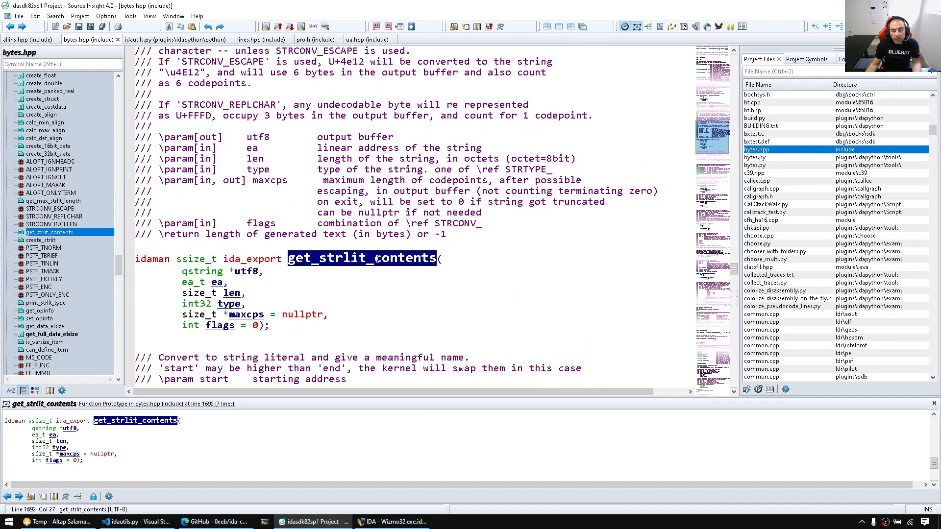
{"action": "key", "text": "alt+tab"}
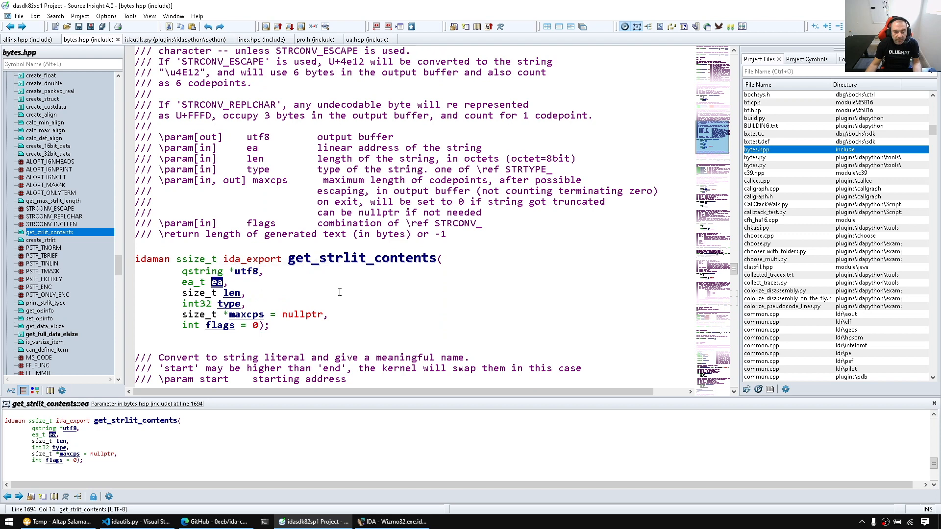
{"action": "left_click", "coordinate": [233, 293]}
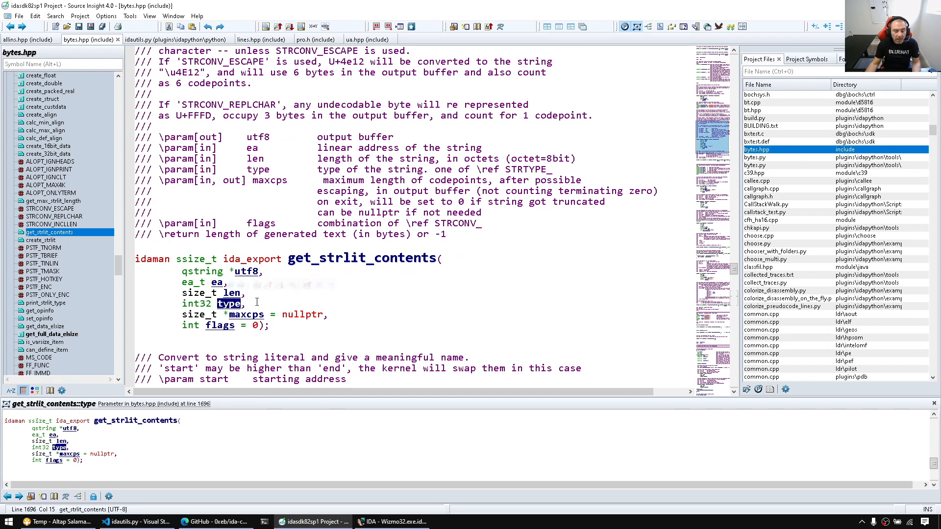
- Select the first byte of GetModuleHandleW and display help for get_strlit_contents
{"action": "left_click", "coordinate": [391, 522]}
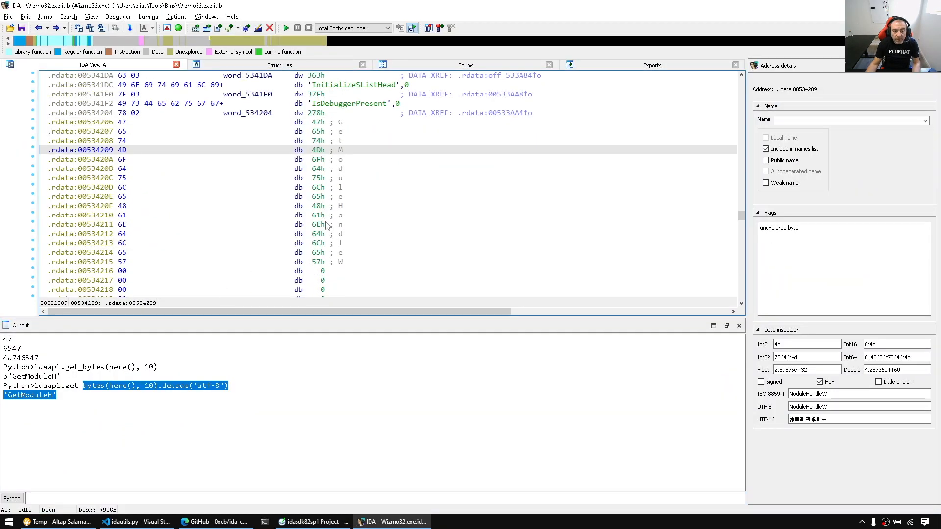
{"action": "left_click", "coordinate": [84, 122]}
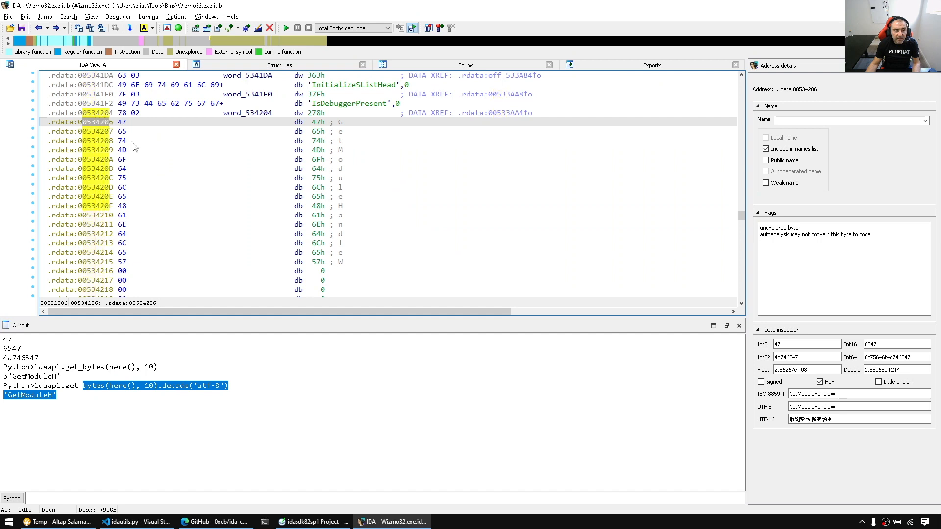
{"action": "left_click", "coordinate": [84, 262]}
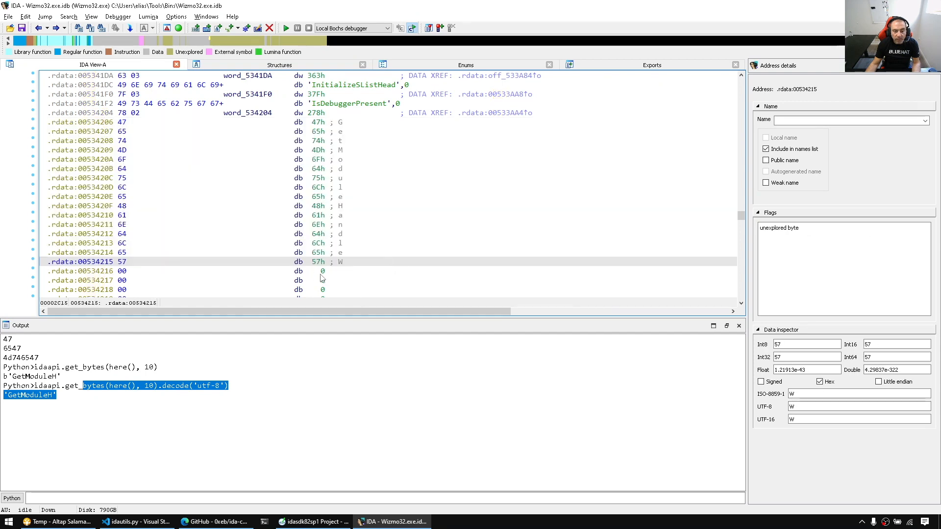
{"action": "left_click", "coordinate": [83, 122]}
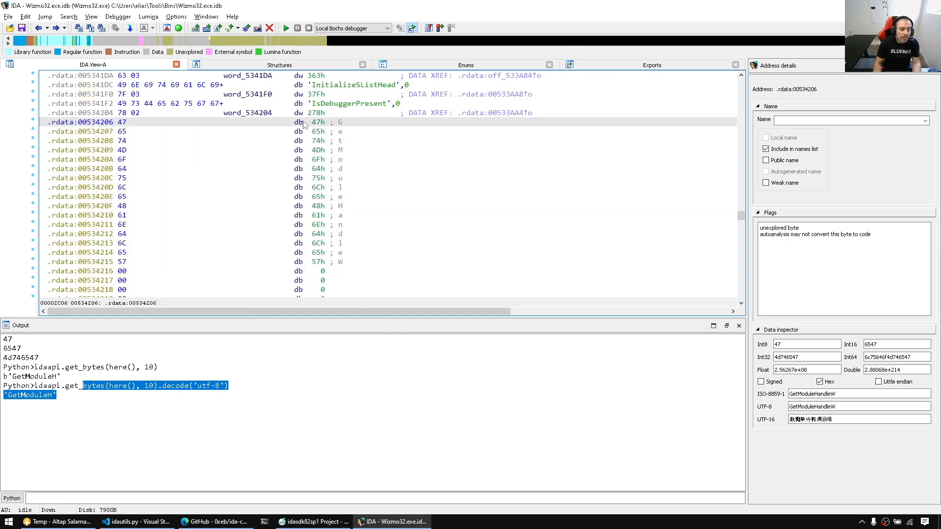
{"action": "type", "text": "get_strlit_contents"}
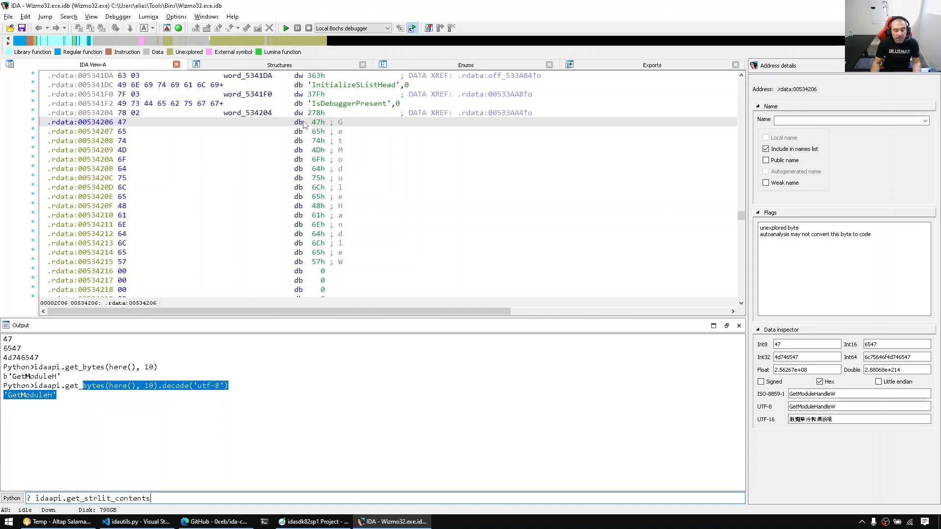
{"action": "key", "text": "Return"}
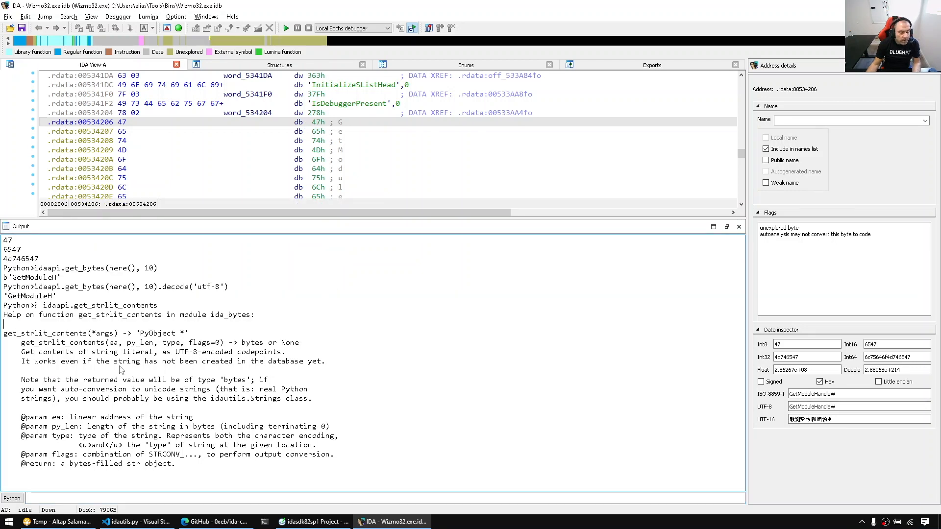
{"action": "double_click", "coordinate": [114, 342]}
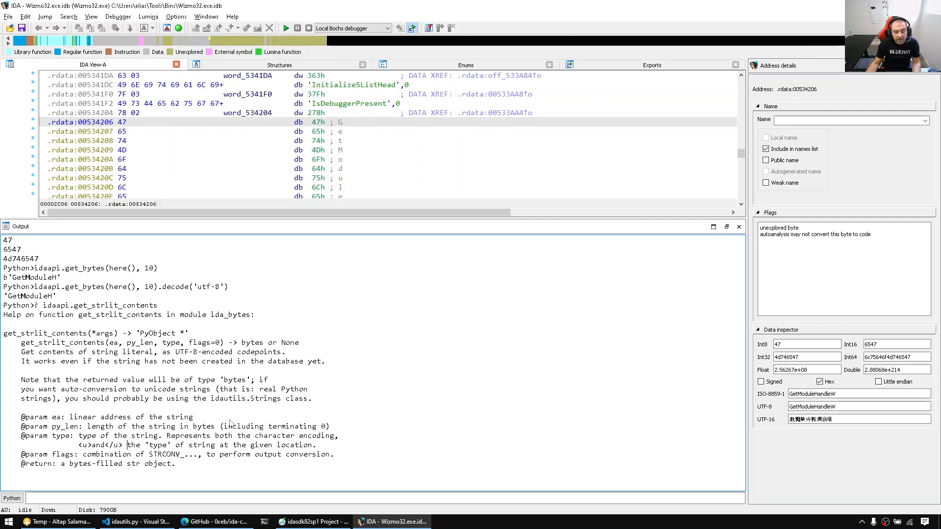
- Follow STRTYPE_ from bytes.hpp to nalt.hpp's string type codes, including STRTYPE_TERMCHR and STRTYPE_C
{"action": "left_click", "coordinate": [312, 522]}
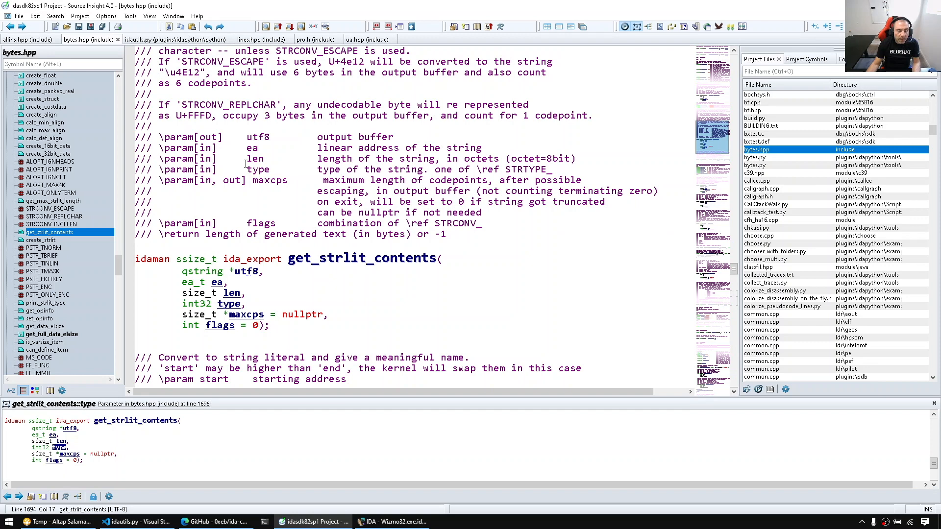
{"action": "double_click", "coordinate": [526, 169]}
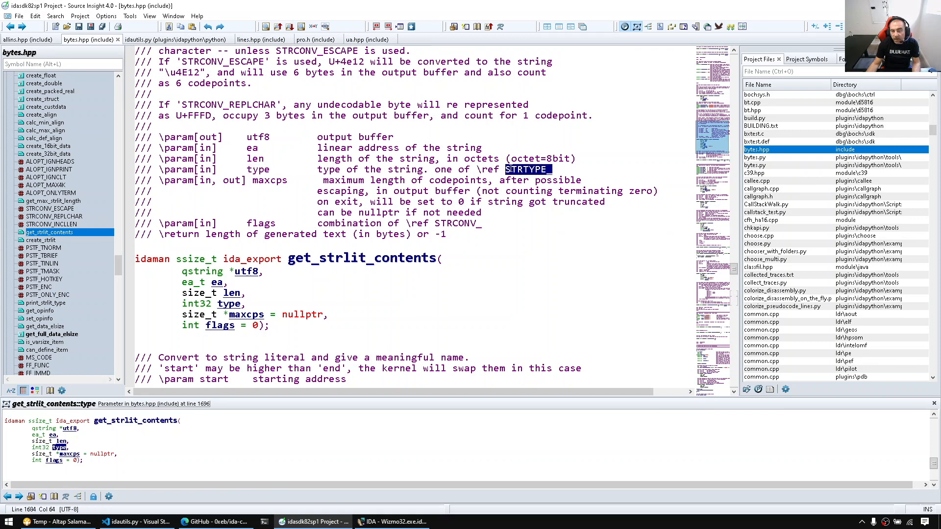
{"action": "scroll", "scroll_direction": "up", "scroll_amount": 3}
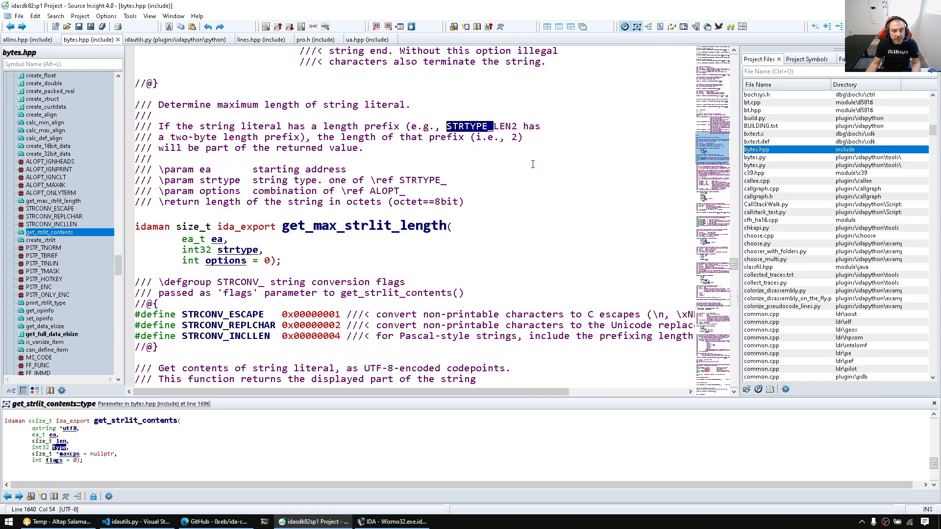
{"action": "scroll", "scroll_direction": "down", "scroll_amount": 3}
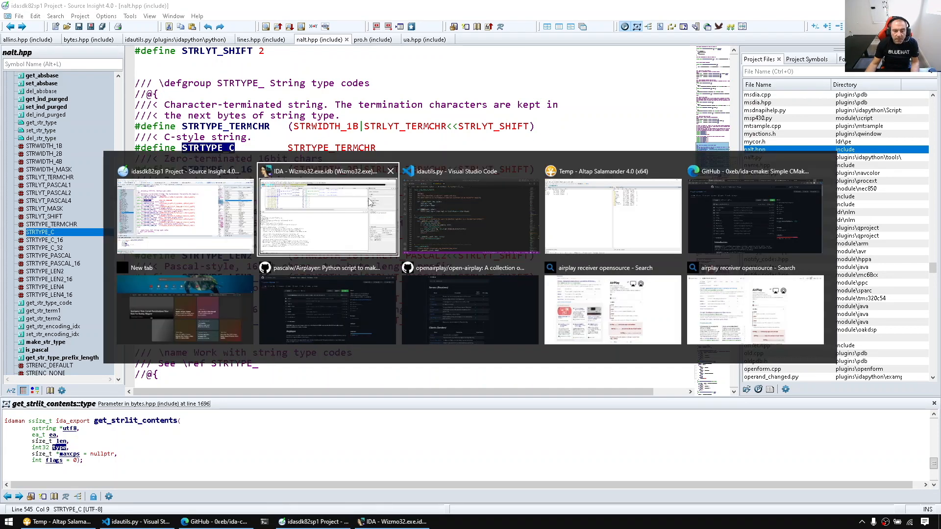
- Run idaapi.get_strlit_contents(idc.here(), -1, idaapi.STRTYPE_C) in IDA's Python CLI, returning b'GetModuleHandleW'
{"action": "left_click", "coordinate": [327, 210]}
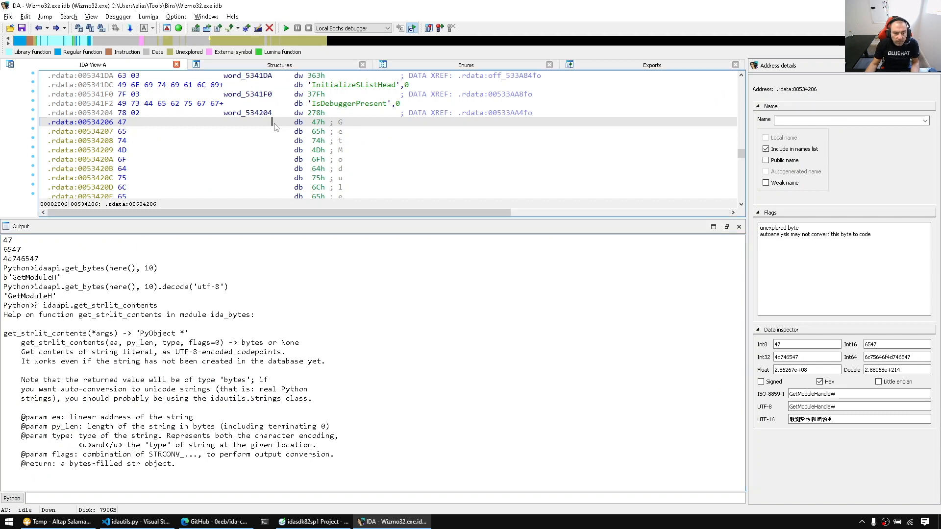
{"action": "type", "text": "idaapi"}
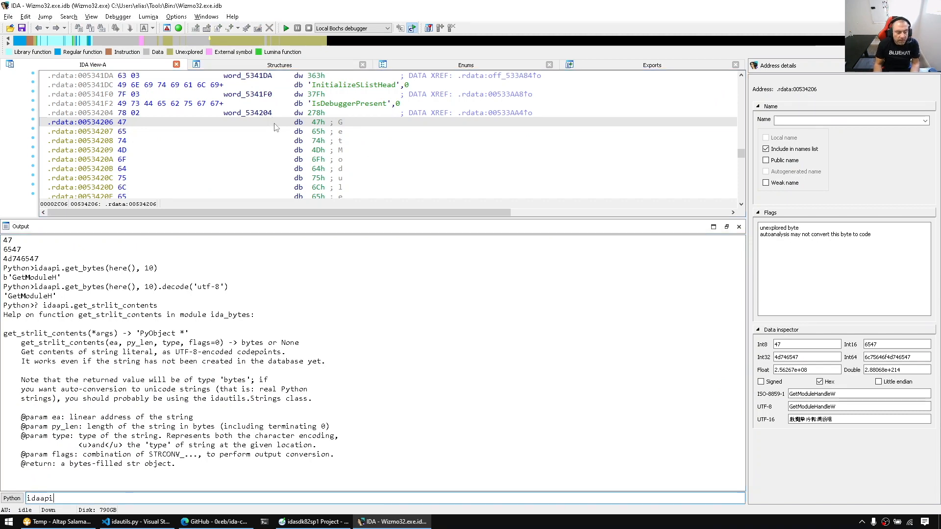
{"action": "type", "text": "idaapi.get_strlist_item("}
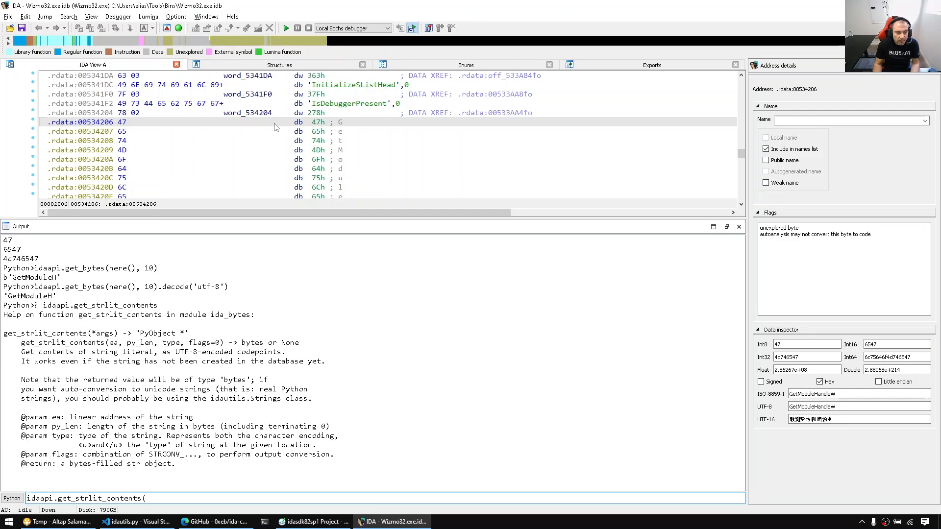
{"action": "type", "text": "idc.here("}
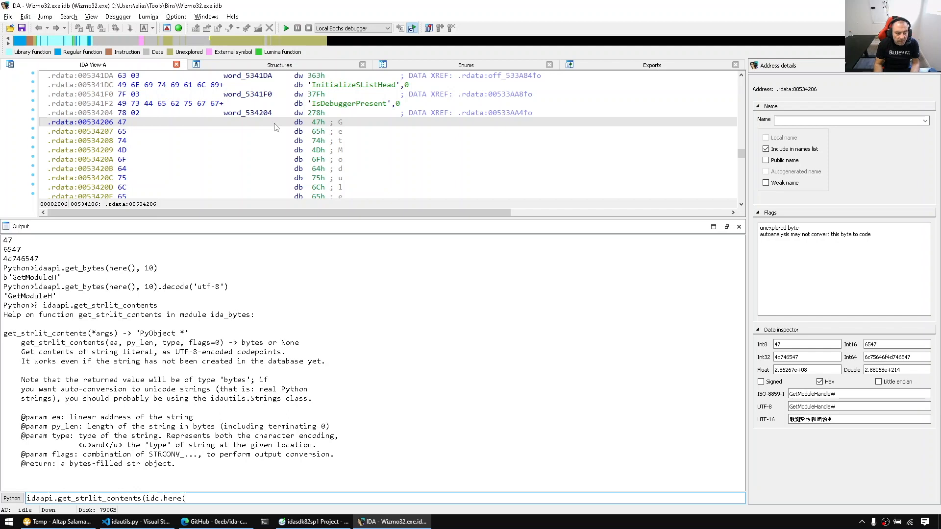
{"action": "type", "text": ", -1, idaapi.STRTYPE_C"}
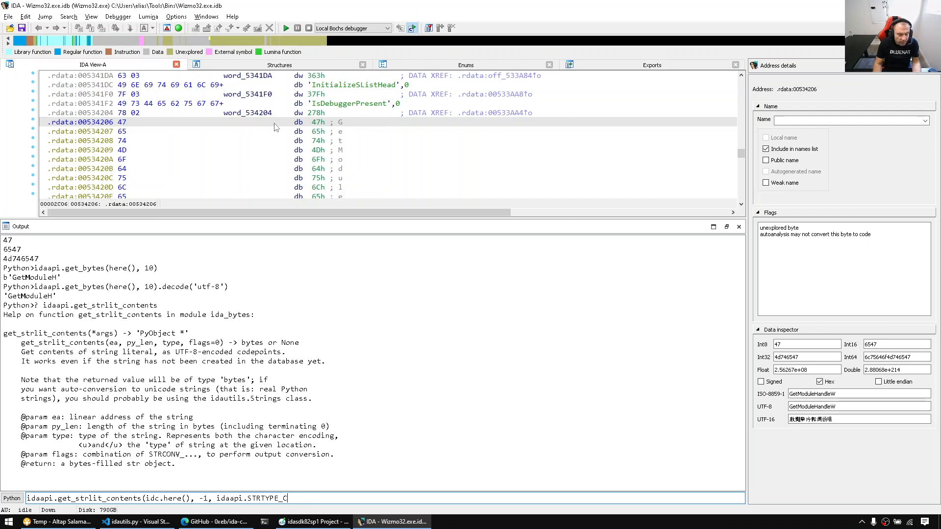
{"action": "key", "text": "Return"}
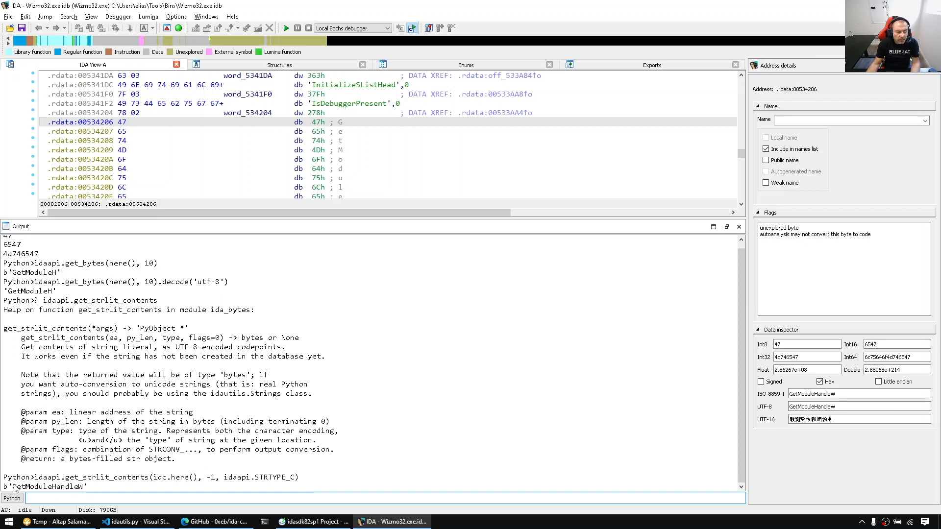
- Select parts of the command, including the -1 length argument
{"action": "double_click", "coordinate": [47, 486]}
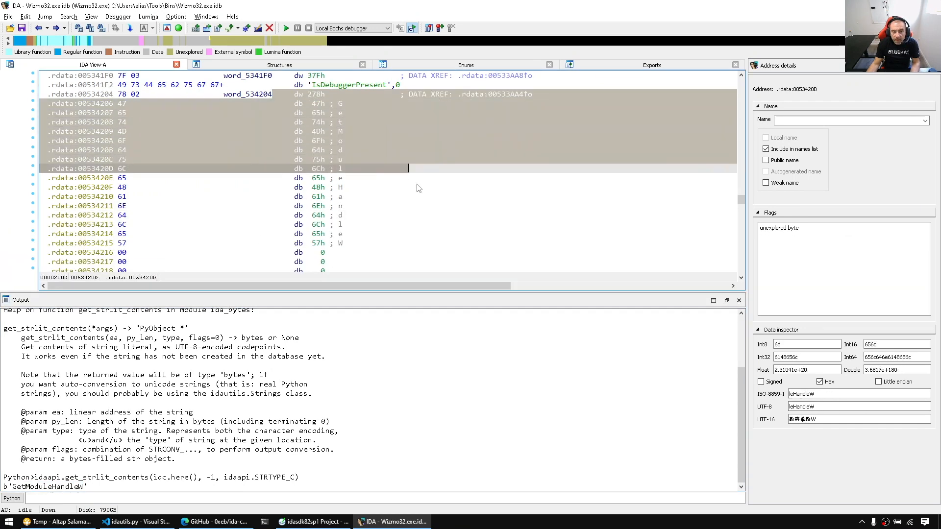
{"action": "double_click", "coordinate": [209, 477]}
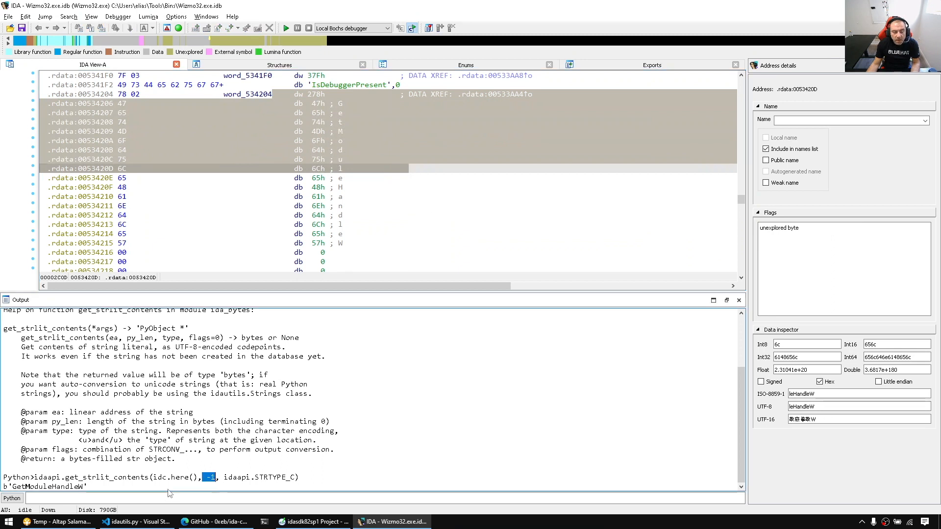
{"action": "double_click", "coordinate": [107, 477]}
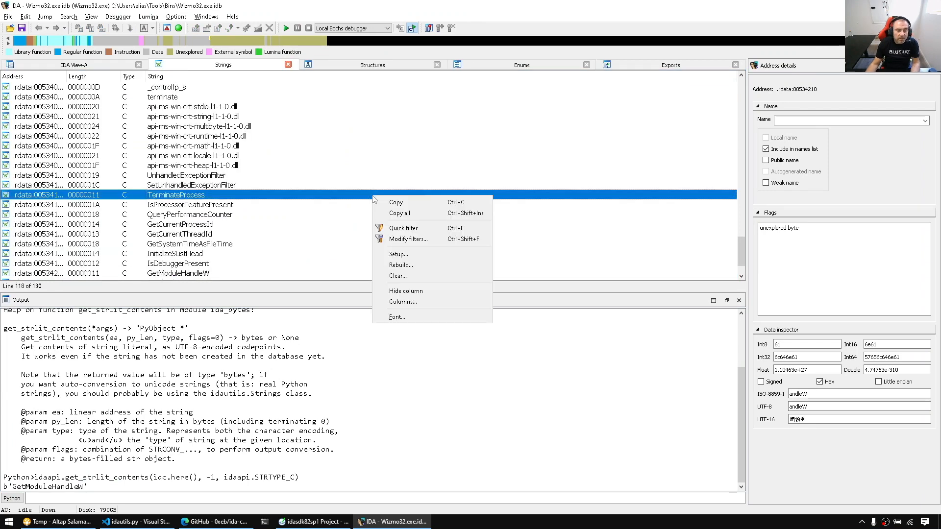
- Review the Strings list's allowed string types in Setup and apply them with OK
{"action": "left_click", "coordinate": [398, 254]}
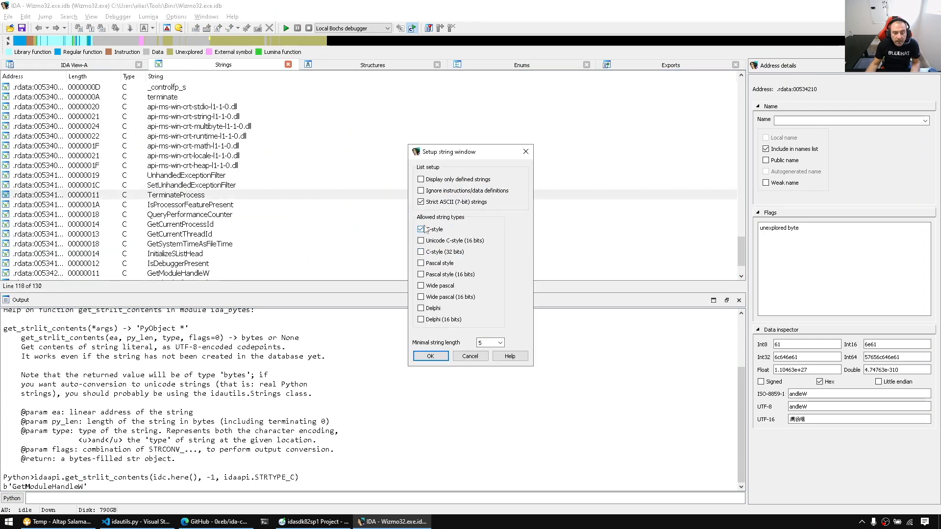
{"action": "left_click", "coordinate": [431, 356]}
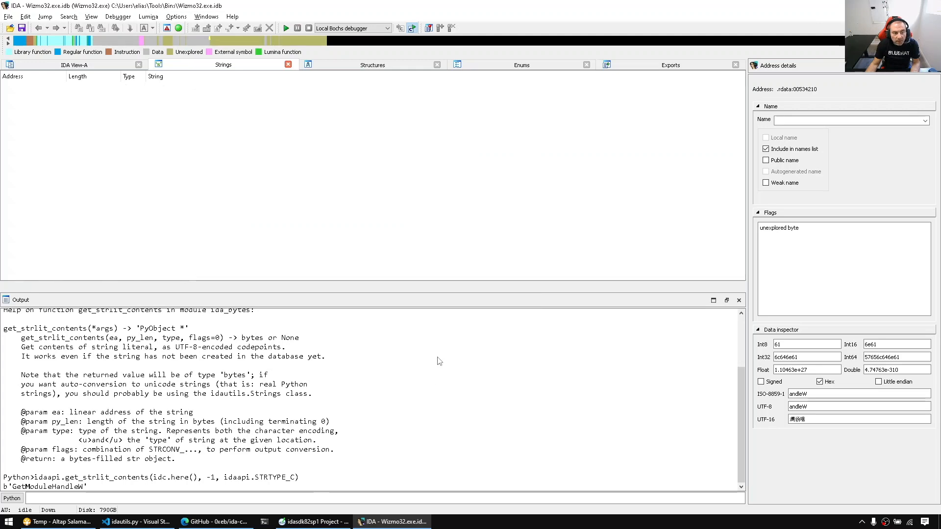
{"action": "mouse_move", "coordinate": [279, 169]}
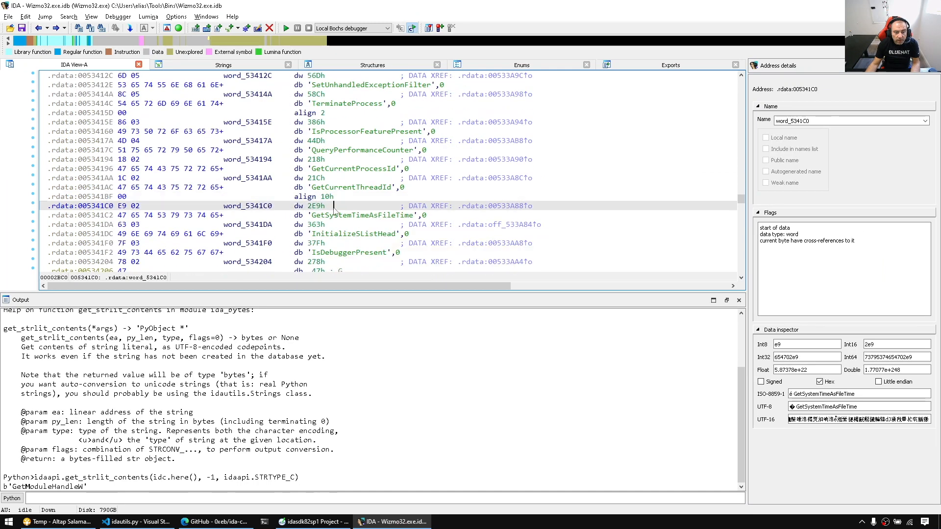
- Browse the STRTYPE_C_16, STRTYPE_PASCAL and STRTYPE_PASCAL_16 definitions, then return to IDA's disassembly
{"action": "left_click", "coordinate": [137, 521]}
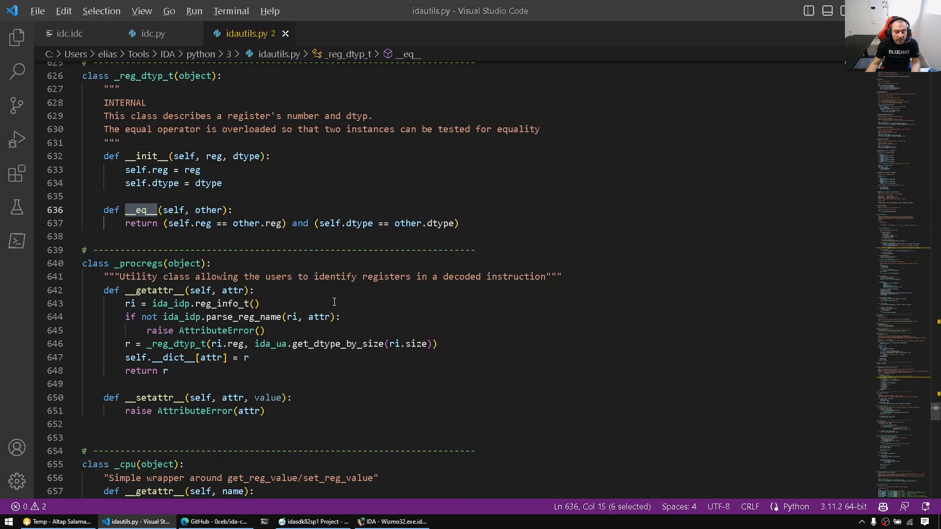
{"action": "left_click", "coordinate": [313, 521]}
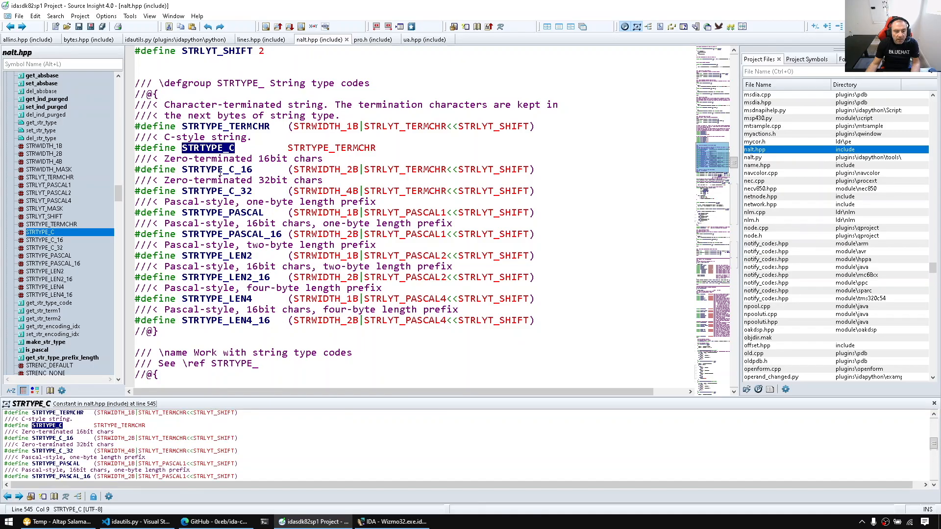
{"action": "left_click", "coordinate": [217, 169]}
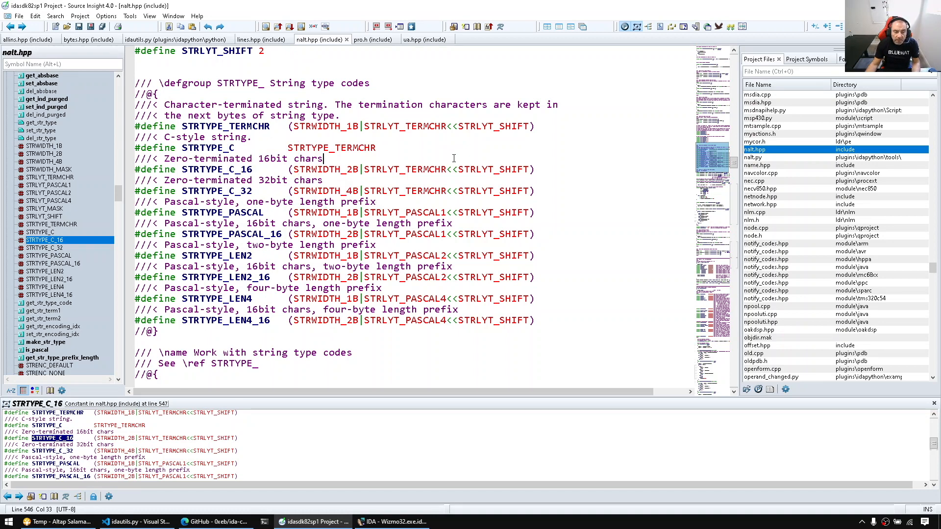
{"action": "left_click", "coordinate": [231, 216]}
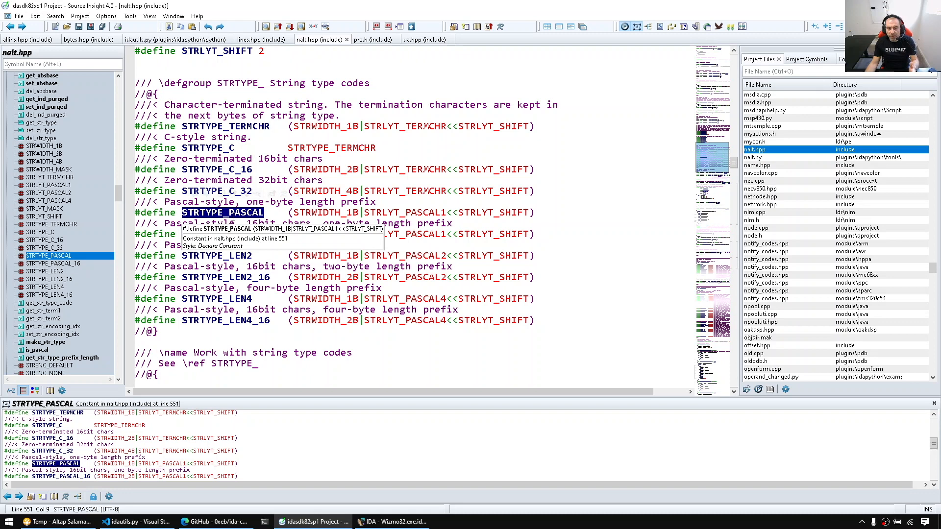
{"action": "left_click", "coordinate": [53, 263]}
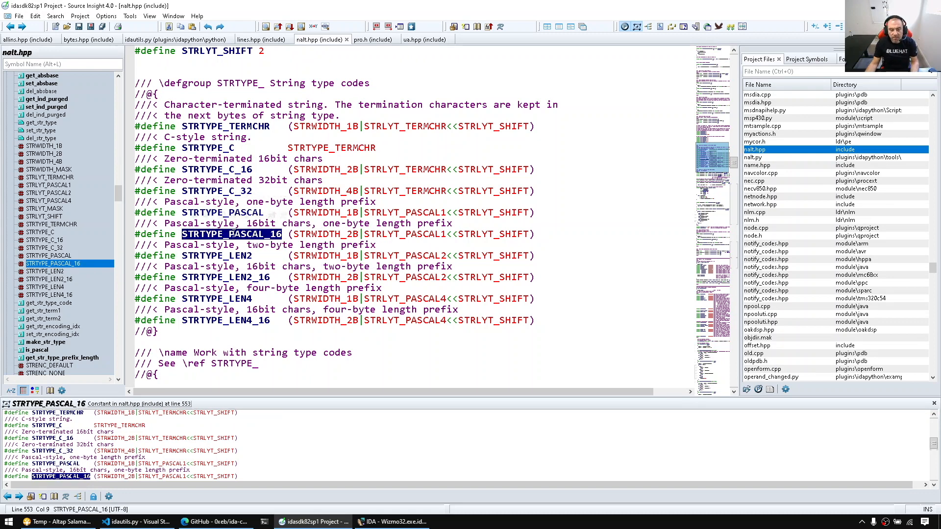
{"action": "left_click", "coordinate": [137, 521]}
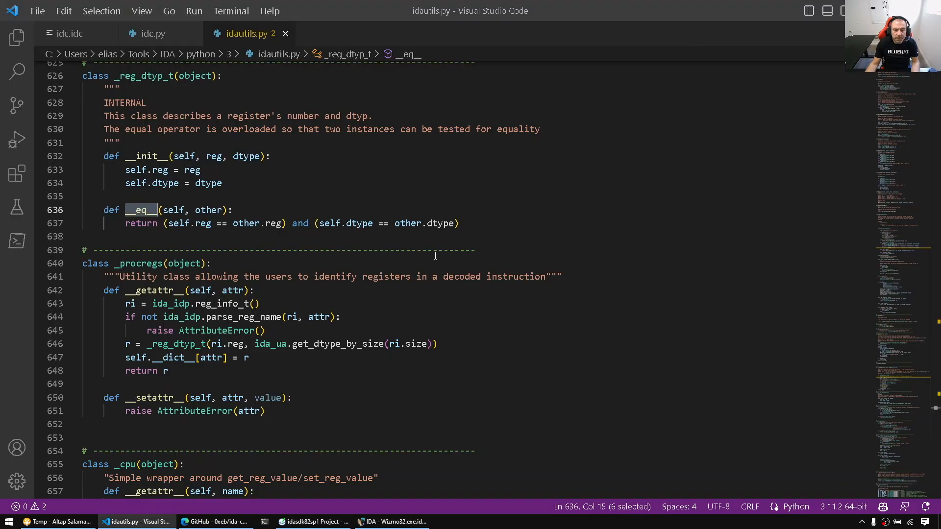
{"action": "left_click", "coordinate": [391, 521]}
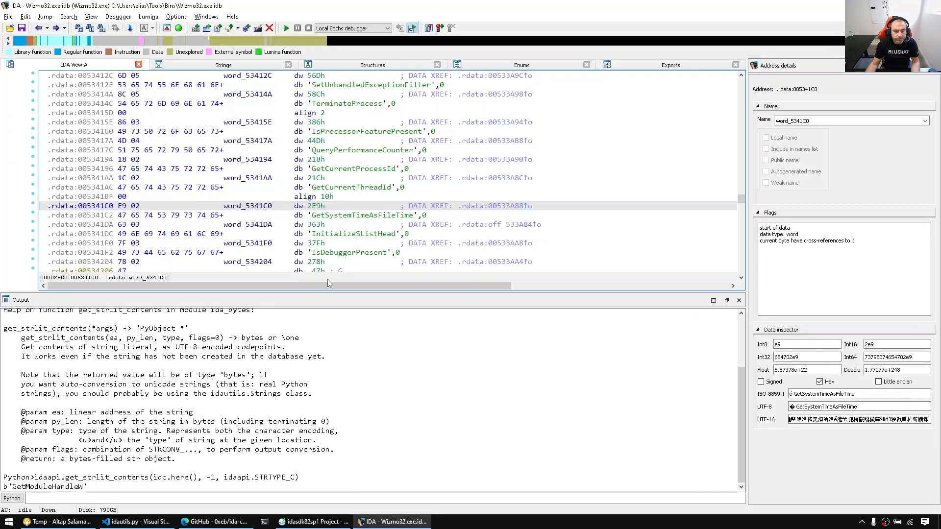
- Select the word_534204 data item at .rdata:00534204, then switch to Source Insight
{"action": "left_click", "coordinate": [240, 262]}
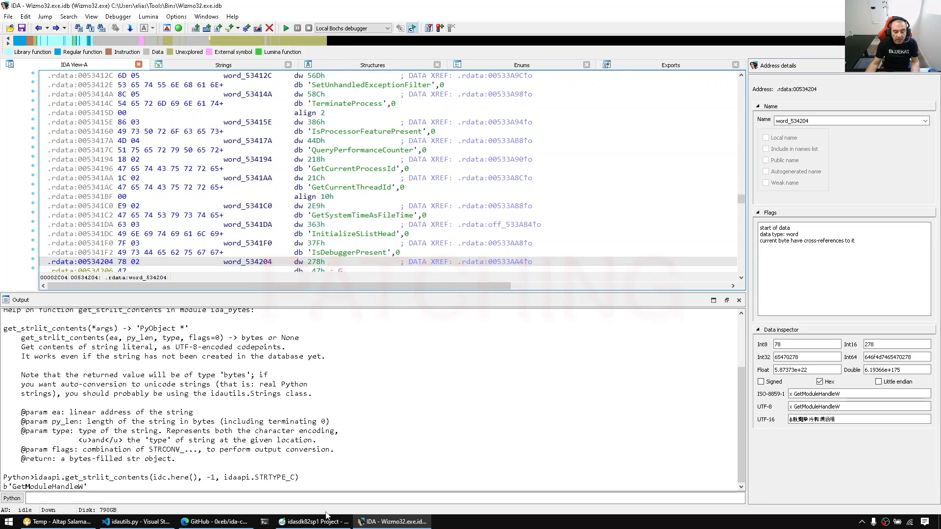
{"action": "left_click", "coordinate": [312, 521]}
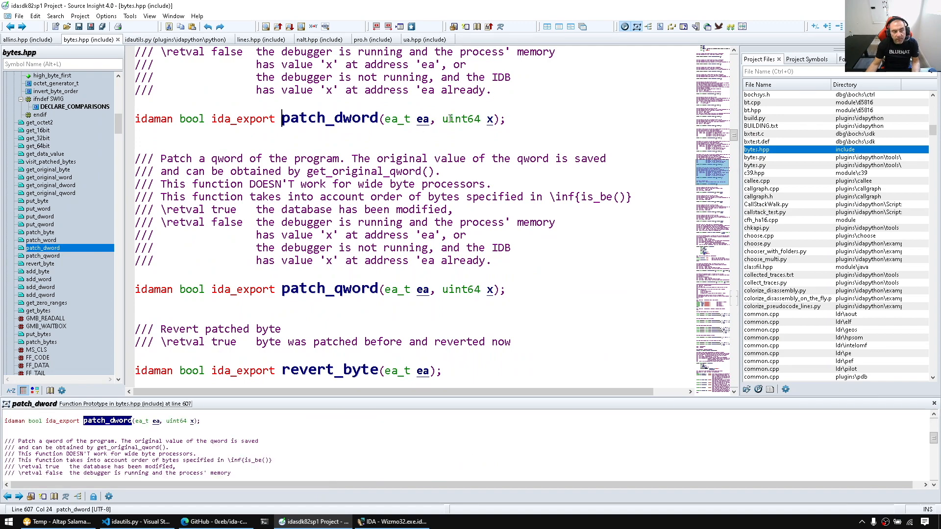
- Scroll past patch_dword, patch_qword and revert_byte in bytes.hpp, then return to IDA
{"action": "scroll", "scroll_direction": "up", "scroll_amount": 3}
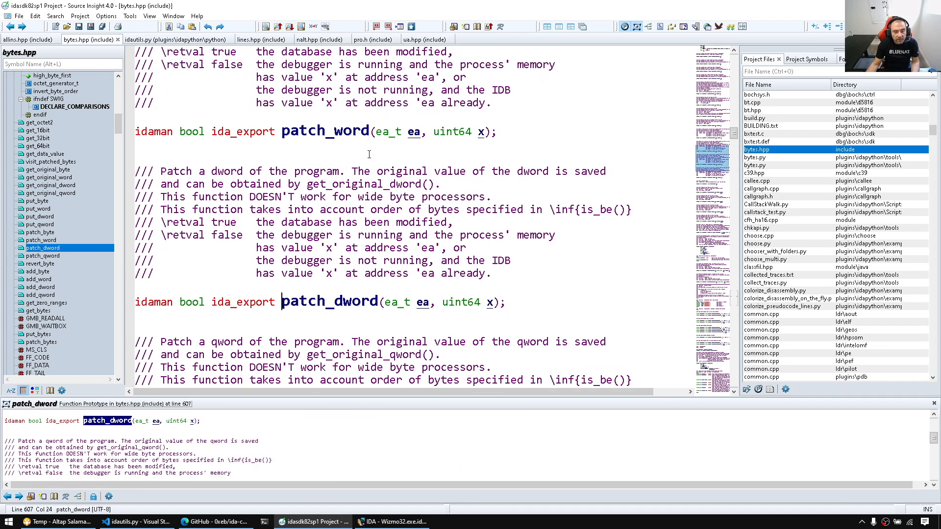
{"action": "scroll", "scroll_direction": "down", "scroll_amount": 3}
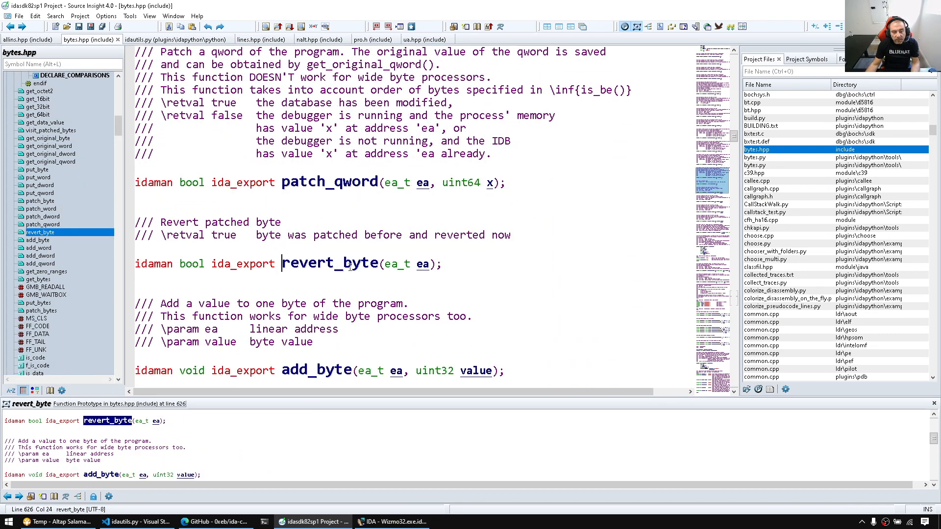
{"action": "left_click", "coordinate": [391, 522]}
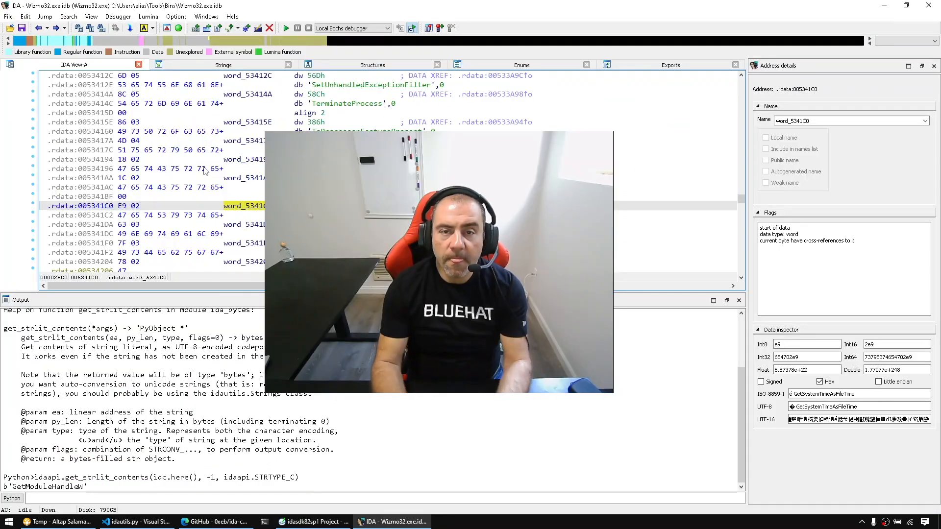